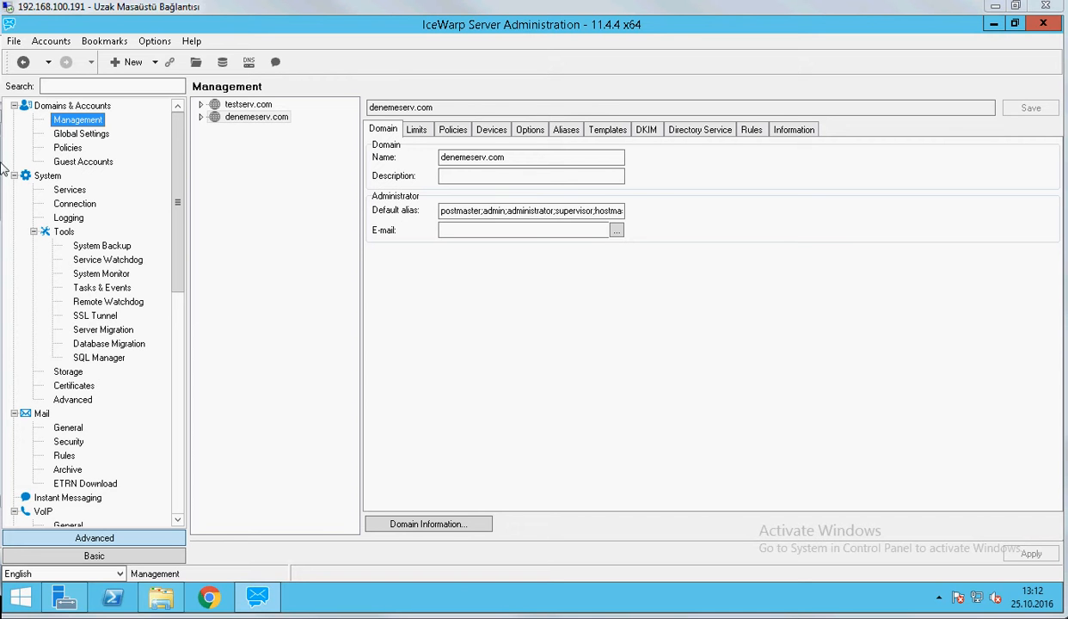
mouse_move(6, 164)
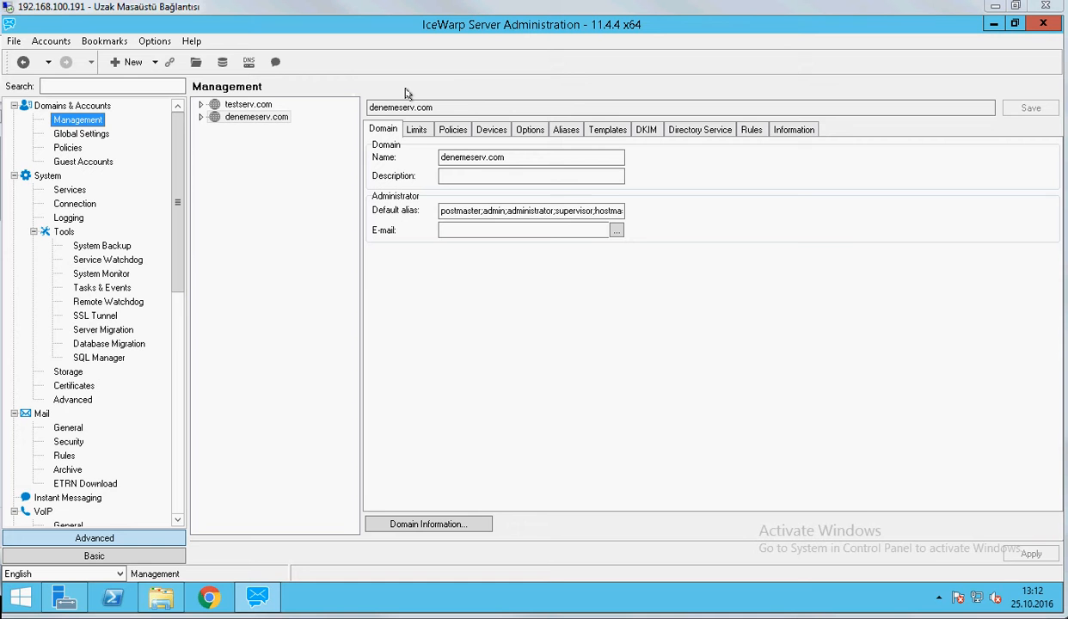
mouse_move(454, 82)
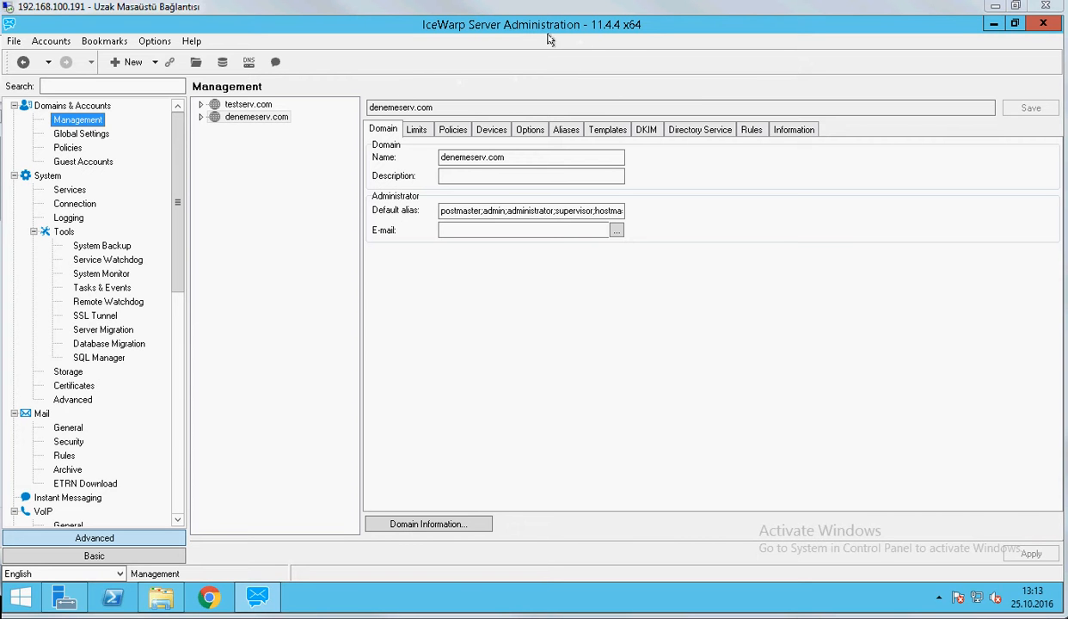
mouse_move(107, 278)
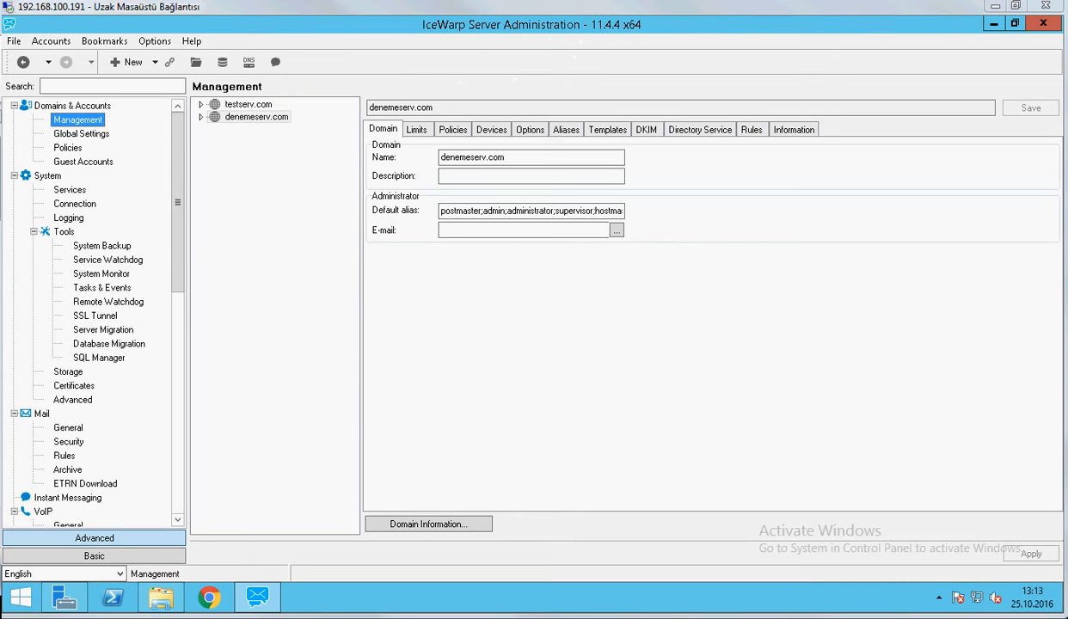
Browse into disk1 (E:) and its iceware folder in File Explorer
scroll(down, 3)
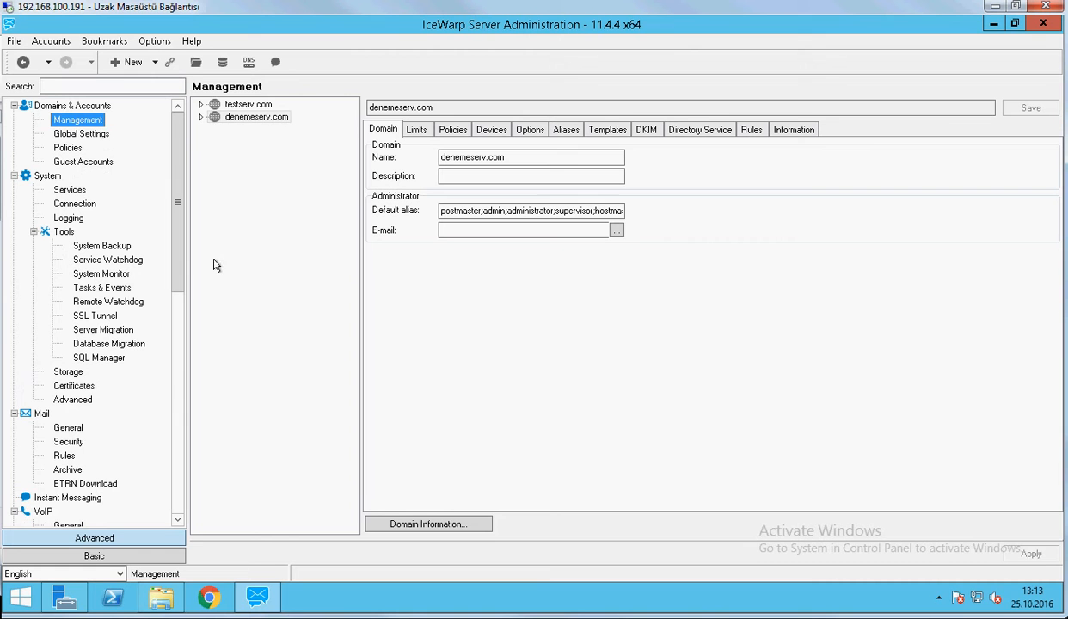
mouse_move(265, 216)
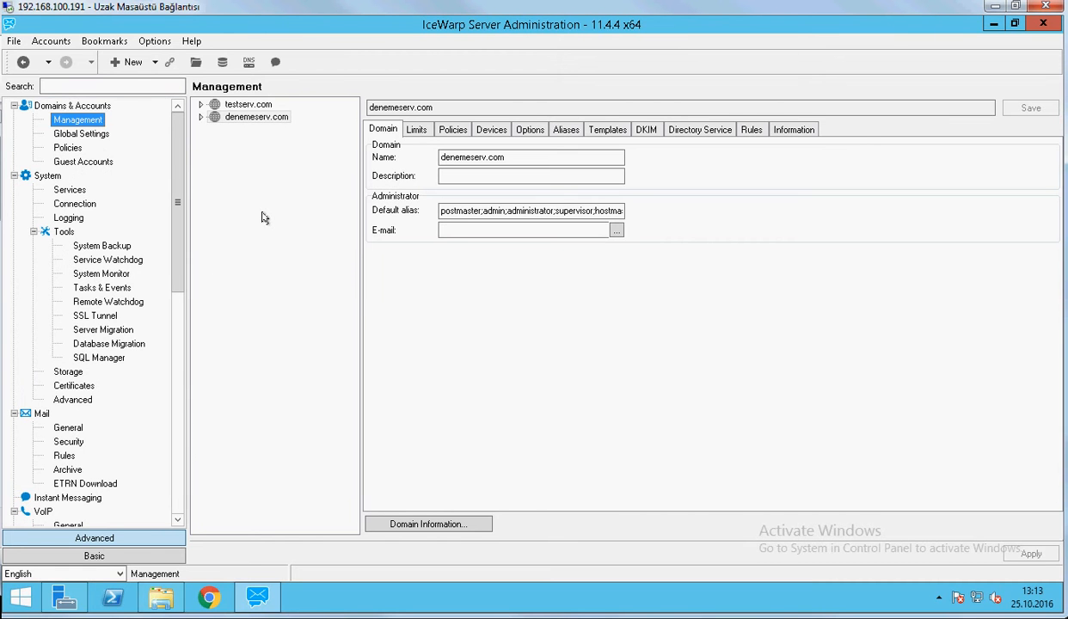
mouse_move(284, 218)
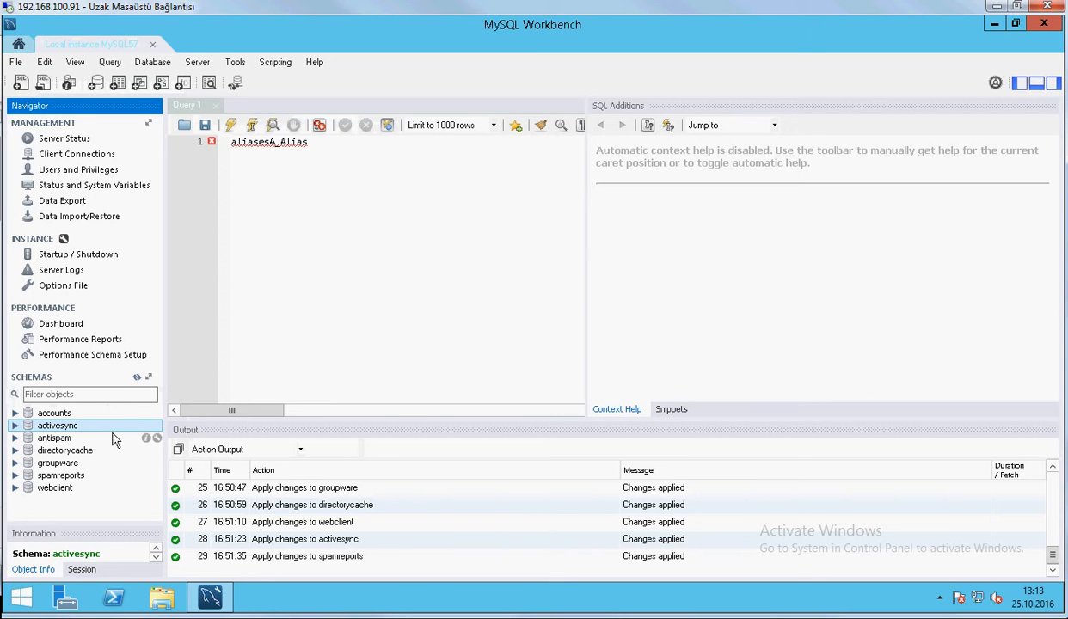
mouse_move(369, 335)
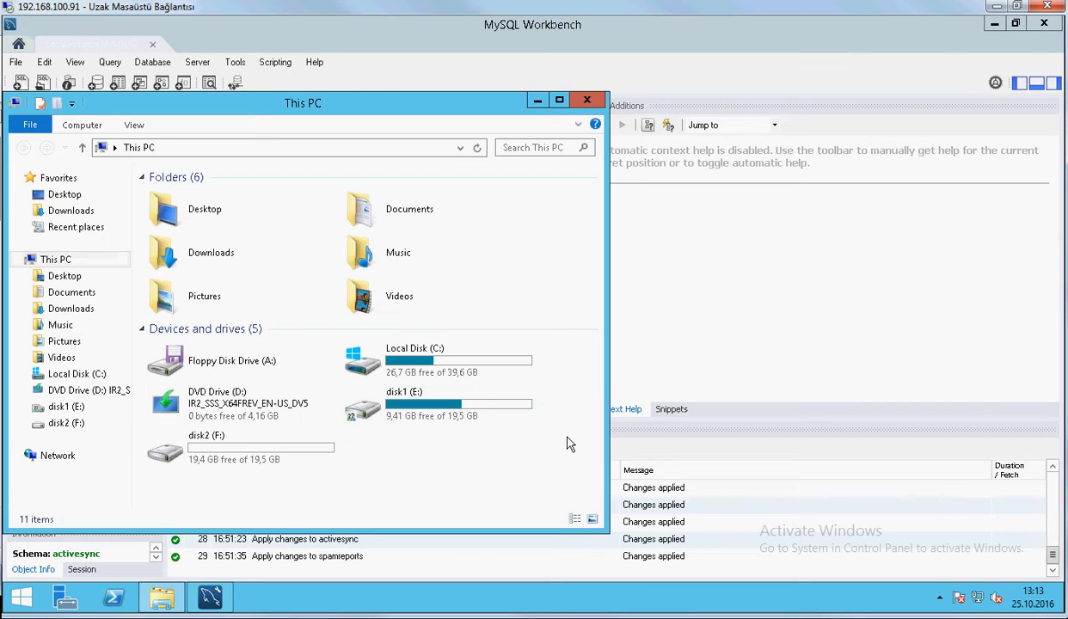
double_click(404, 404)
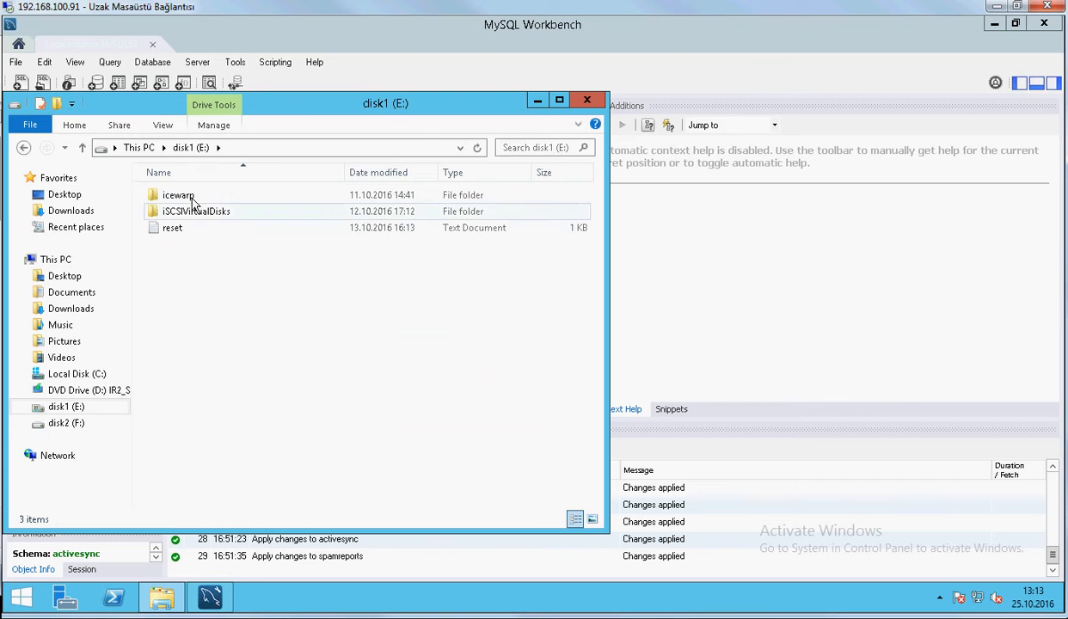
double_click(179, 194)
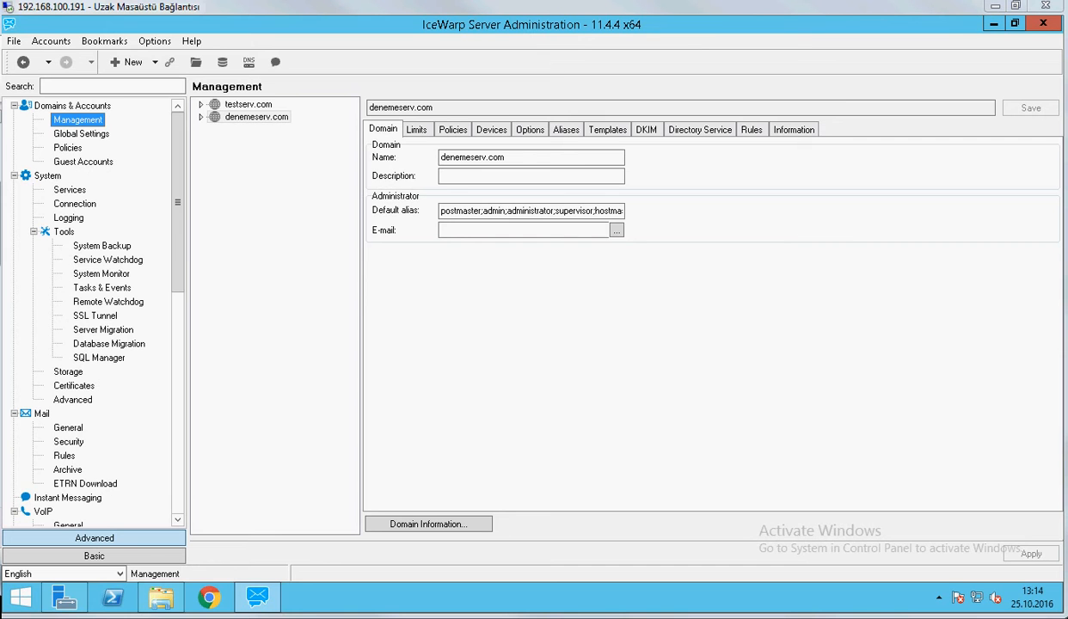
mouse_move(217, 120)
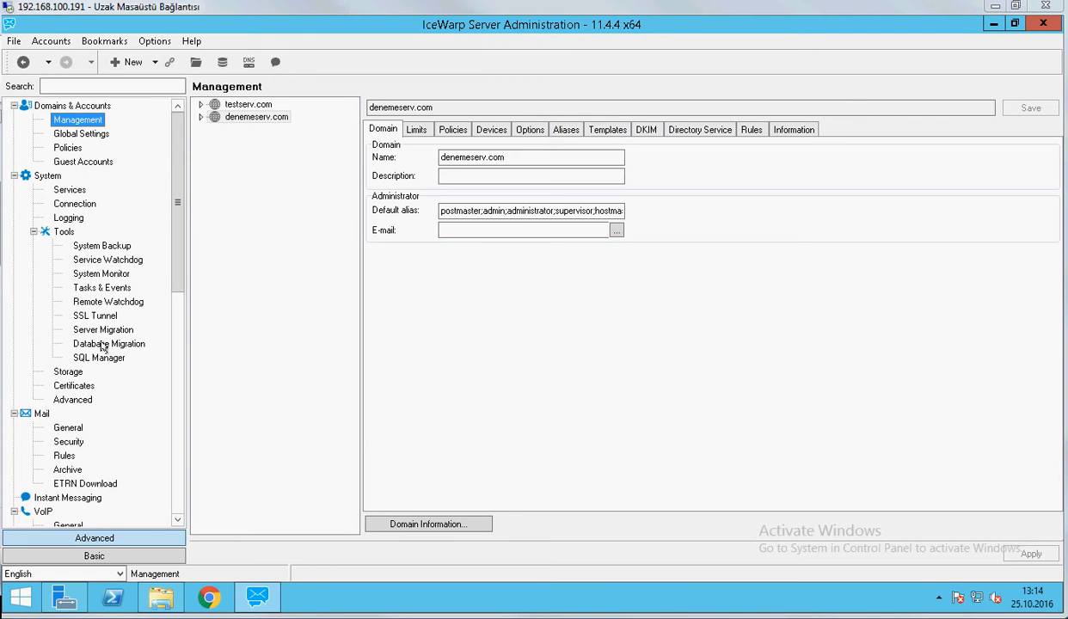
mouse_move(72, 386)
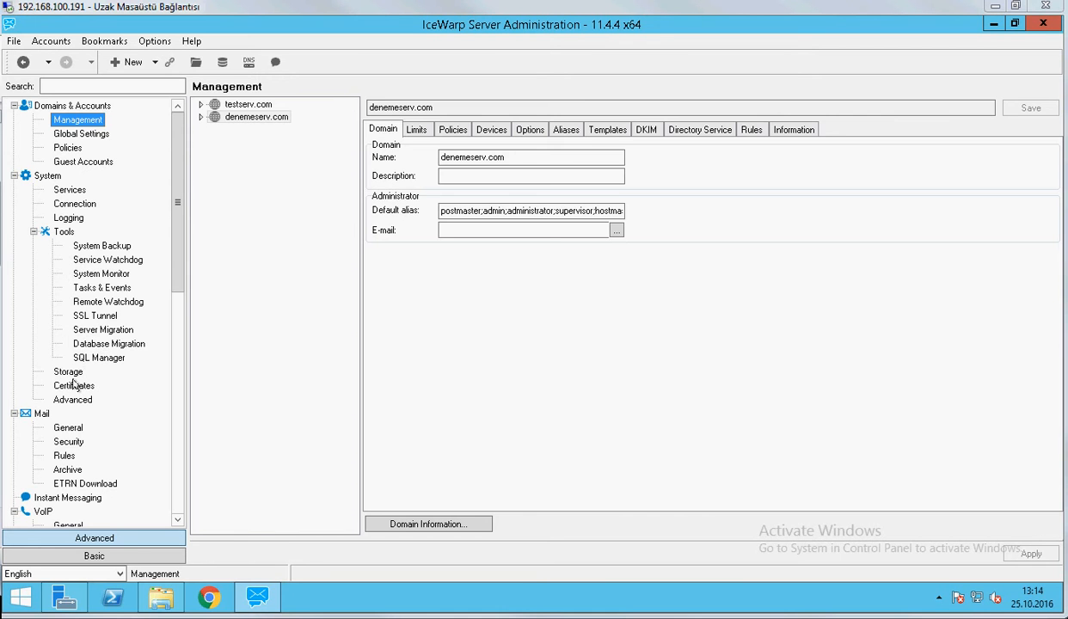
Show the Database Migration tool with Accounts chosen as the database to migrate
click(109, 344)
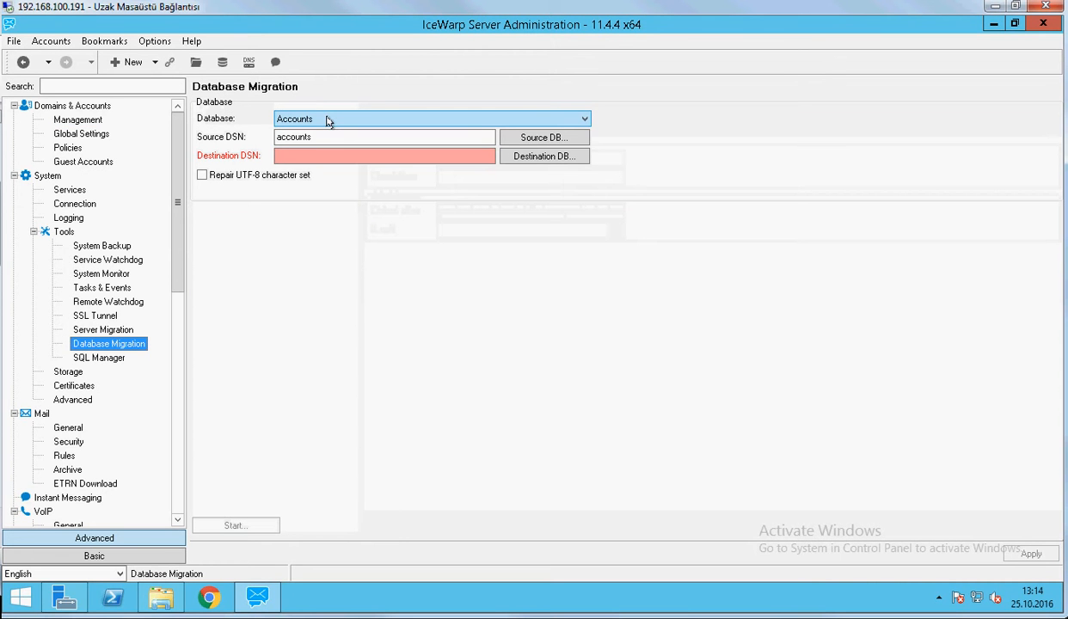
click(430, 117)
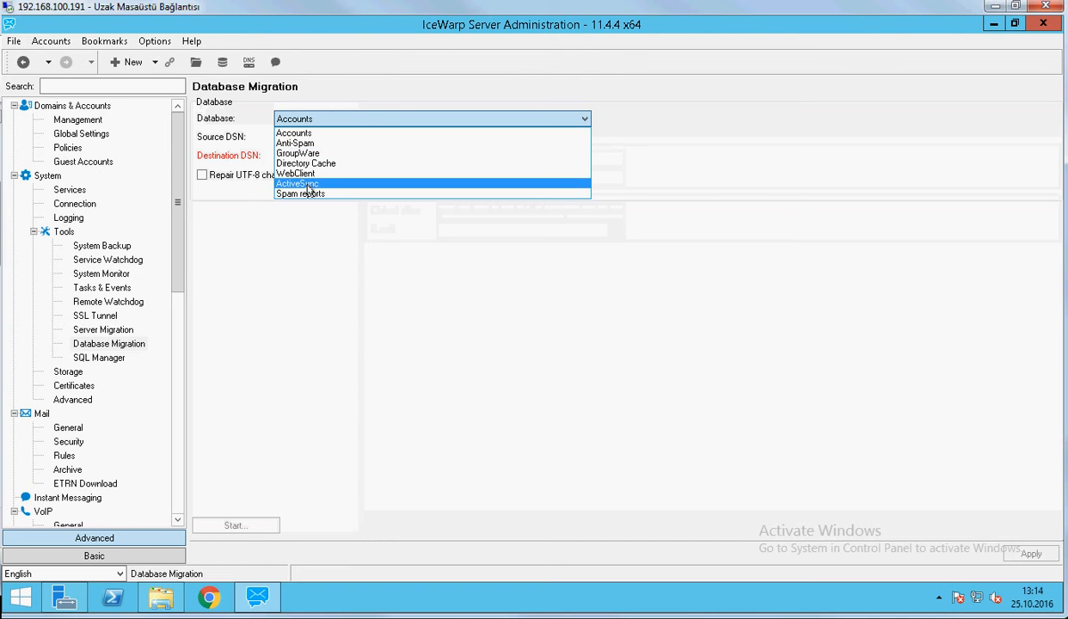
click(294, 133)
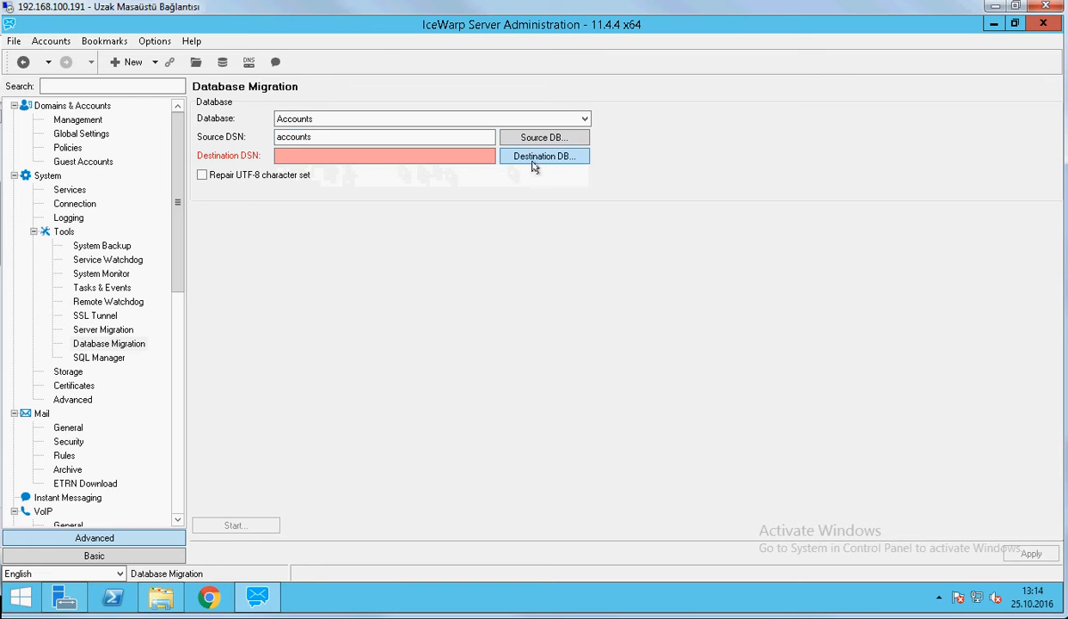
mouse_move(500, 245)
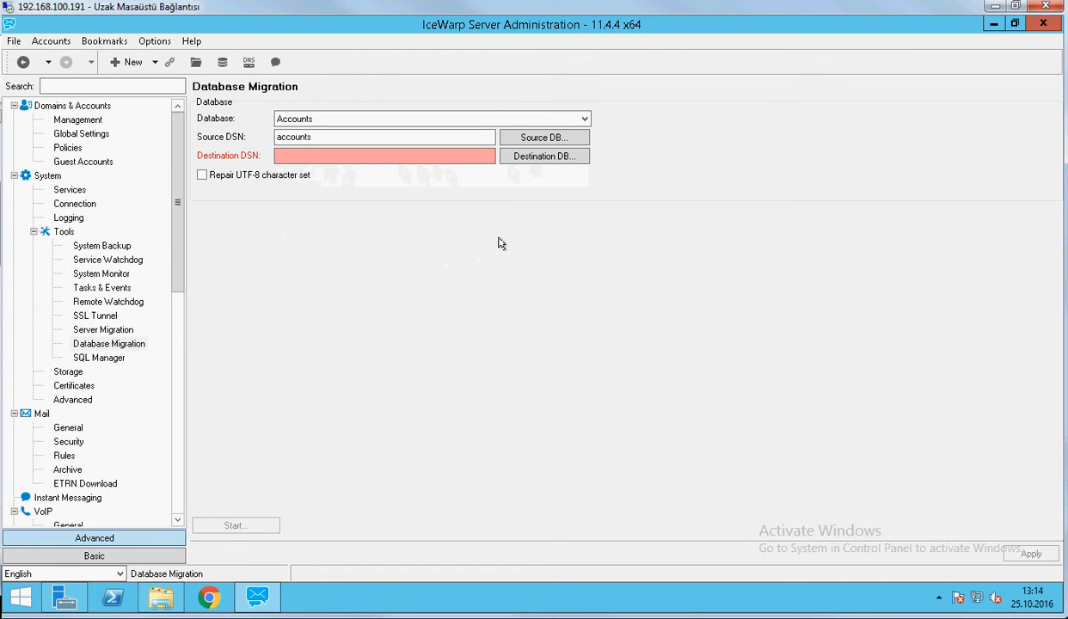
mouse_move(533, 182)
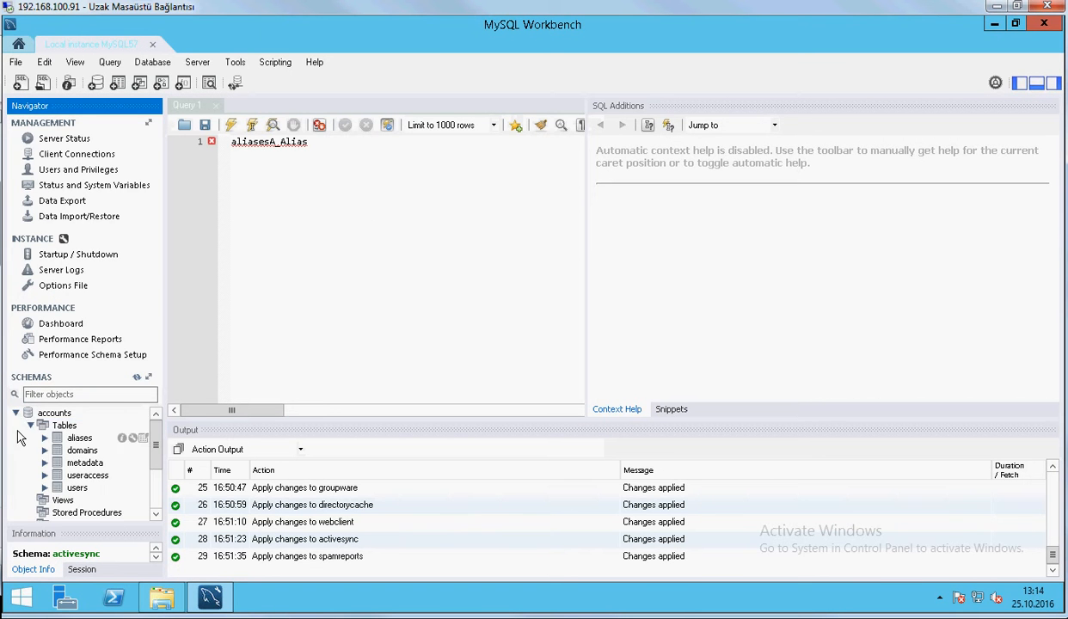
Collapse the accounts schema and expand activesync in the SCHEMAS navigator
click(55, 413)
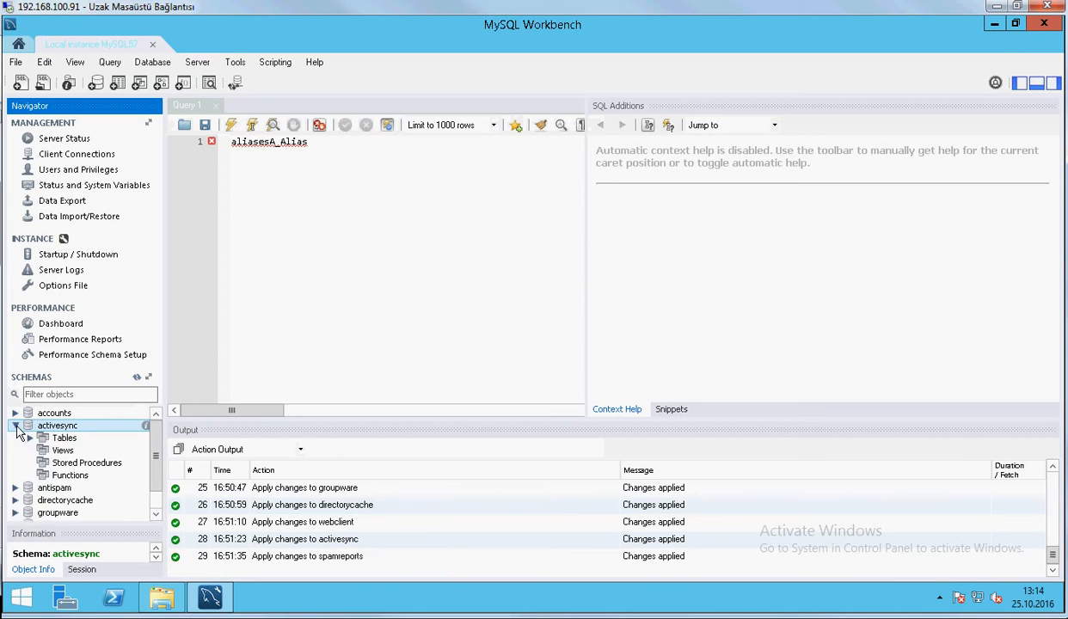
click(14, 425)
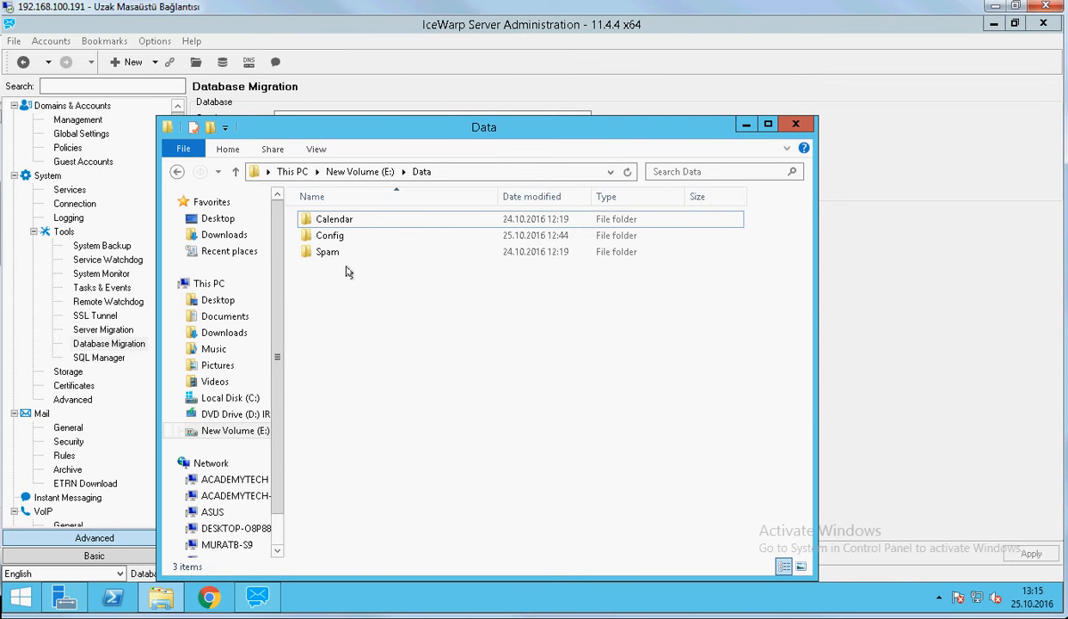
mouse_move(348, 277)
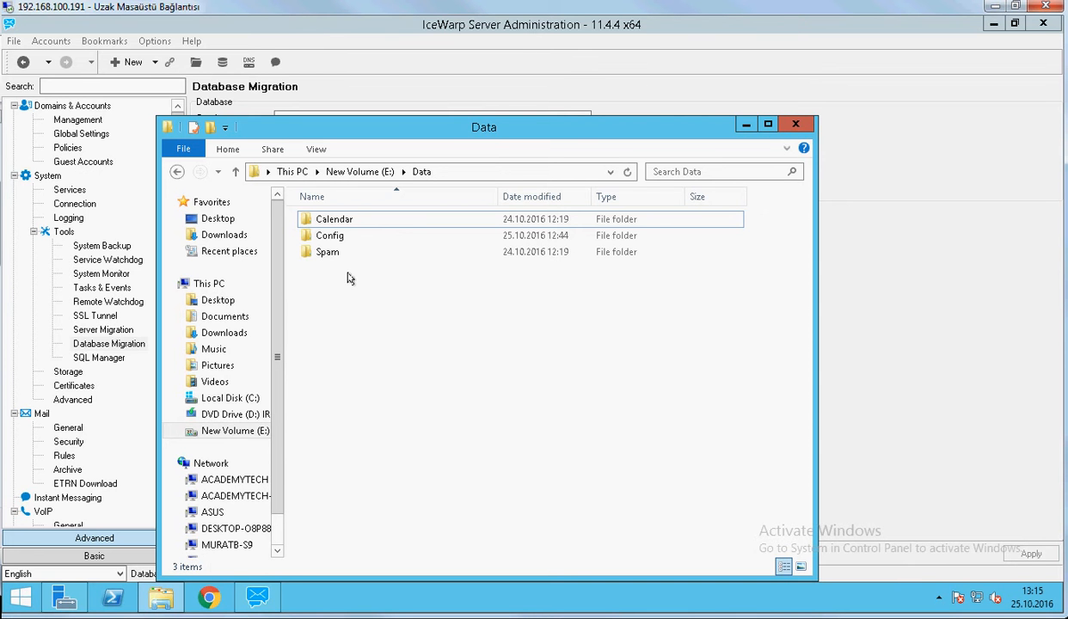
mouse_move(743, 123)
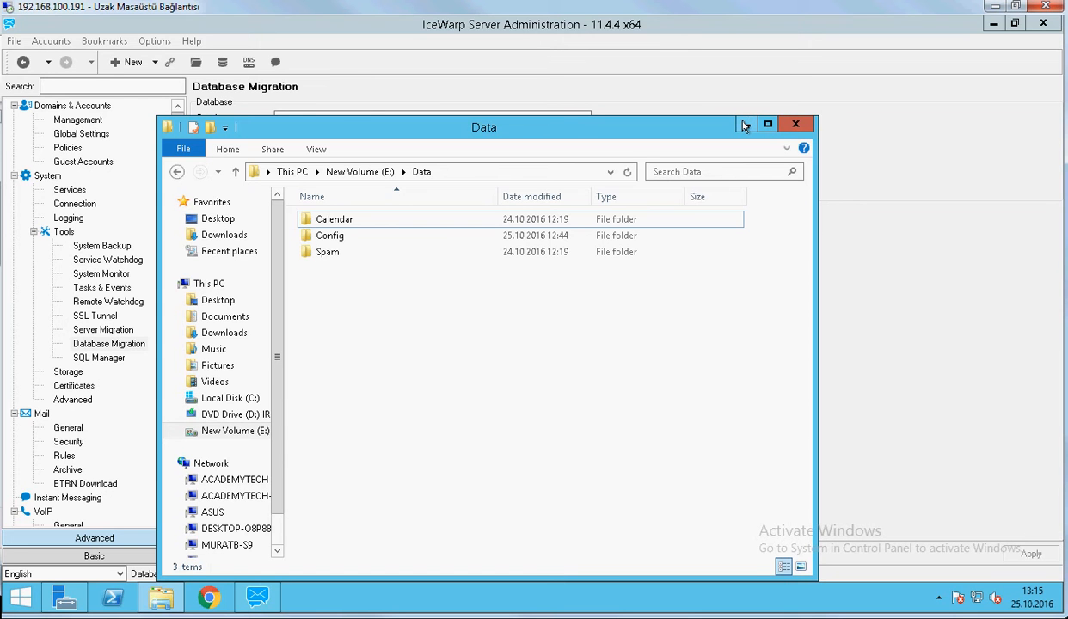
mouse_move(743, 124)
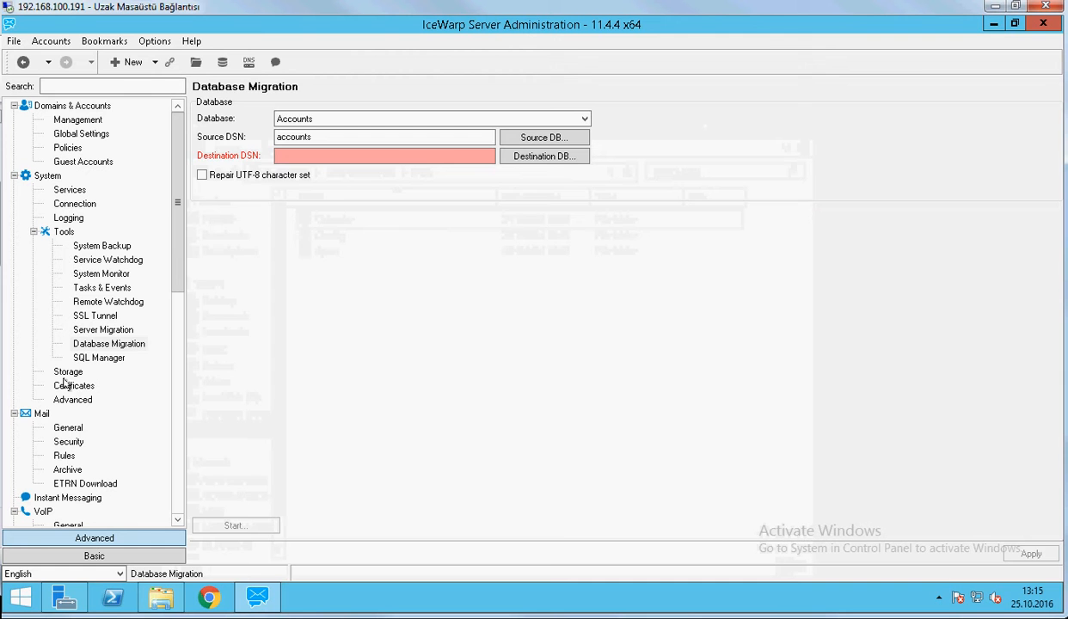
Review node .191 load balancing (ID 01, master on, slave 192.168.100.192) and its E:\Data directory paths
click(69, 371)
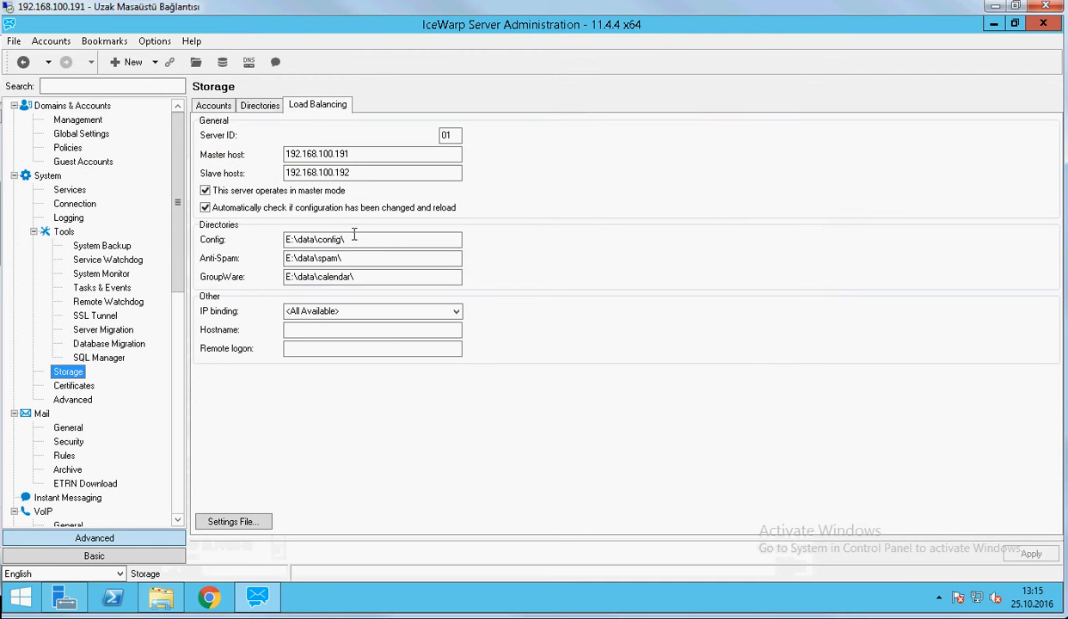
click(371, 276)
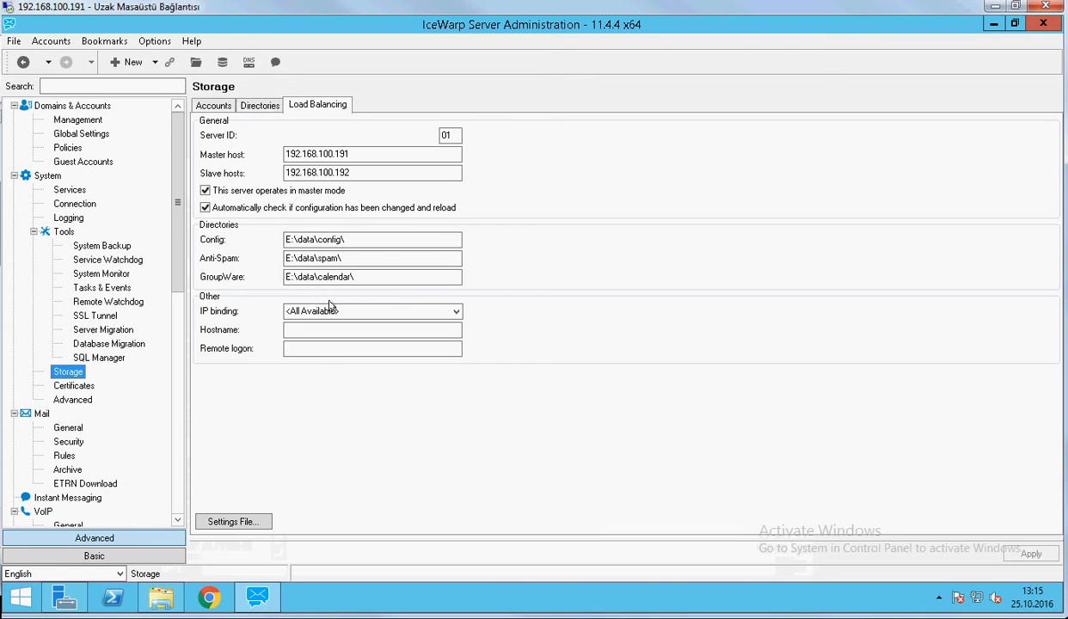
mouse_move(387, 310)
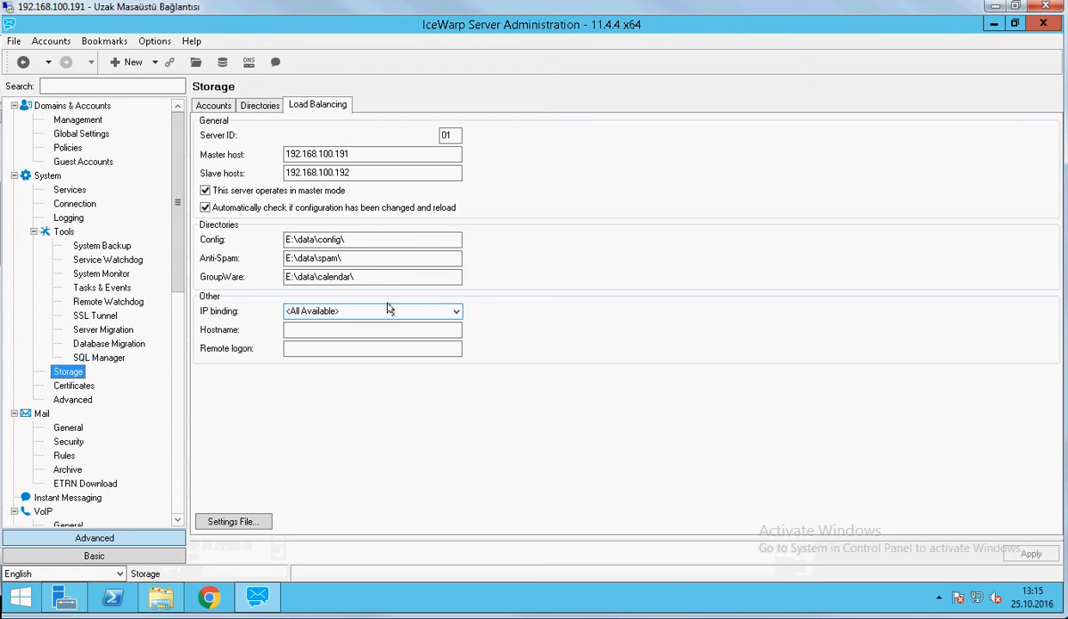
click(371, 258)
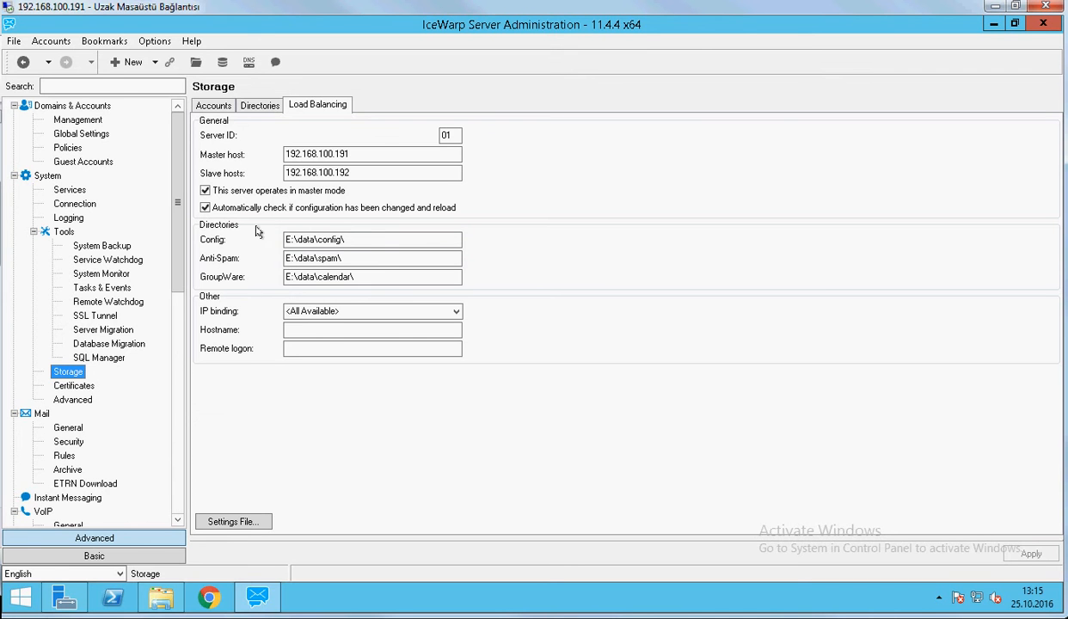
click(371, 309)
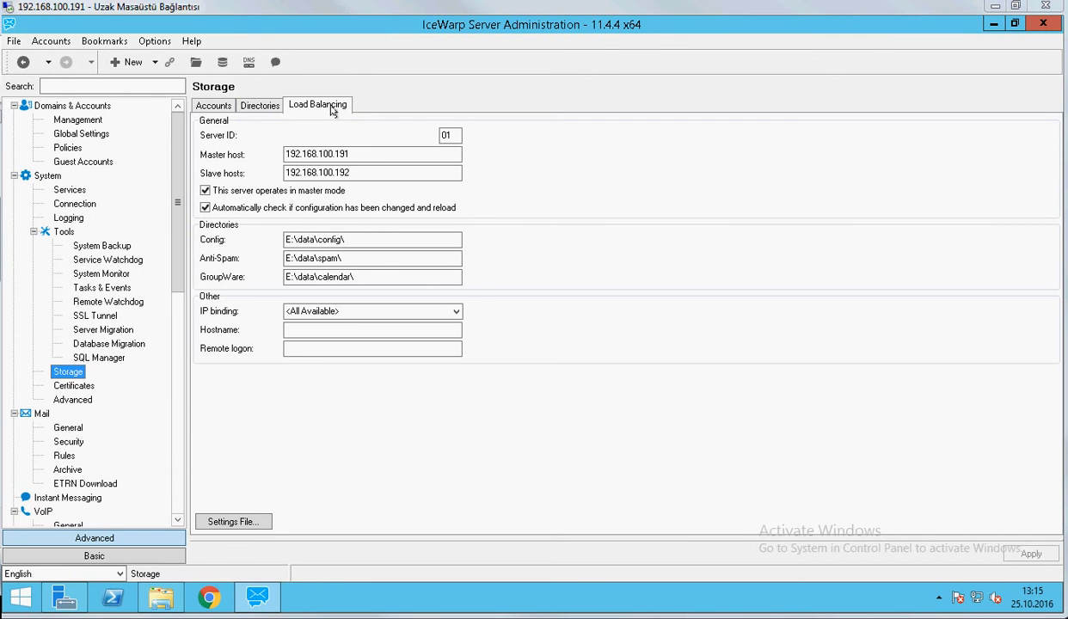
mouse_move(262, 200)
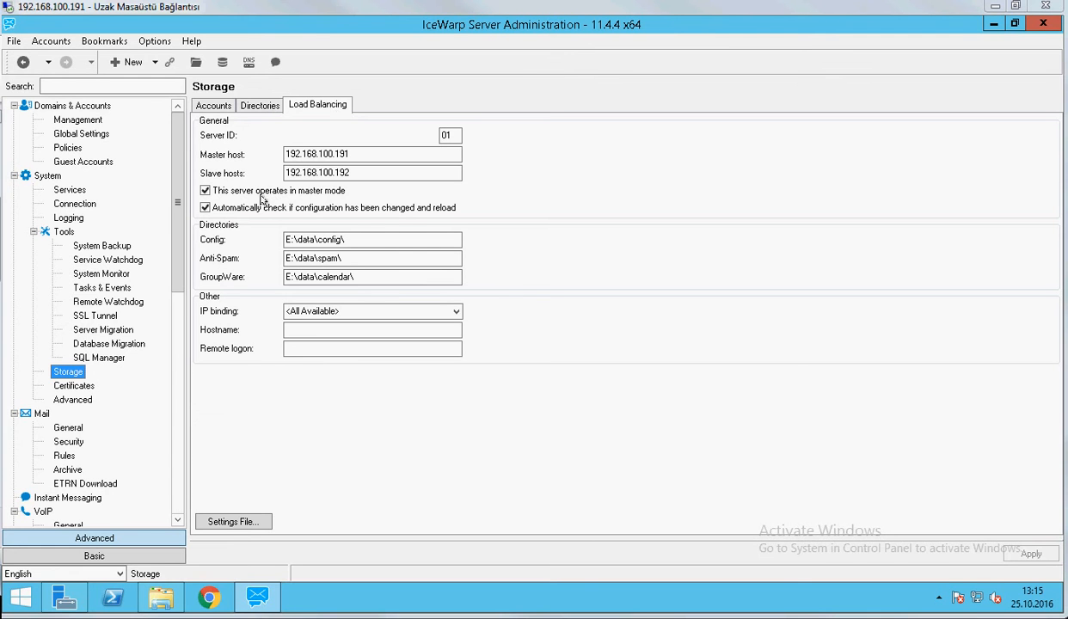
mouse_move(261, 199)
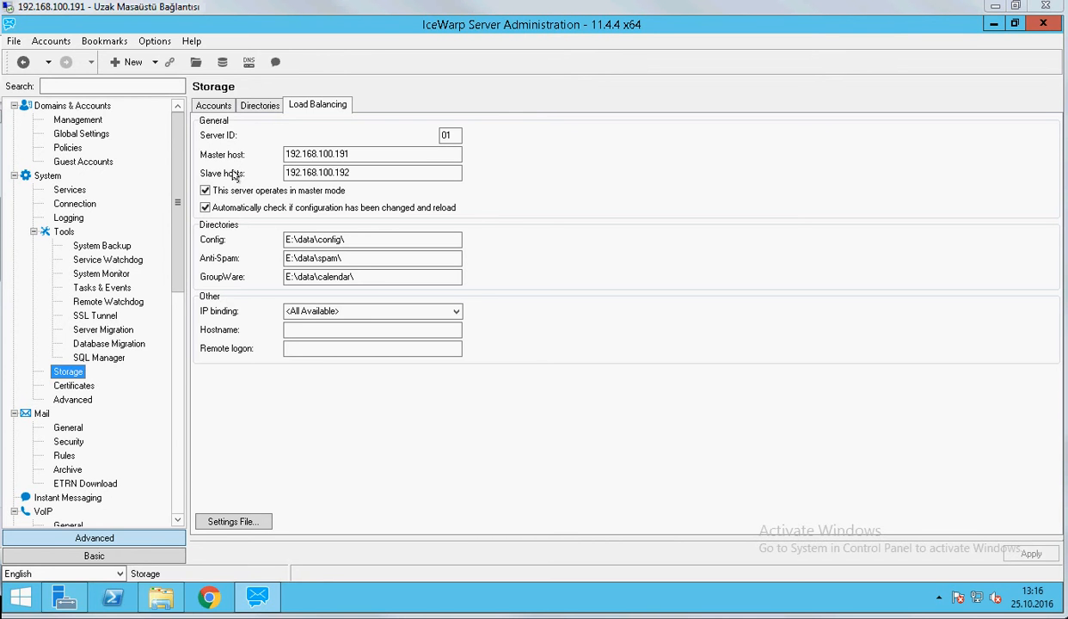
mouse_move(295, 200)
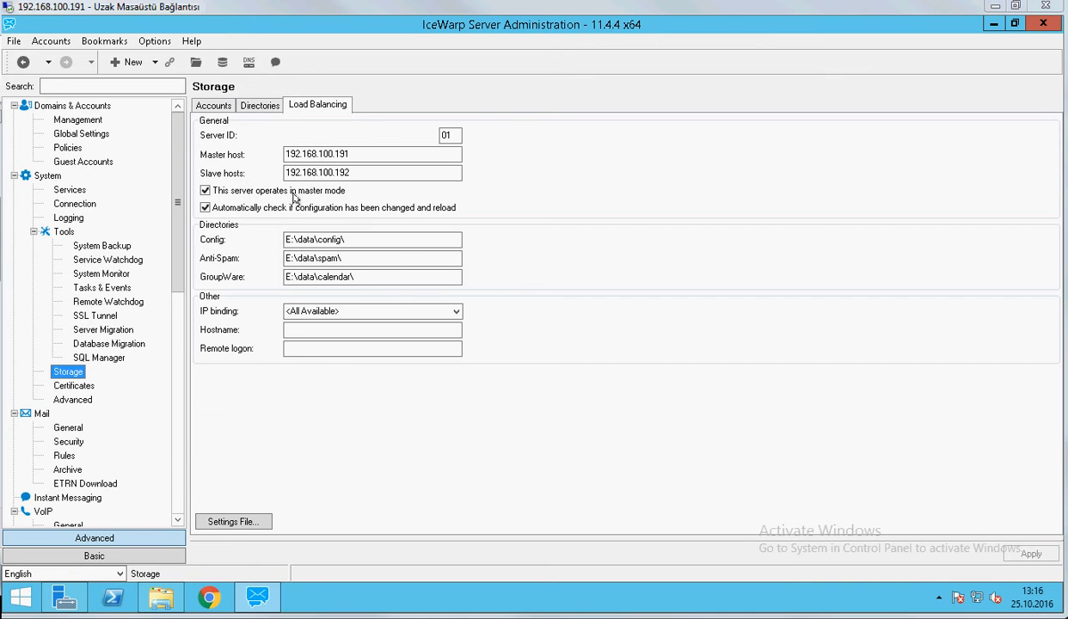
mouse_move(351, 172)
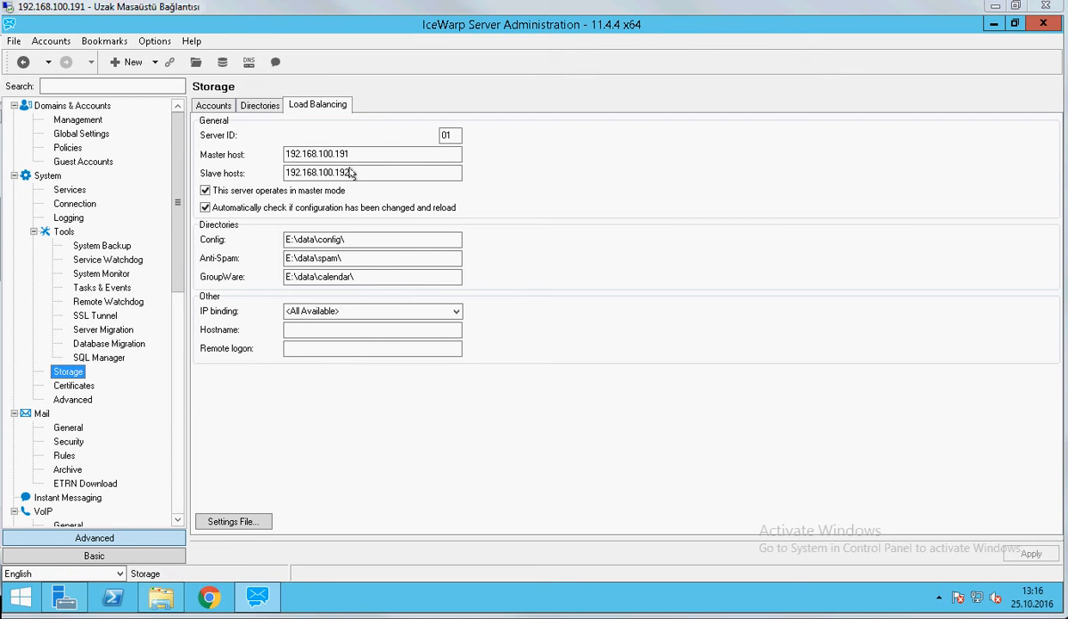
mouse_move(365, 154)
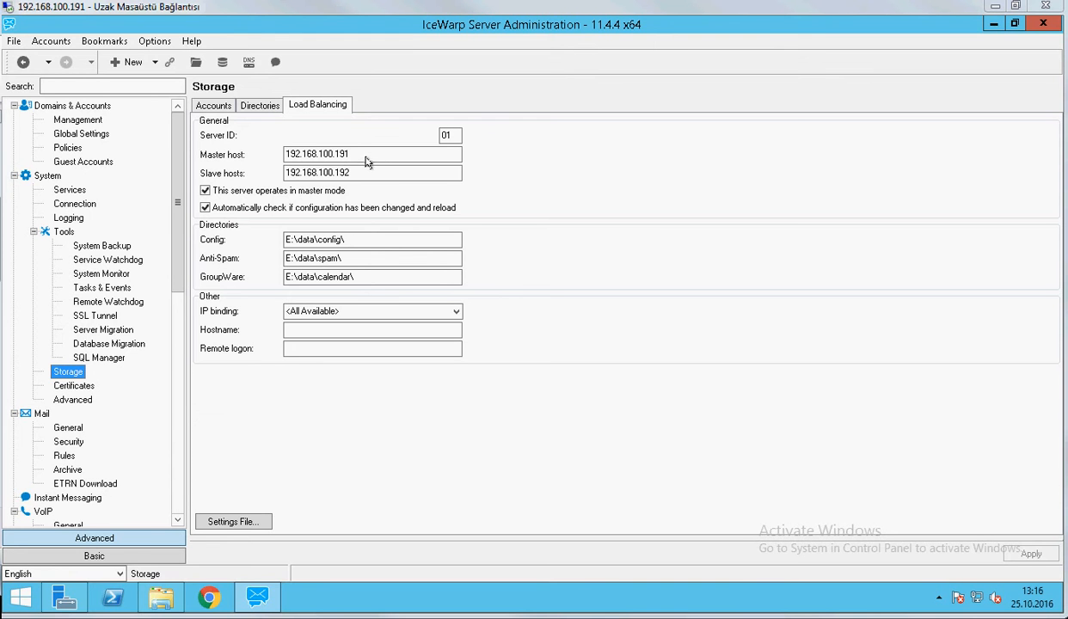
mouse_move(370, 172)
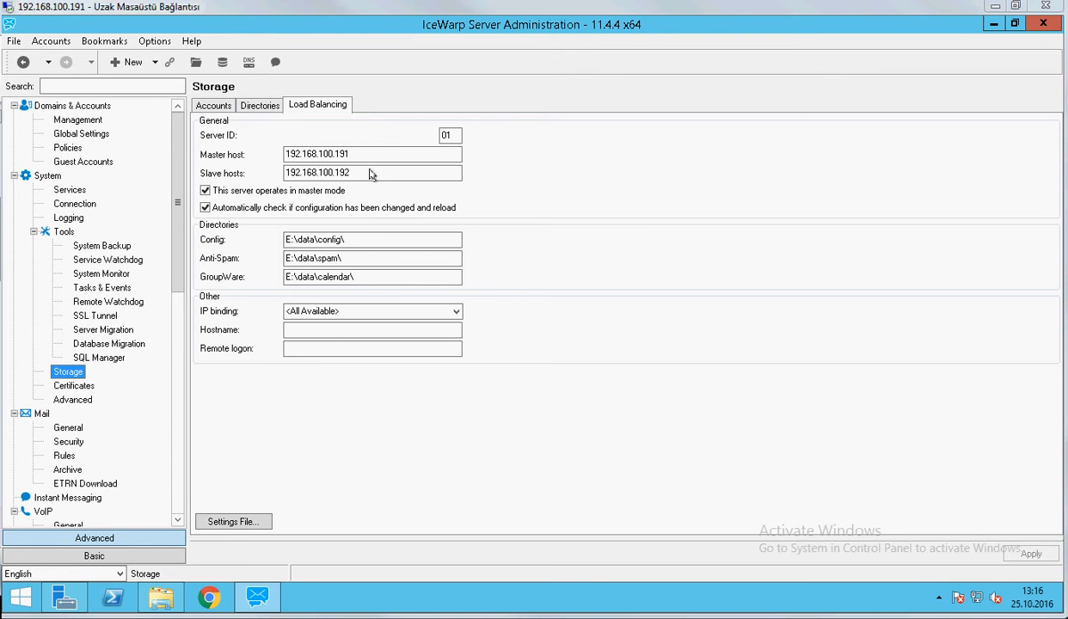
mouse_move(370, 146)
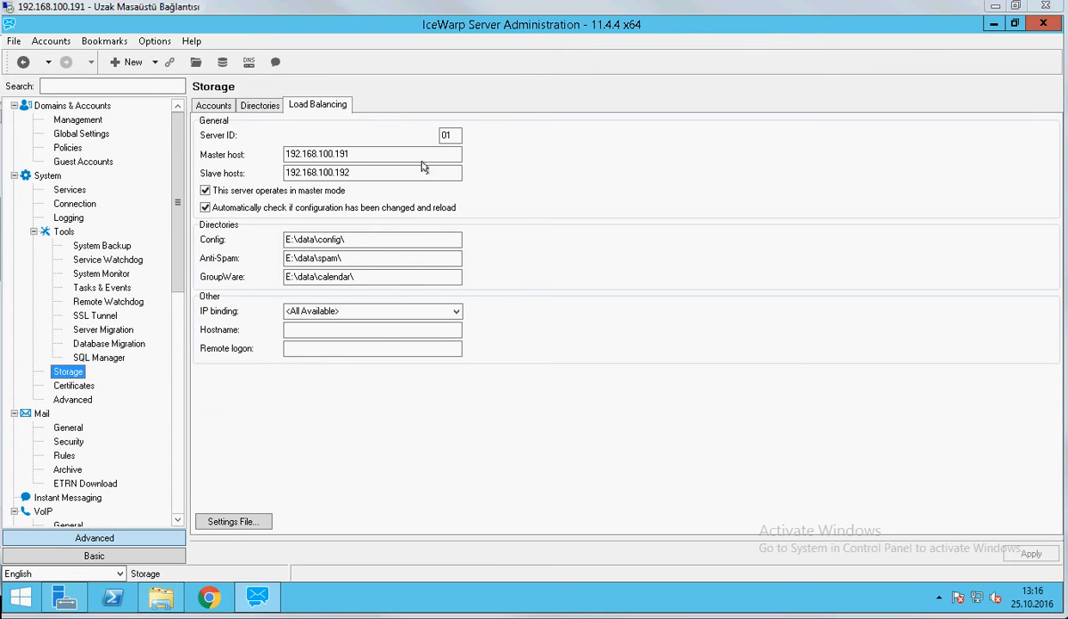
mouse_move(466, 152)
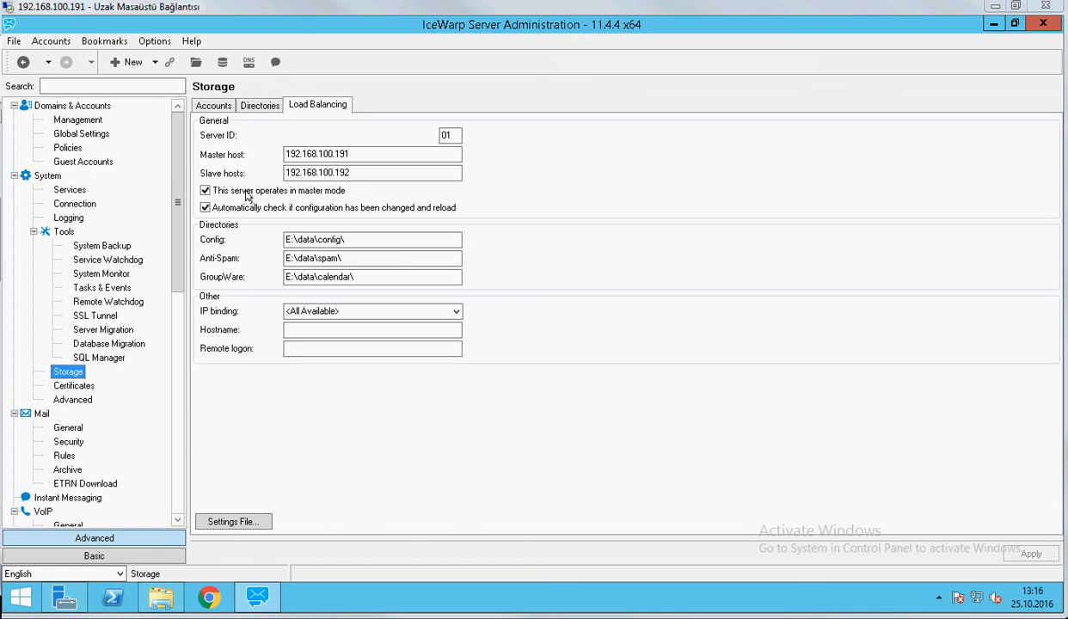
mouse_move(340, 193)
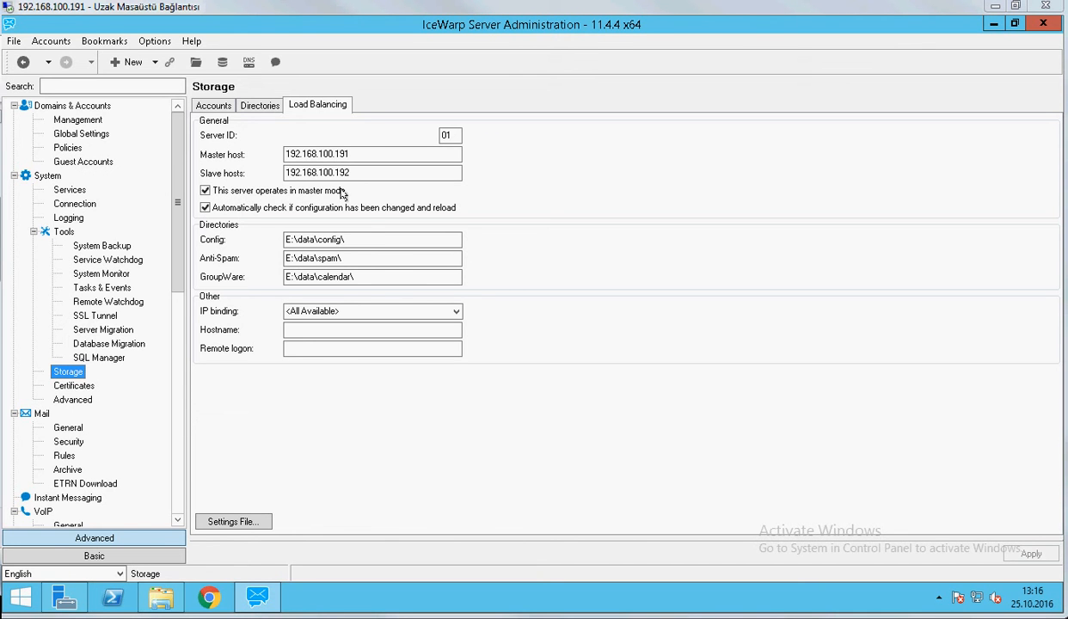
mouse_move(265, 217)
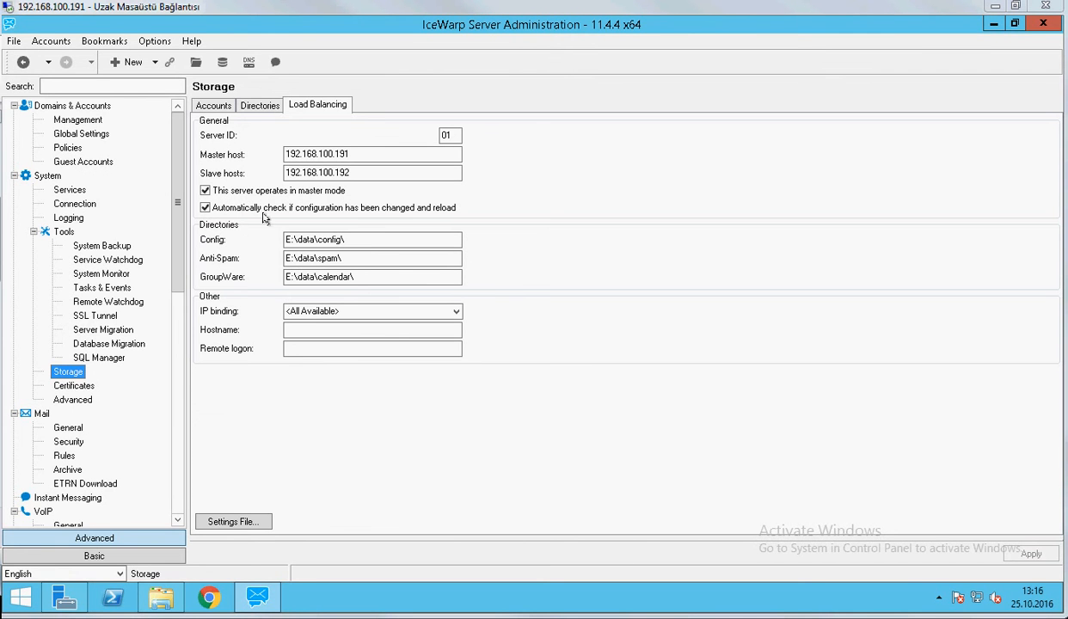
mouse_move(375, 215)
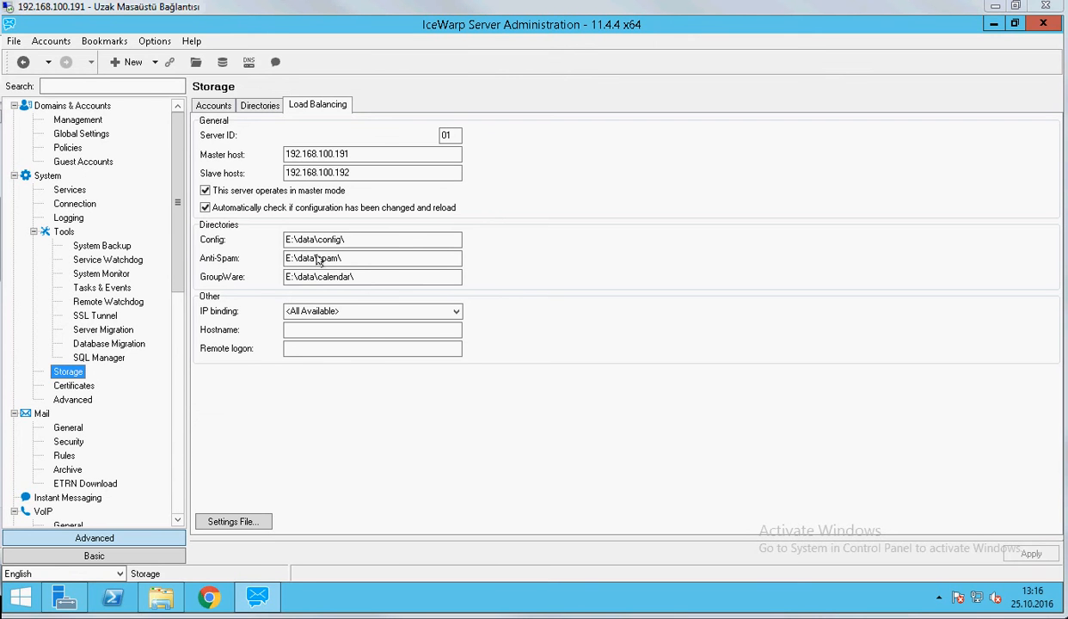
mouse_move(318, 261)
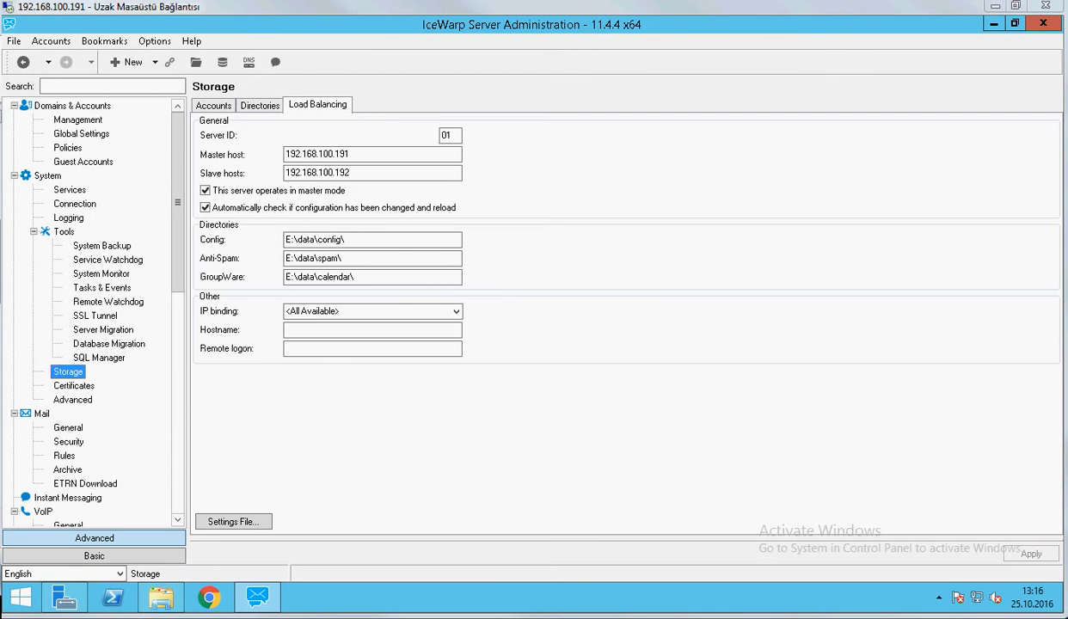
mouse_move(458, 28)
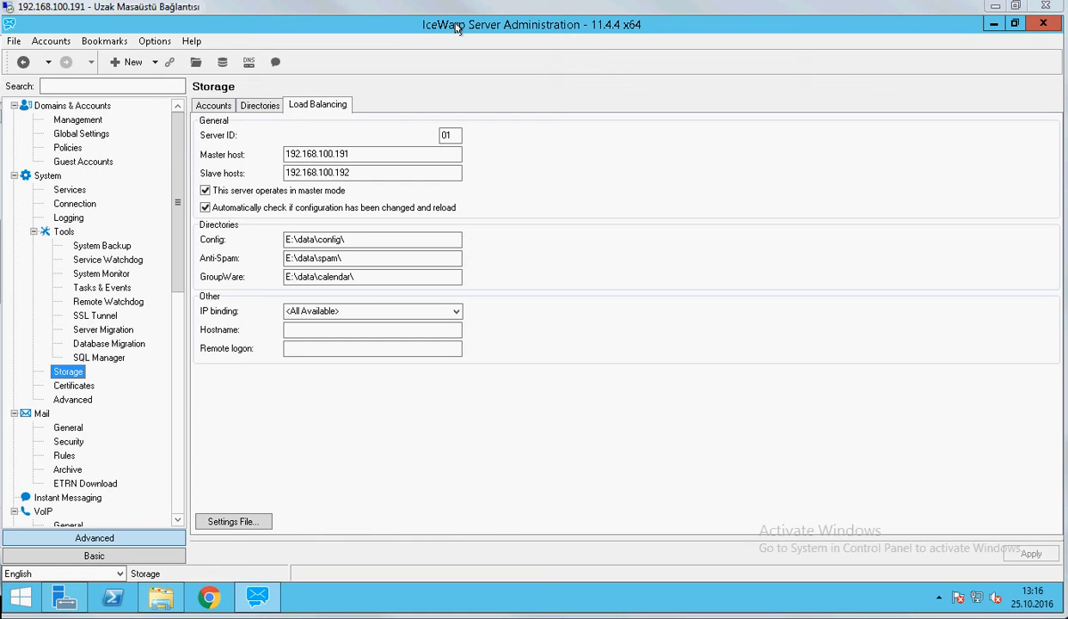
mouse_move(347, 248)
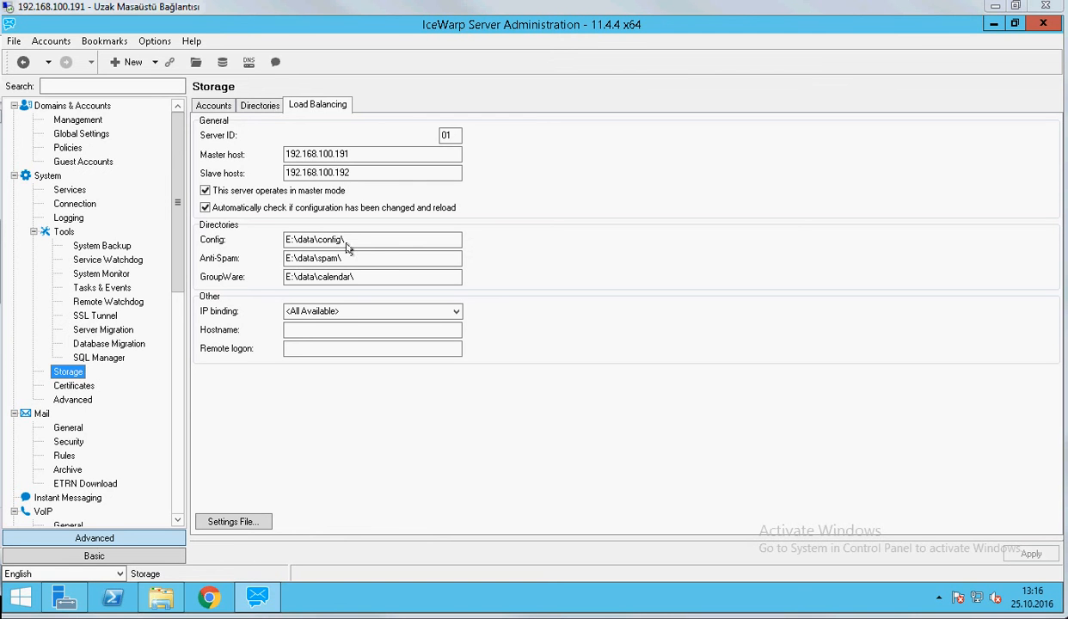
mouse_move(327, 244)
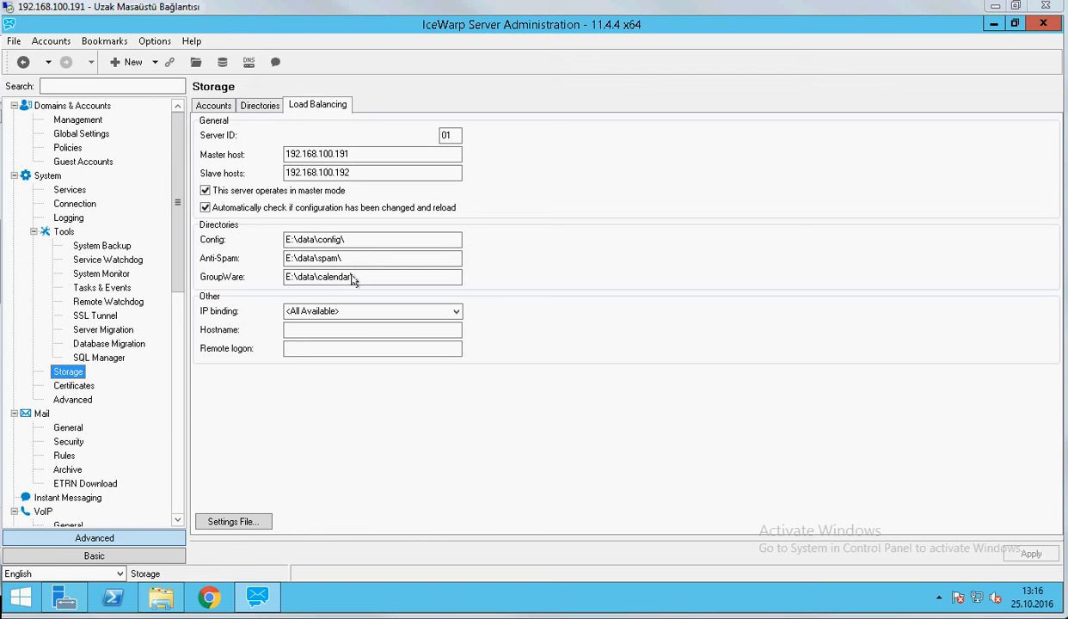
mouse_move(375, 282)
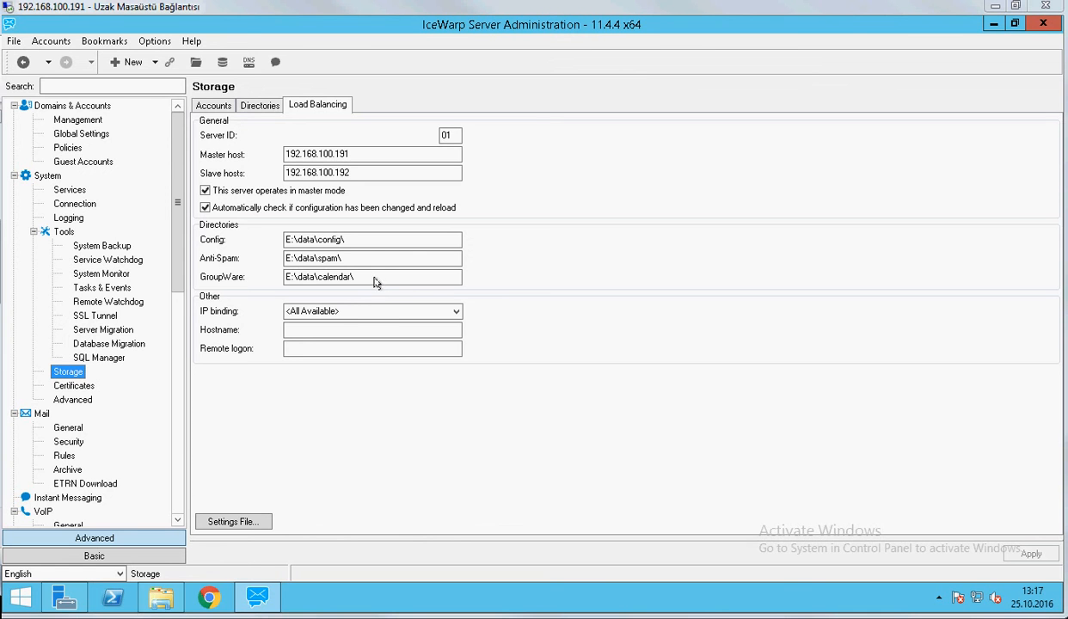
mouse_move(361, 209)
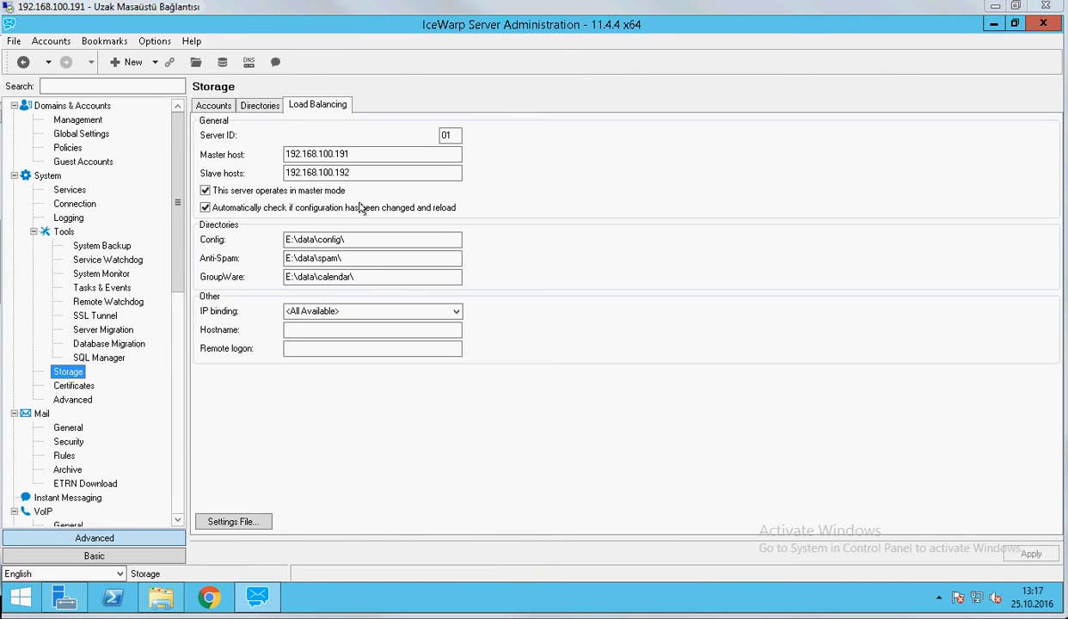
click(260, 105)
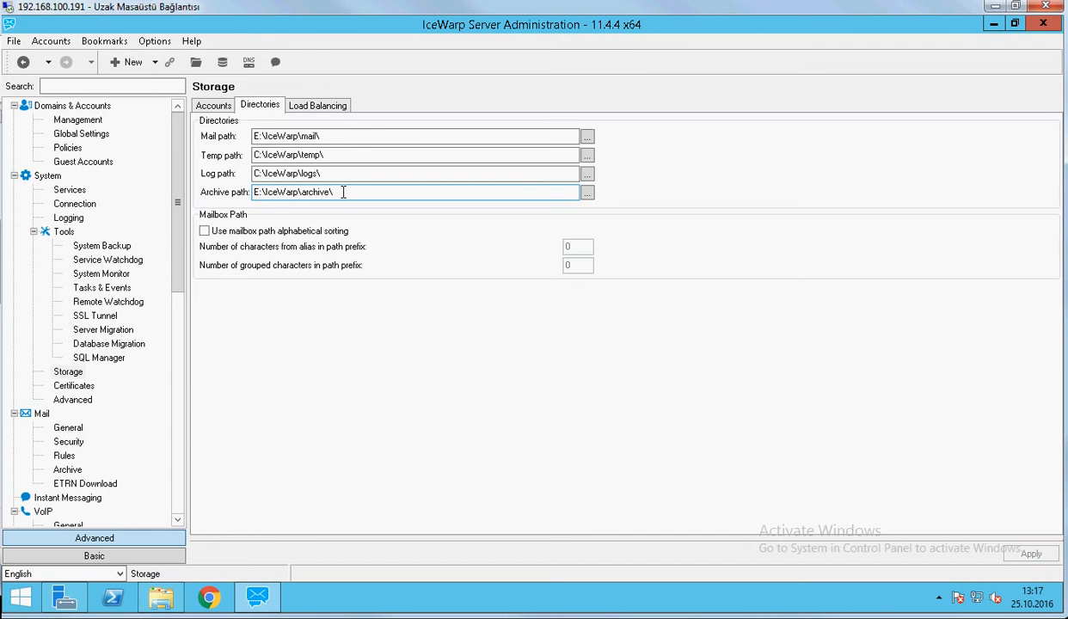
mouse_move(382, 193)
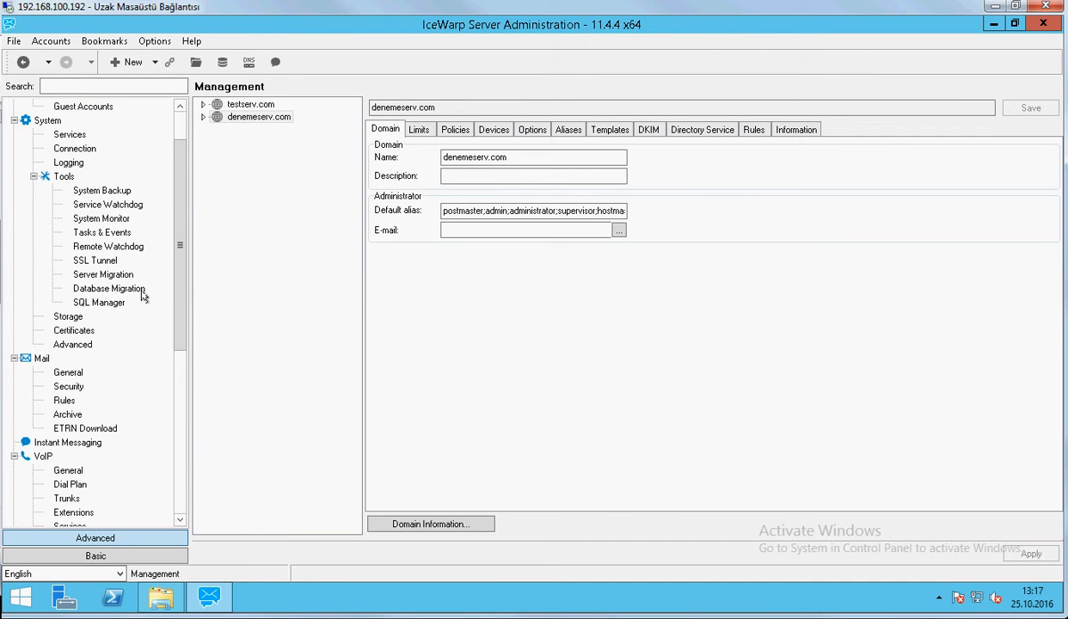
Review node .192 load balancing (ID 02, master mode off) and move to its directory paths
click(69, 316)
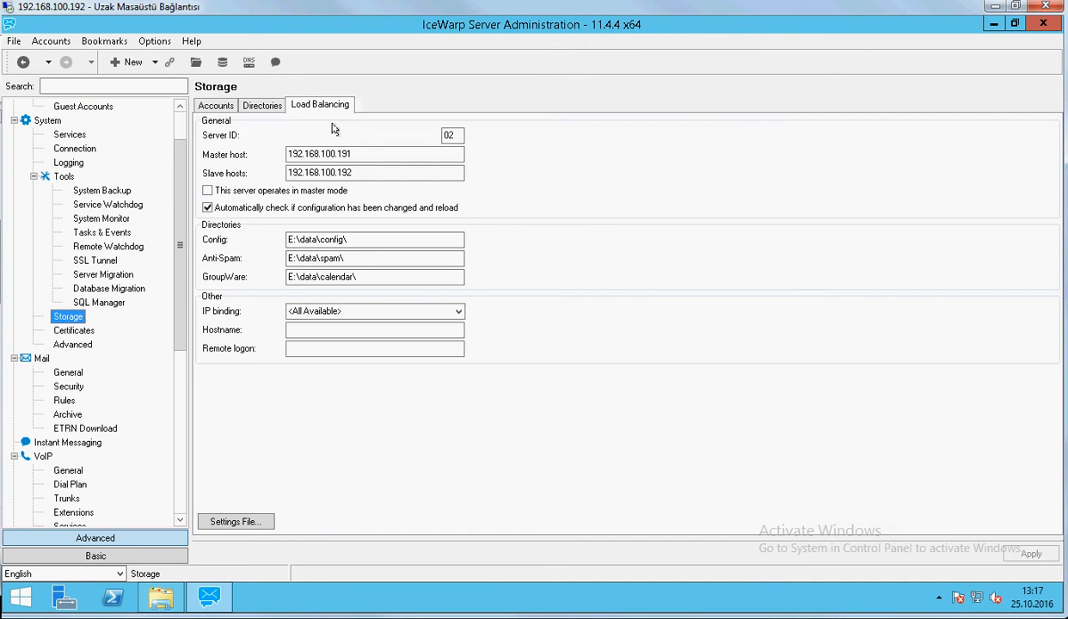
click(207, 189)
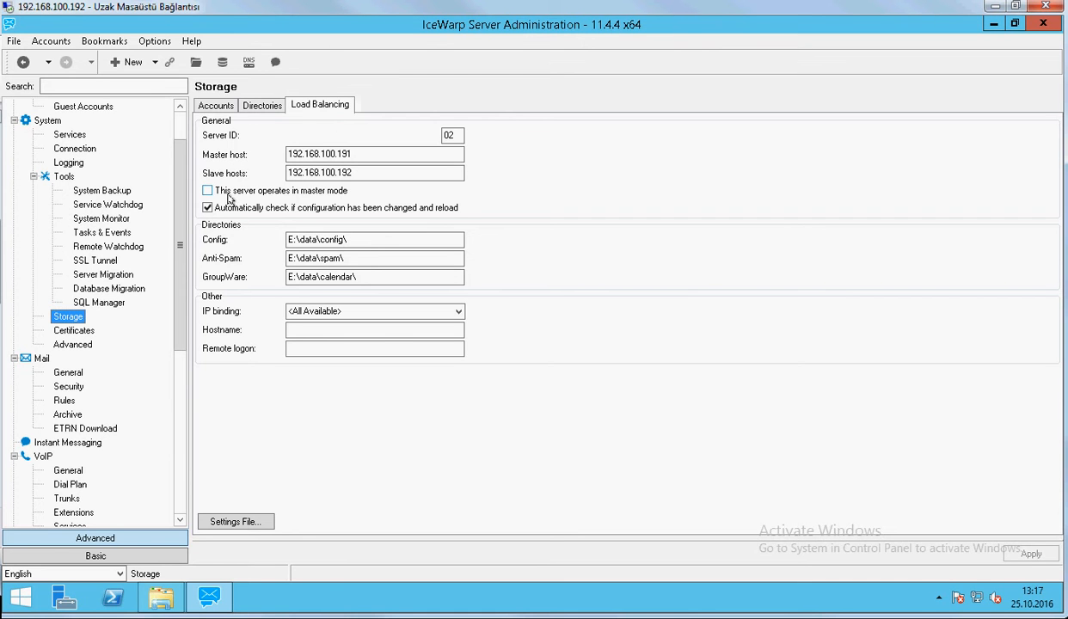
mouse_move(351, 200)
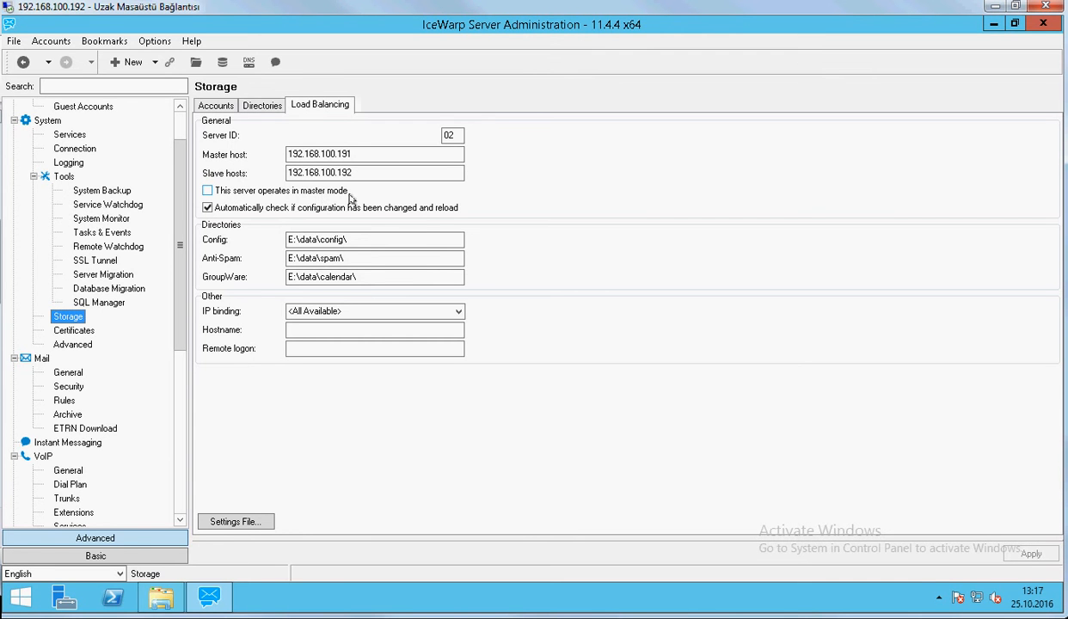
click(206, 189)
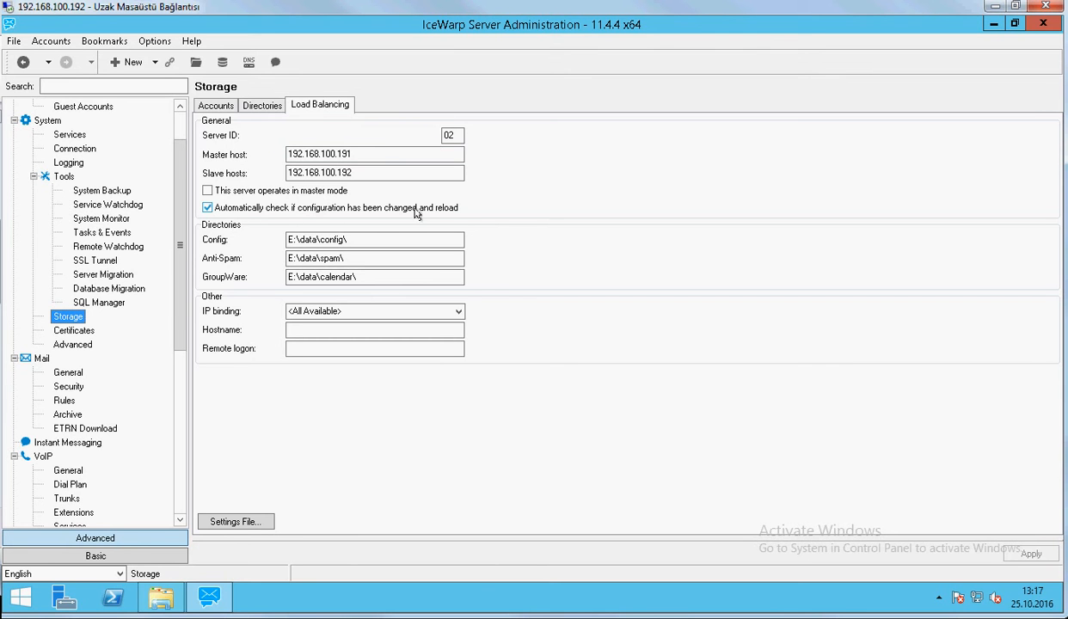
mouse_move(461, 214)
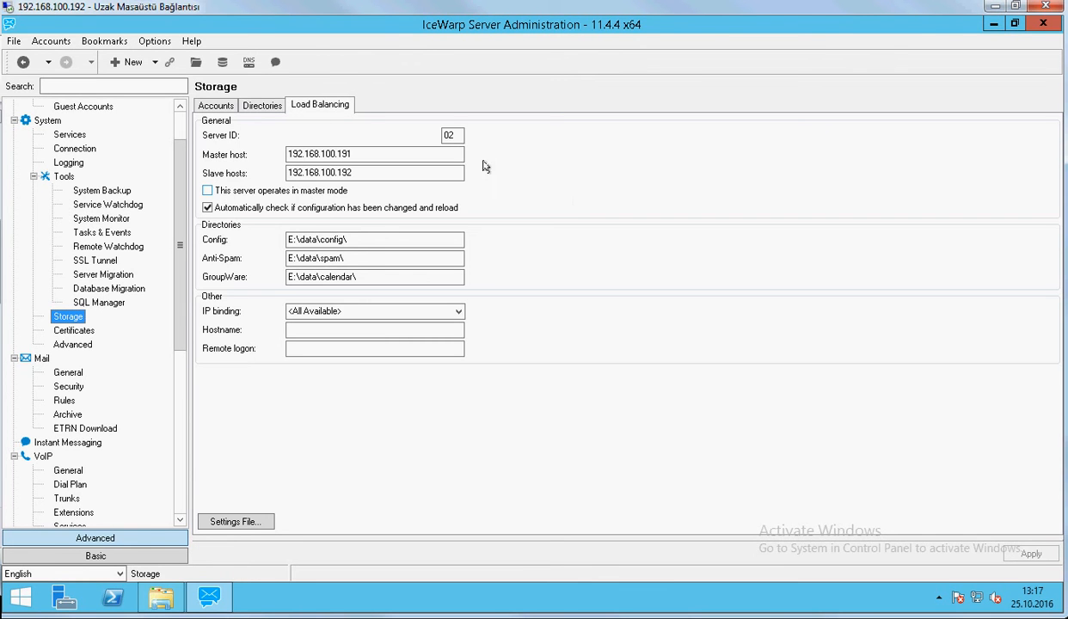
click(262, 105)
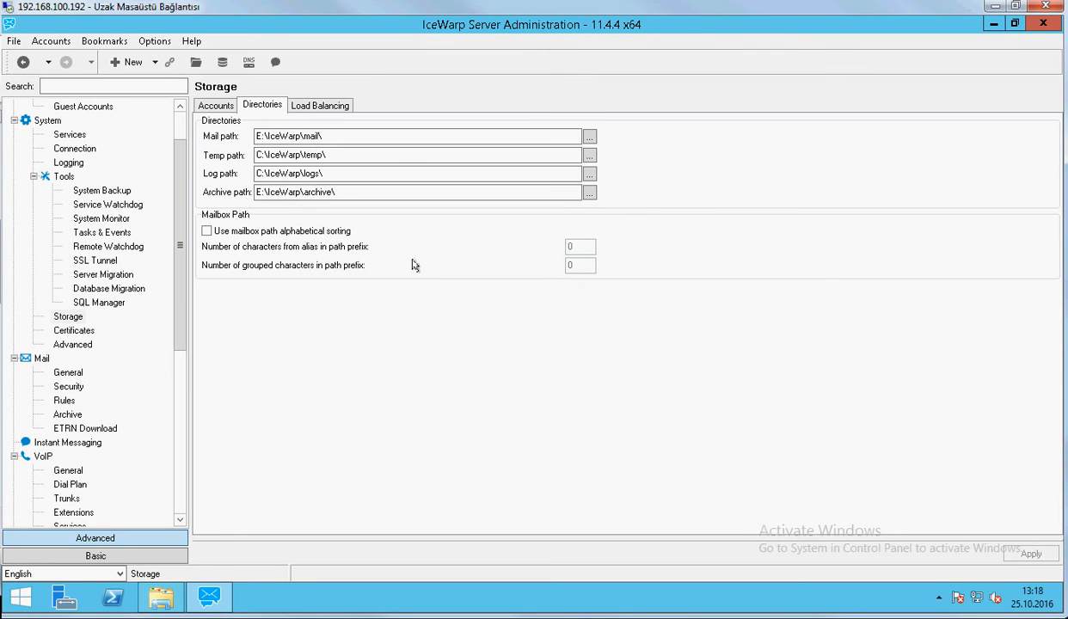
mouse_move(394, 285)
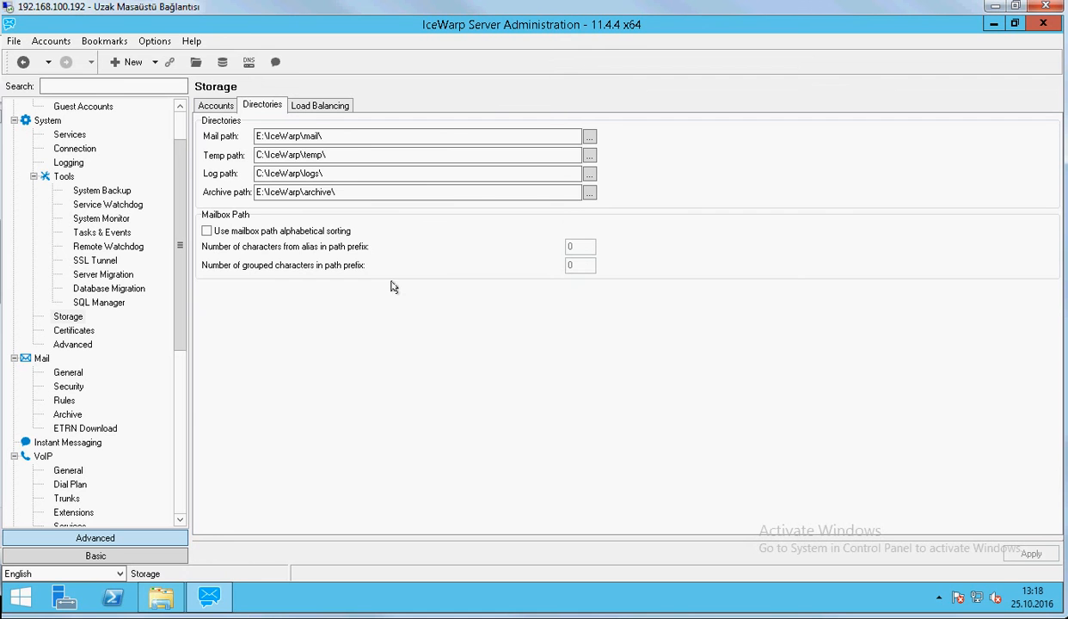
Show node .192's Mail, Temp, Log and Archive storage directories
click(102, 189)
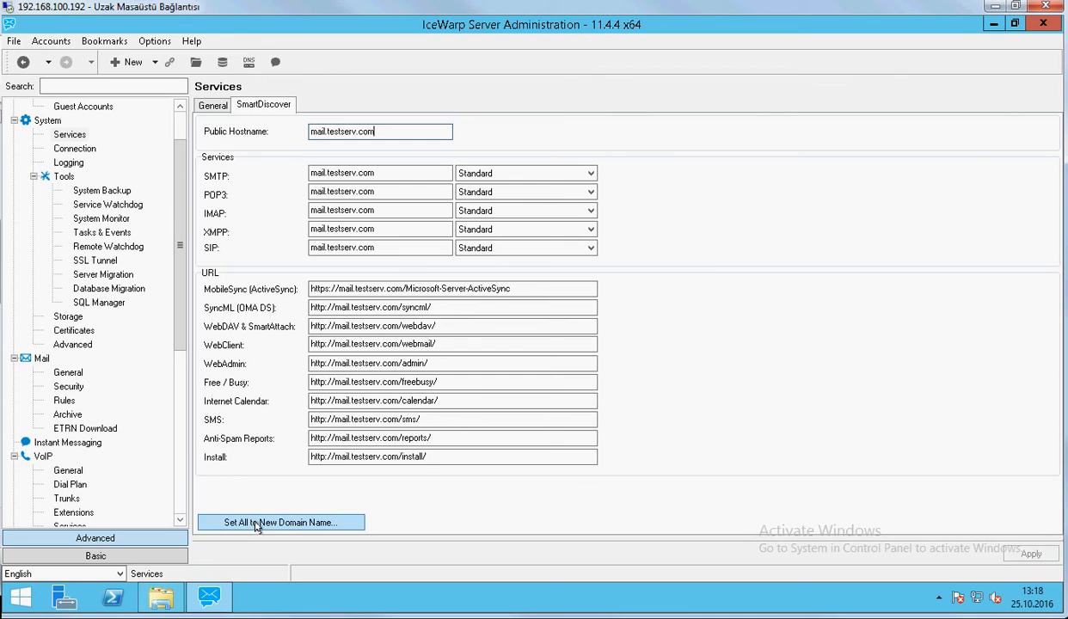
Check SmartDiscover's Set All to New Domain Name prompt without changing it, then view service statuses
click(280, 523)
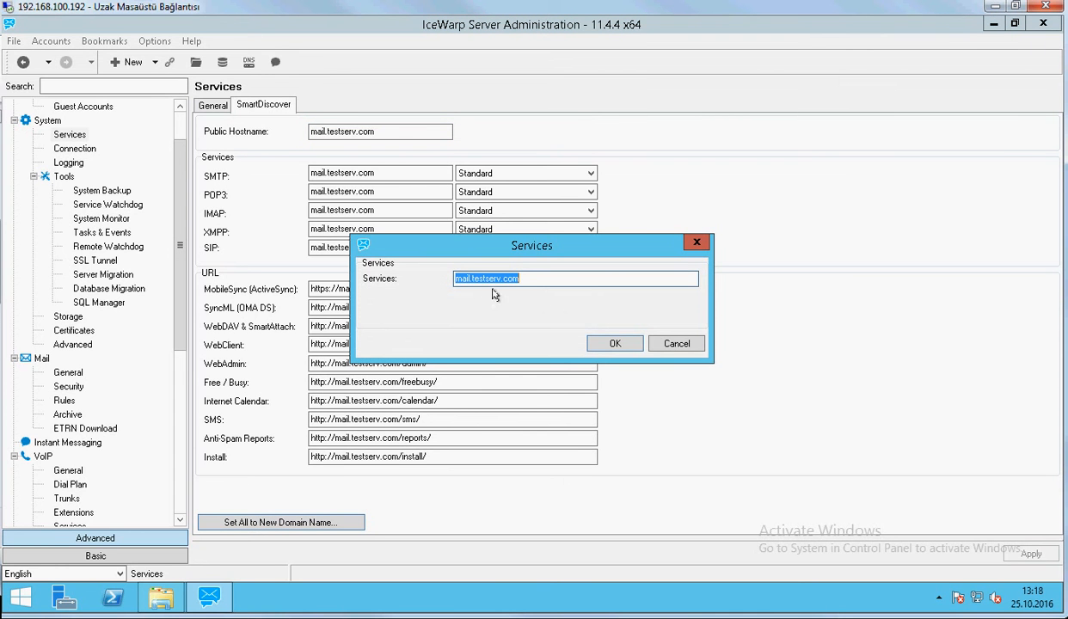
click(616, 344)
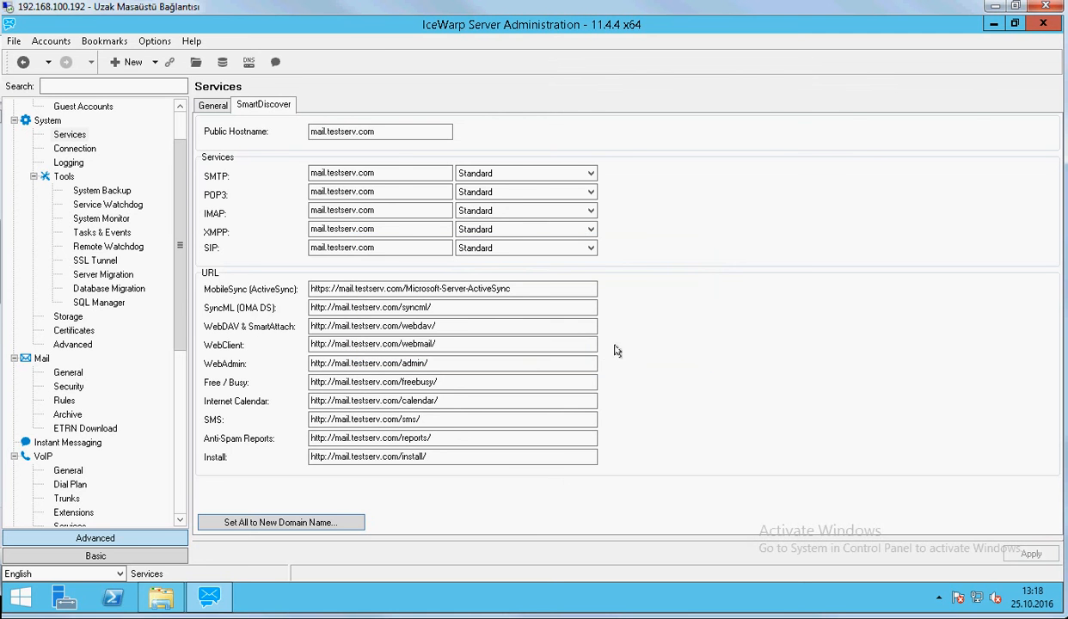
click(213, 105)
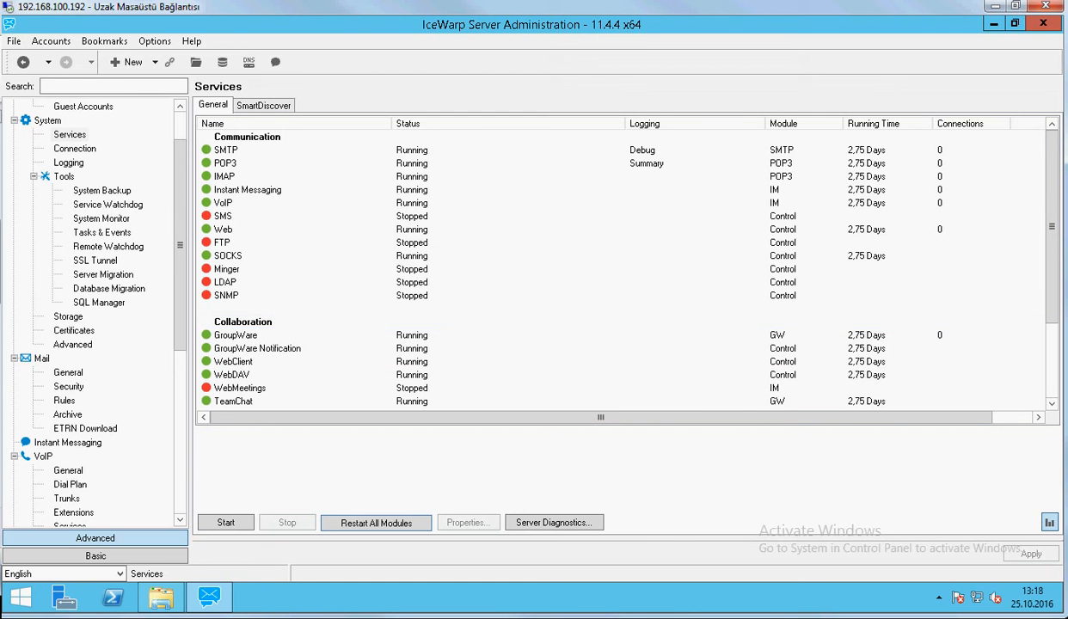
mouse_move(242, 461)
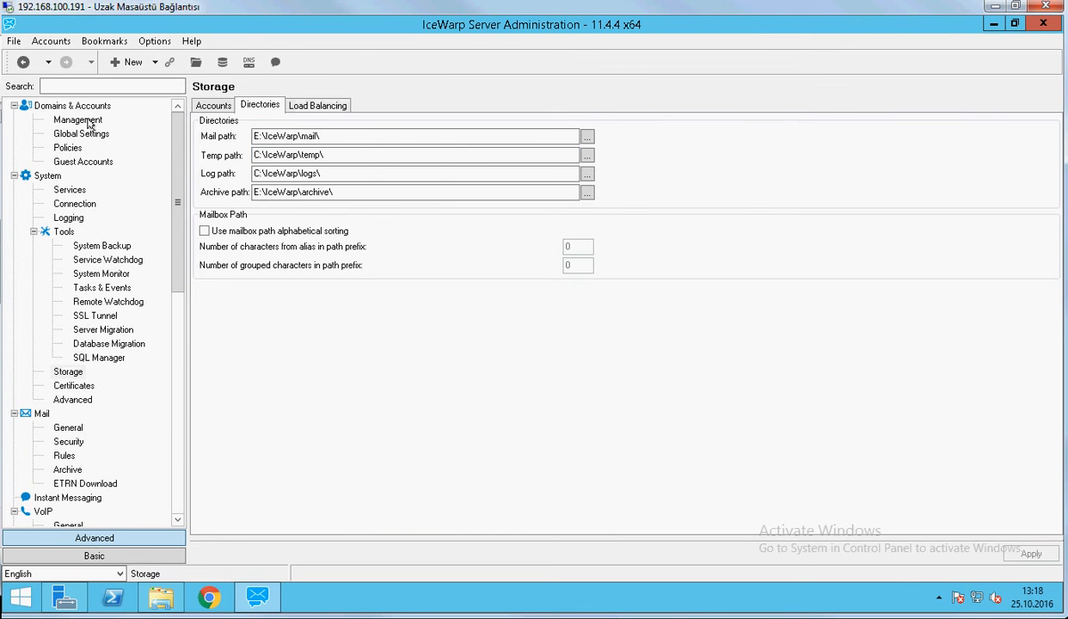
Create and save a new domain named example.com on the first node
click(79, 121)
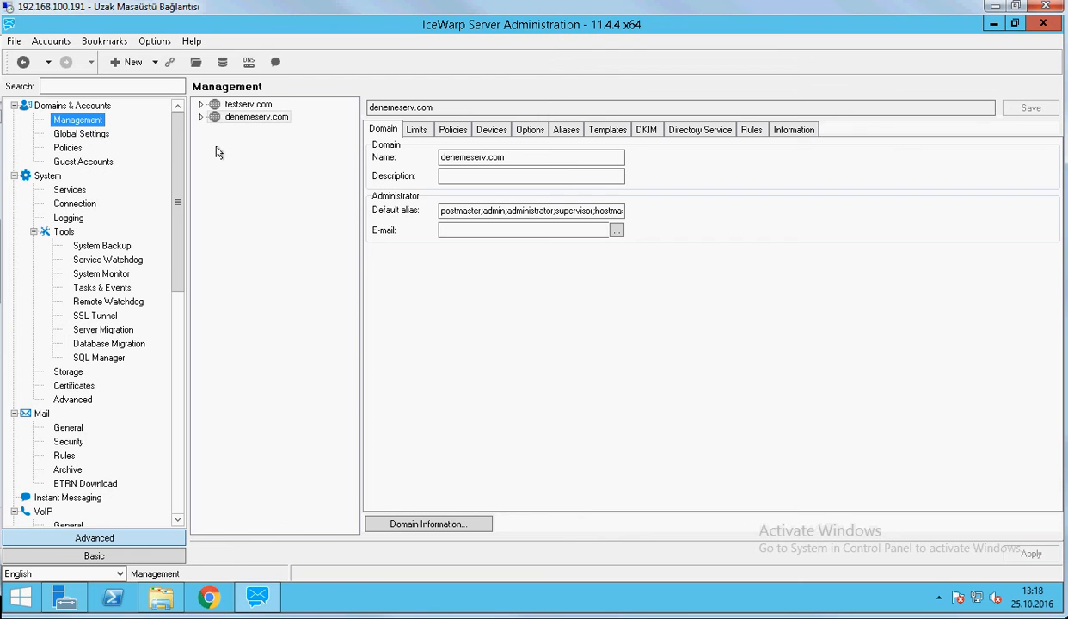
right_click(256, 117)
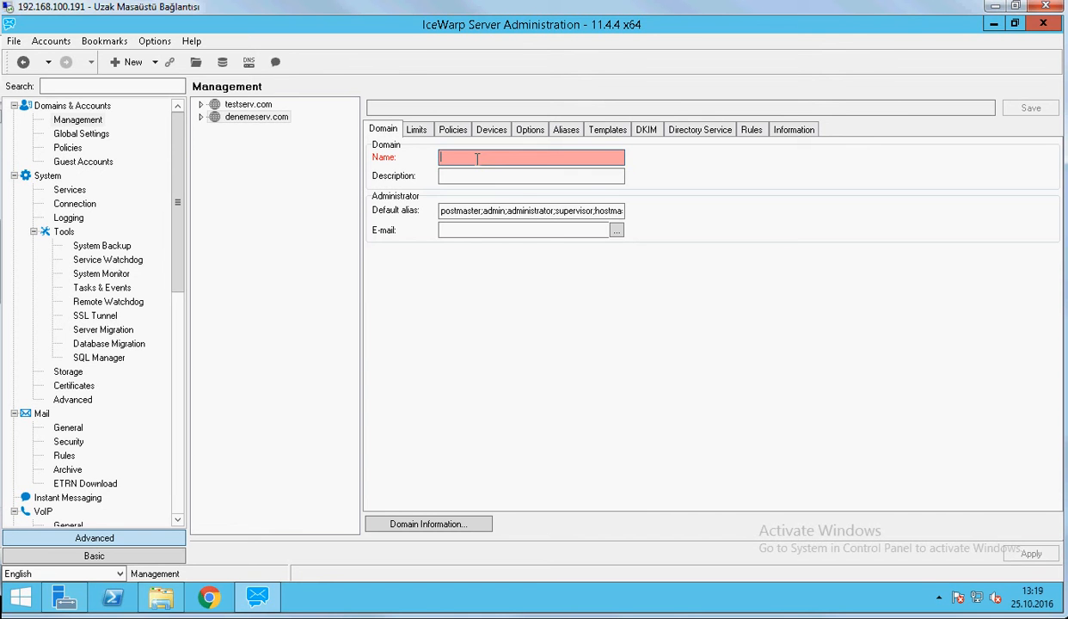
text(examp)
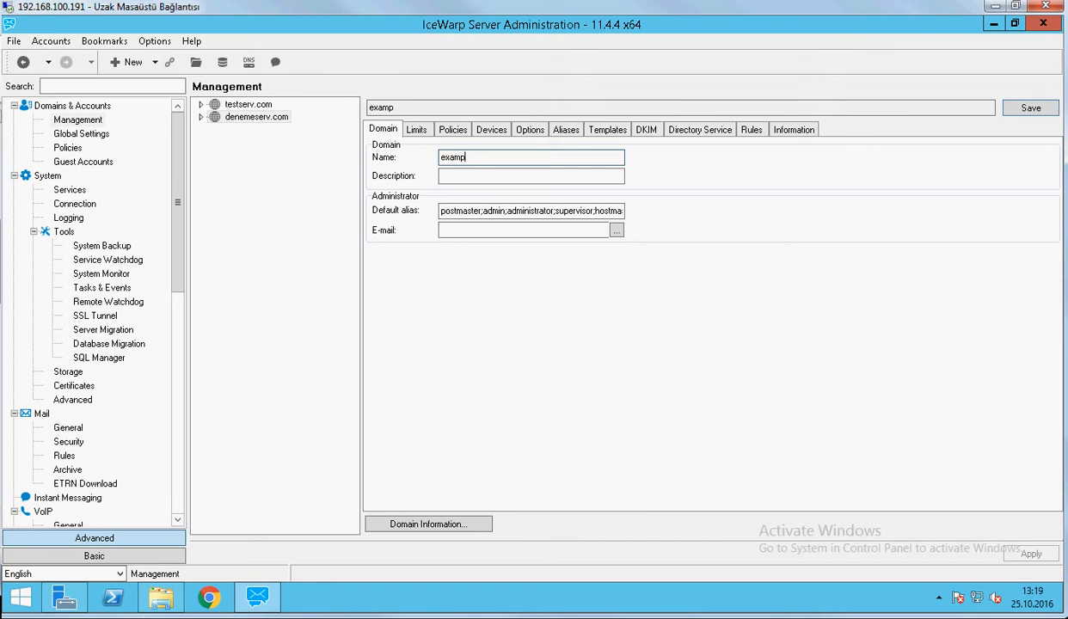
text(l)
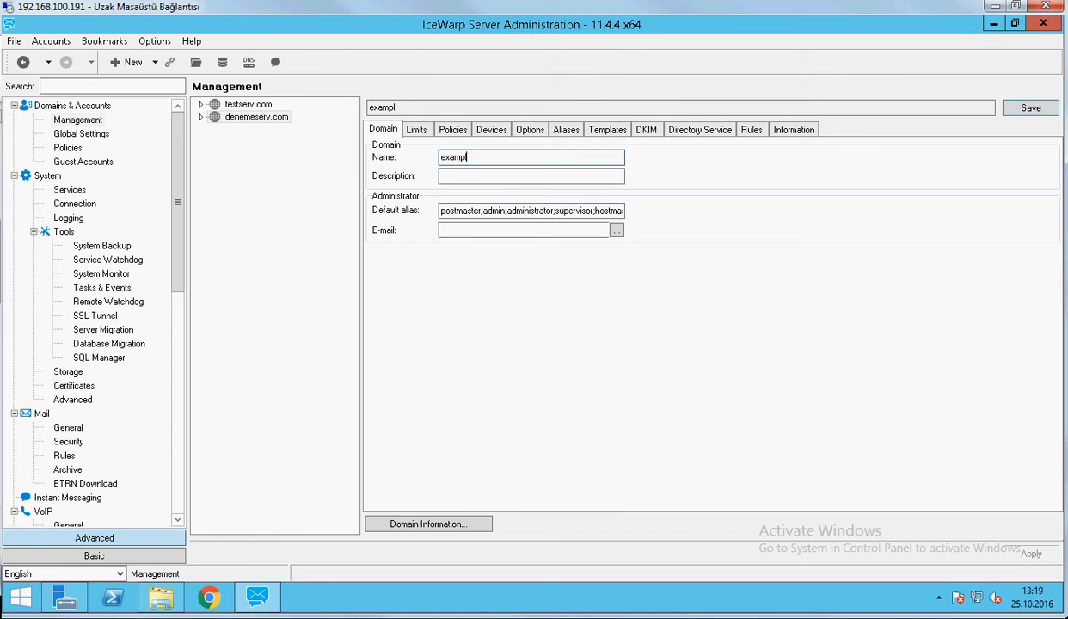
text(e.com)
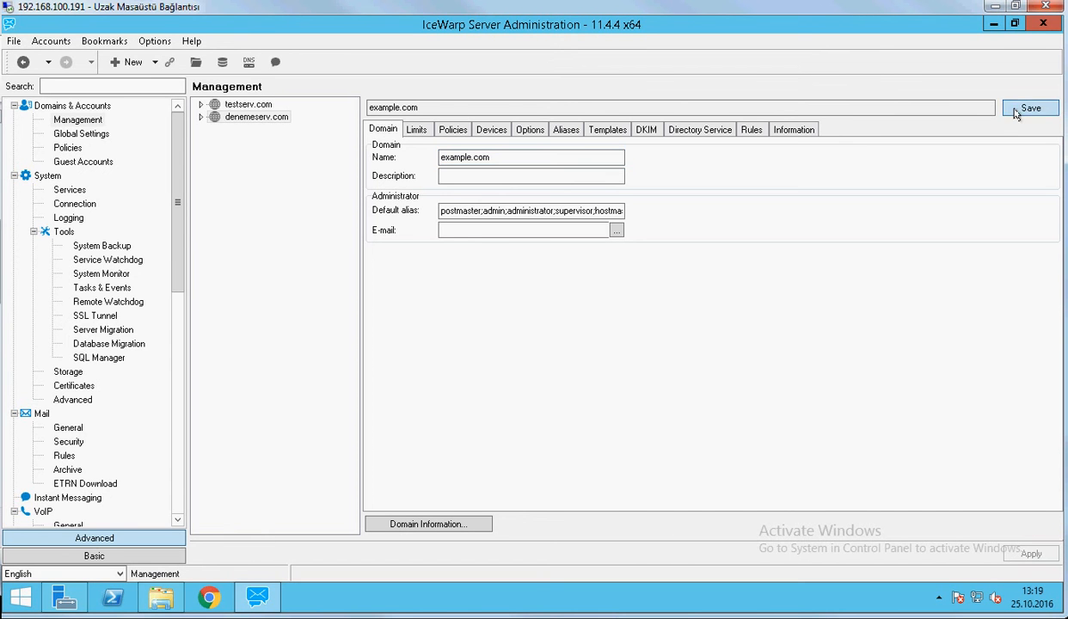
click(1031, 106)
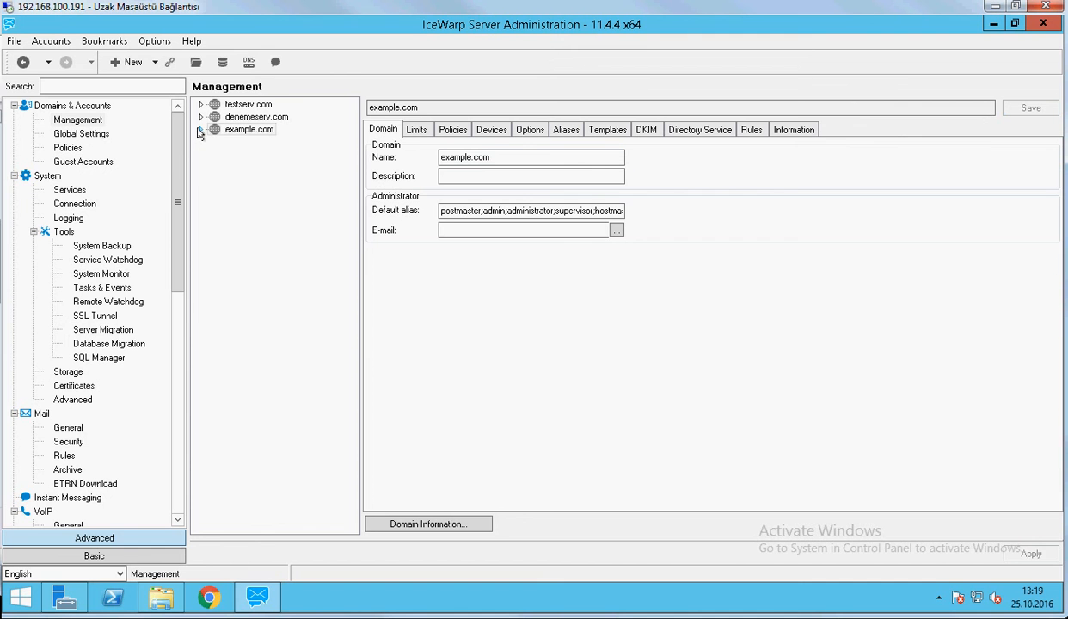
right_click(247, 129)
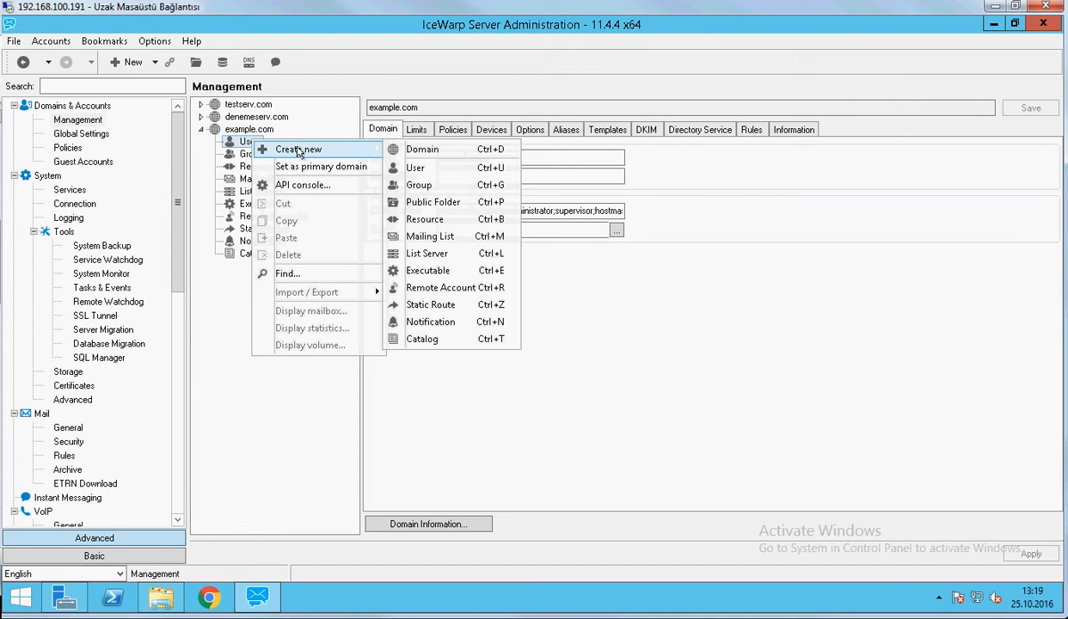
Create and save user accounts demo12 and demo13 under example.com
click(416, 167)
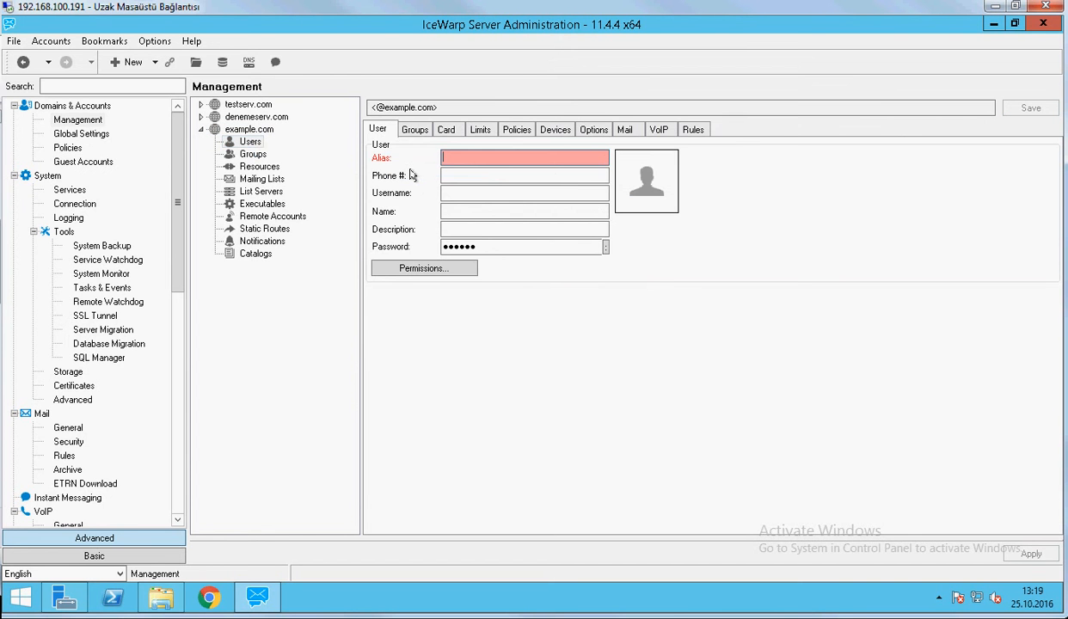
text(demo12)
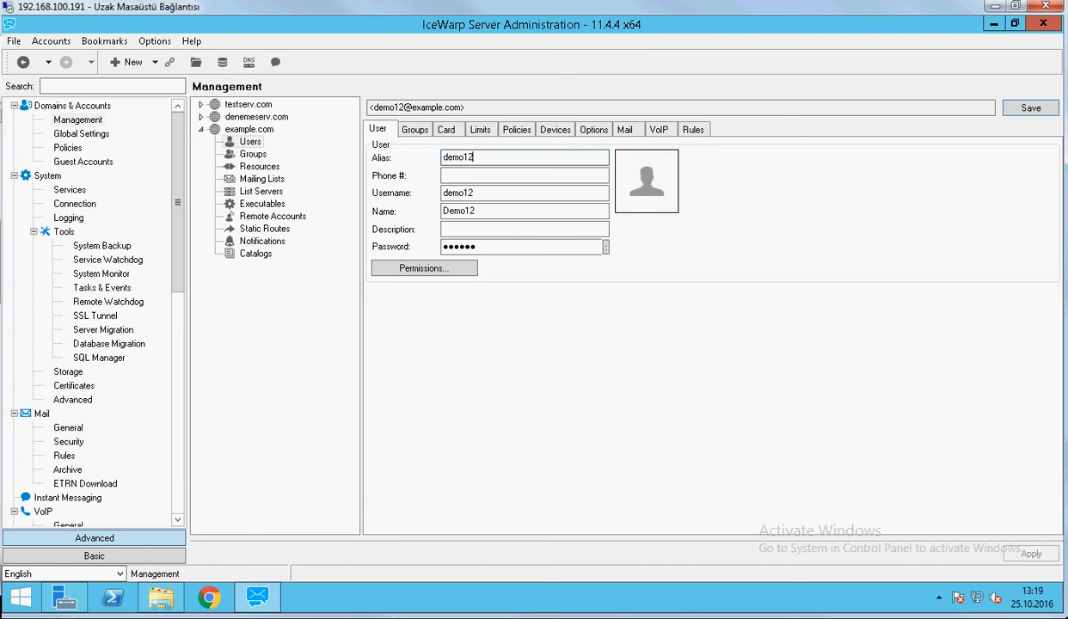
click(1030, 107)
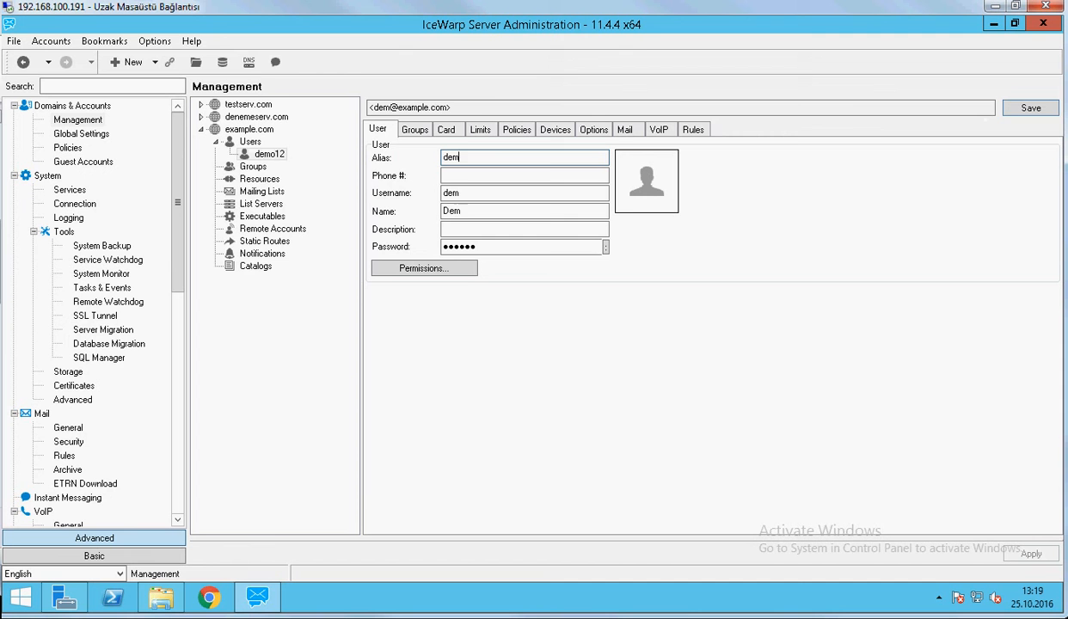
click(1031, 106)
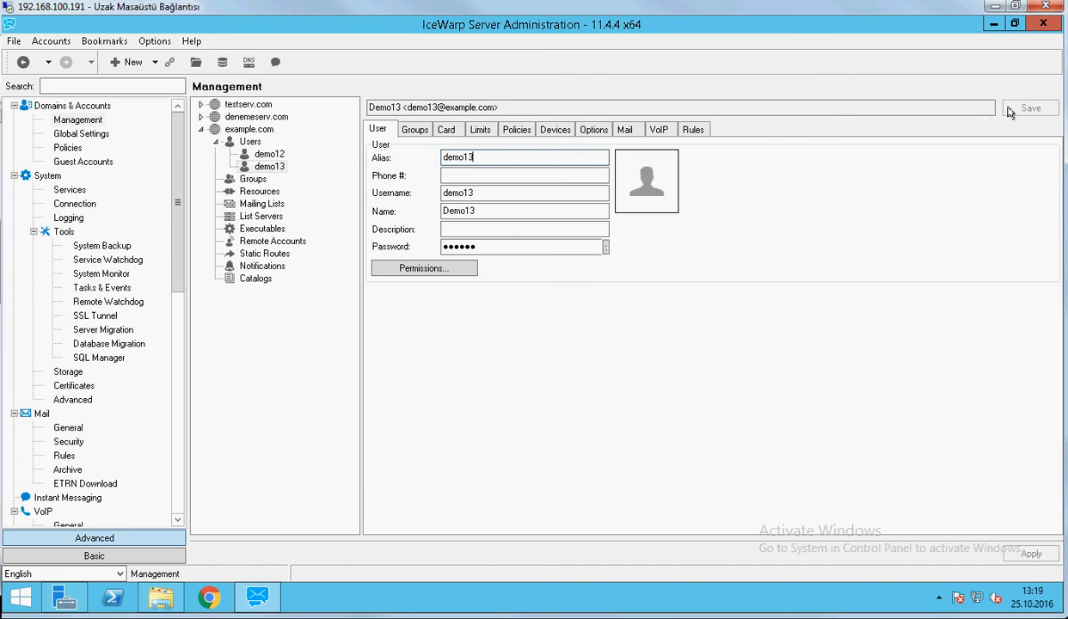
right_click(253, 179)
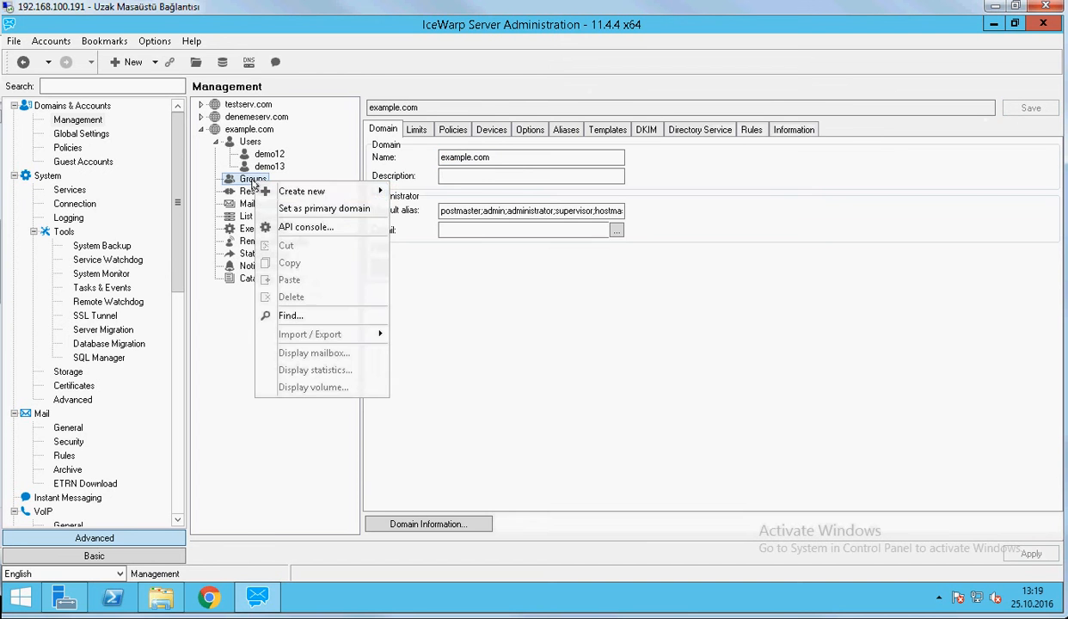
mouse_move(303, 191)
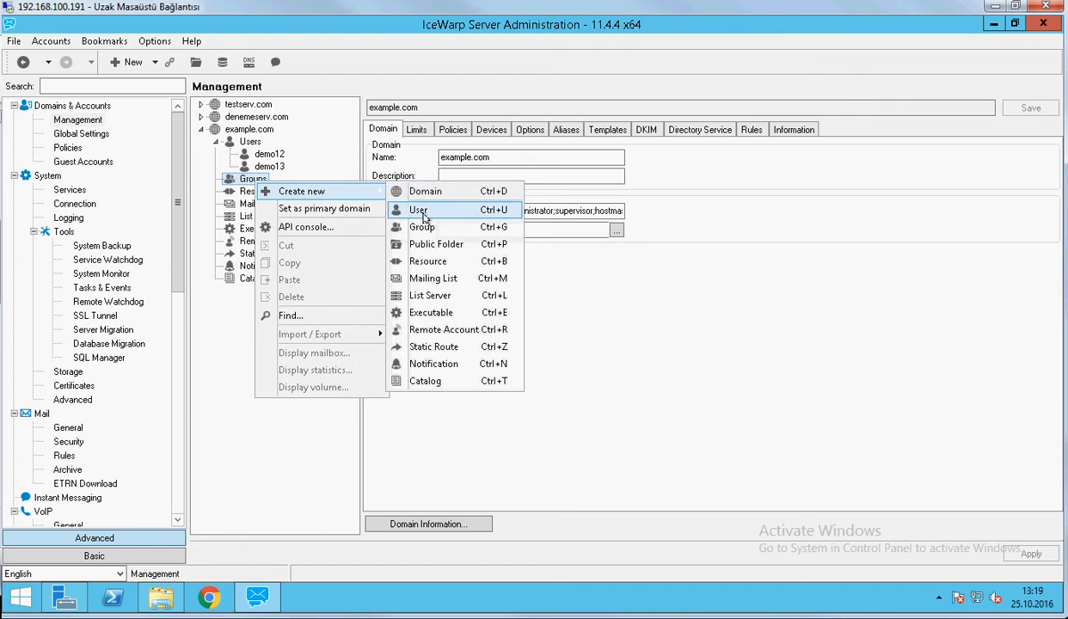
Create group deneme in example.com with 'Create a public folder' ticked and save it
click(423, 227)
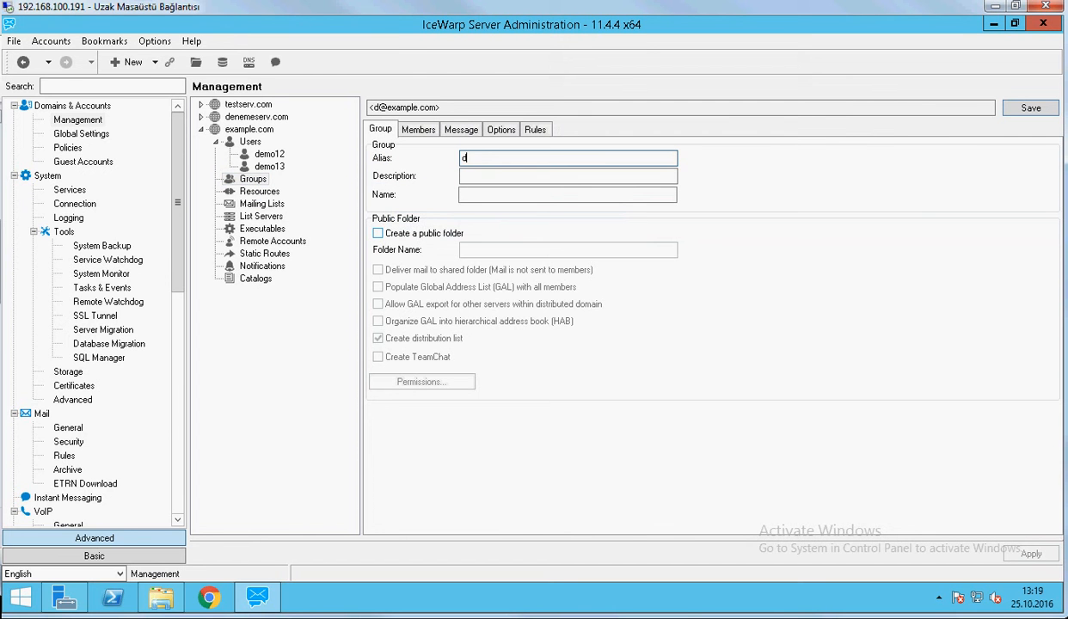
text(eneme)
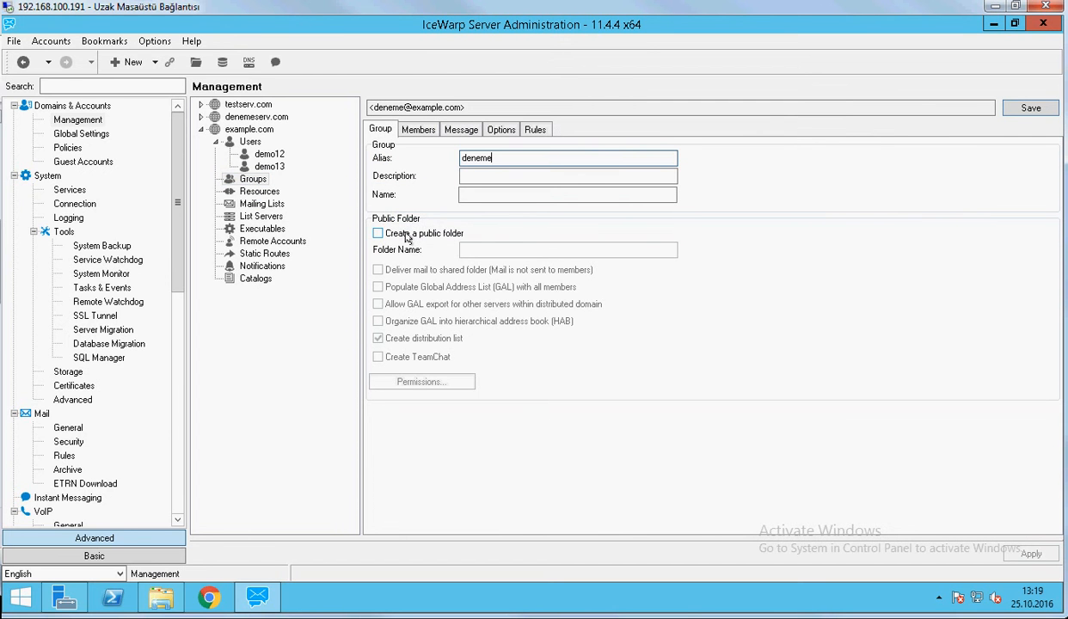
click(379, 234)
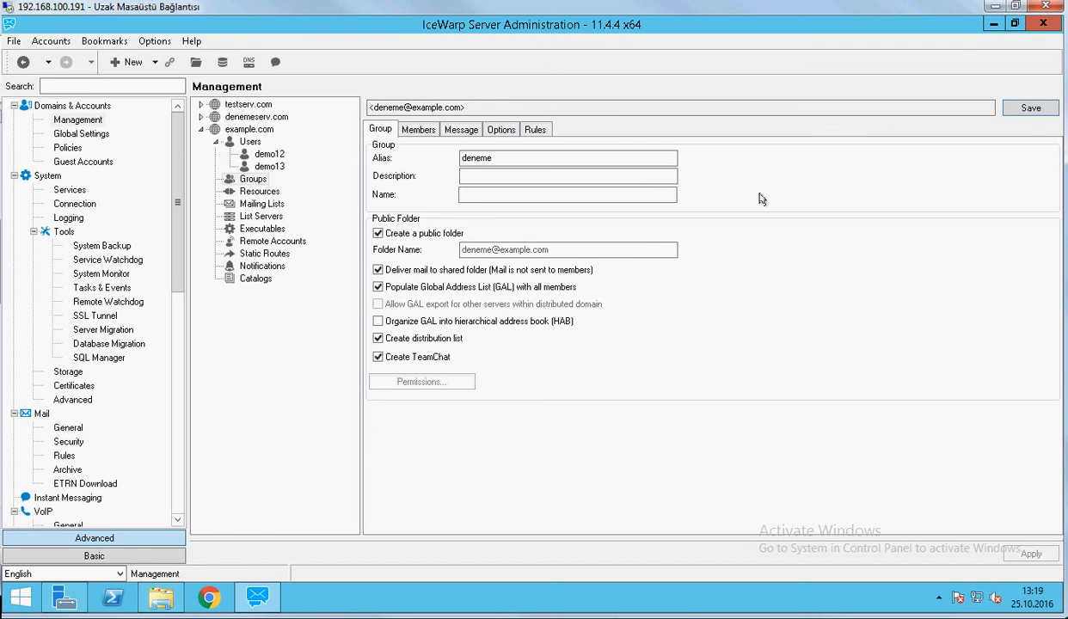
click(1031, 107)
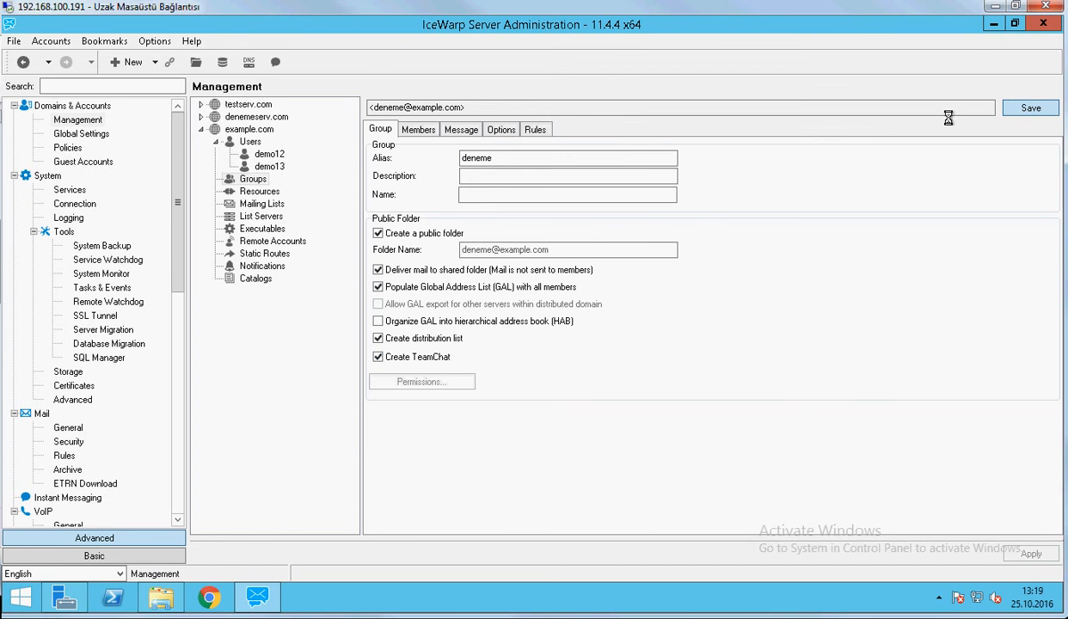
click(1031, 107)
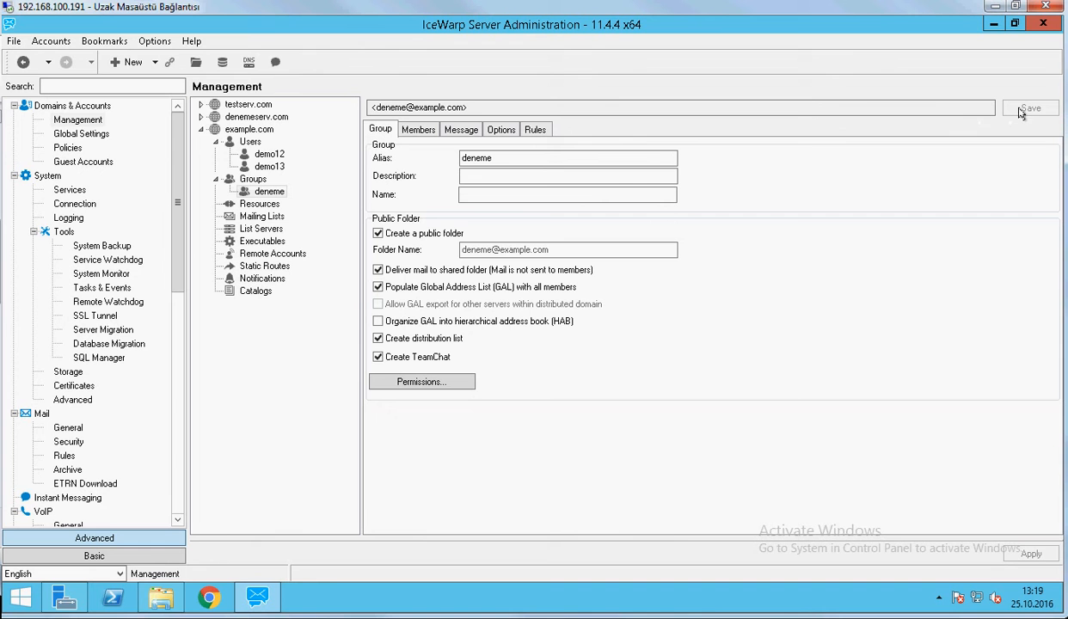
click(78, 120)
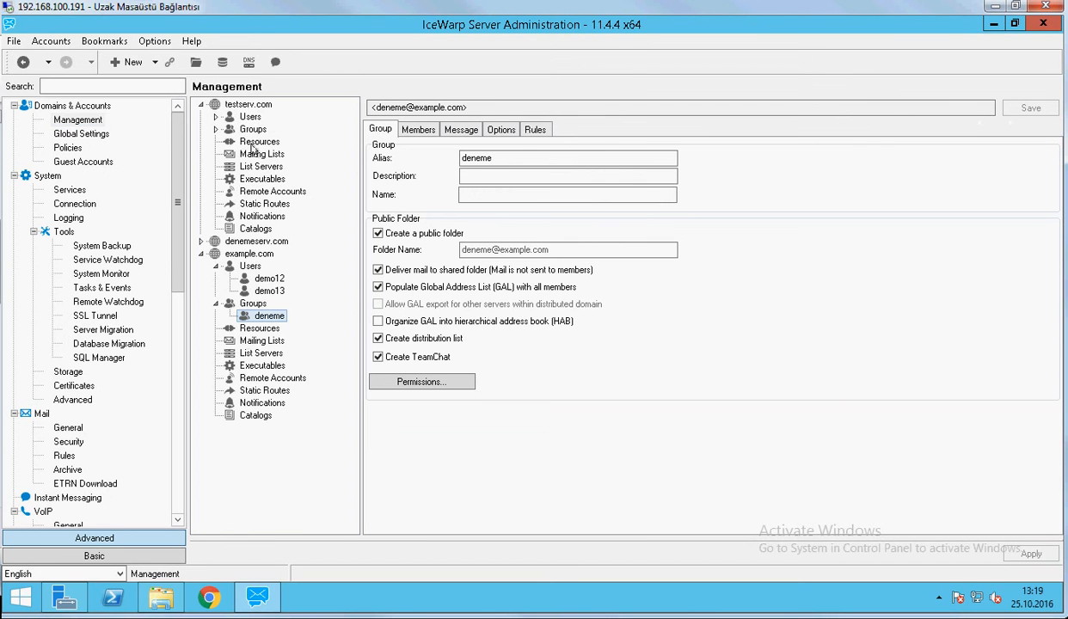
Give example.com a domain admin account limit of 500 on its Limits settings
click(250, 254)
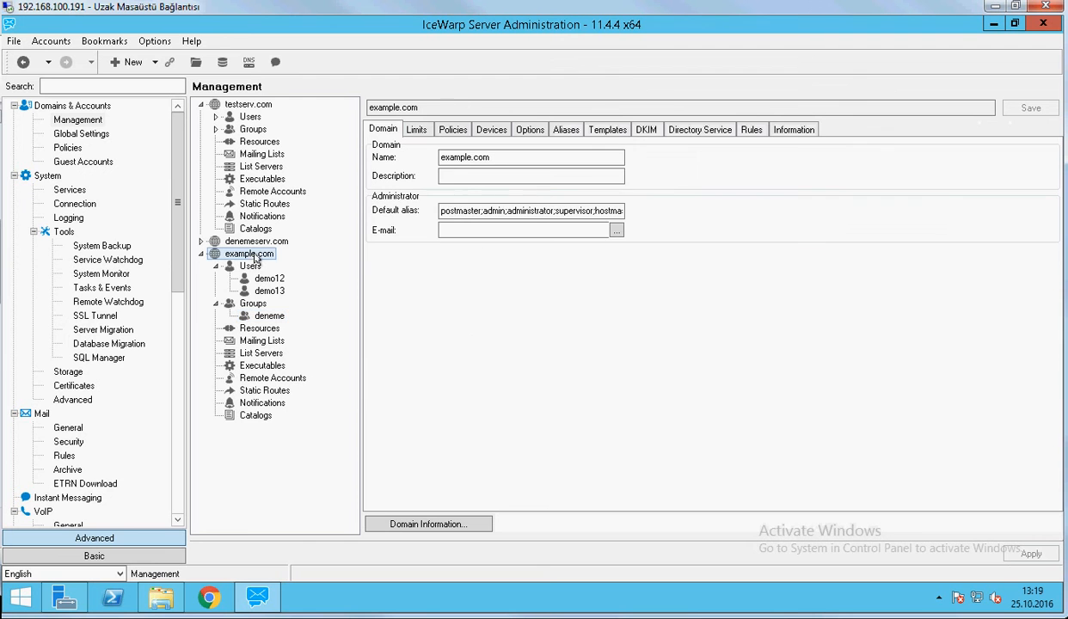
click(417, 130)
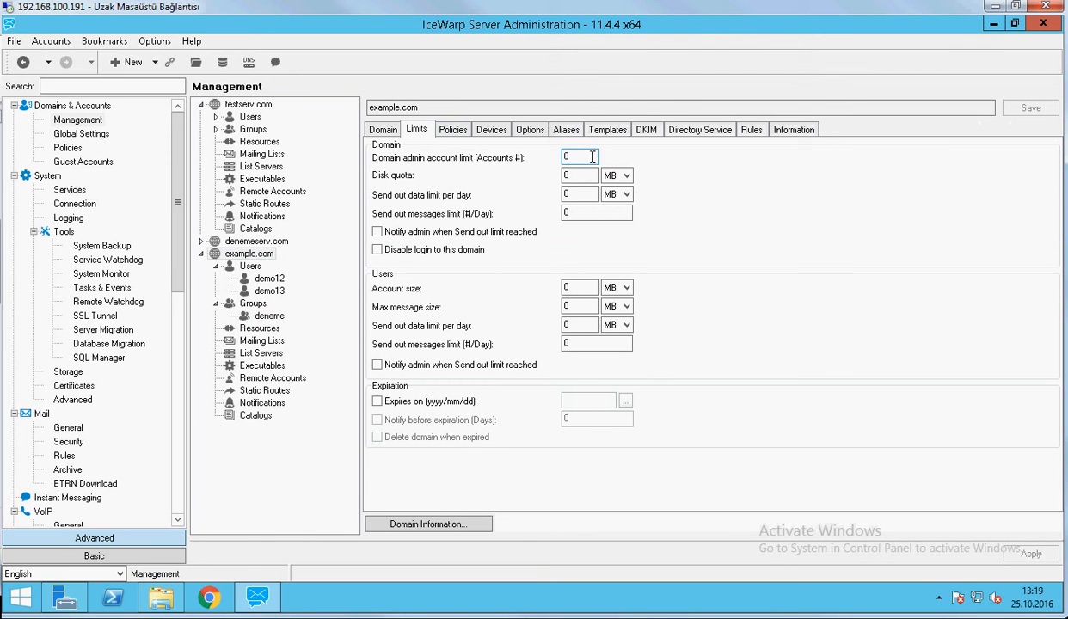
click(579, 157)
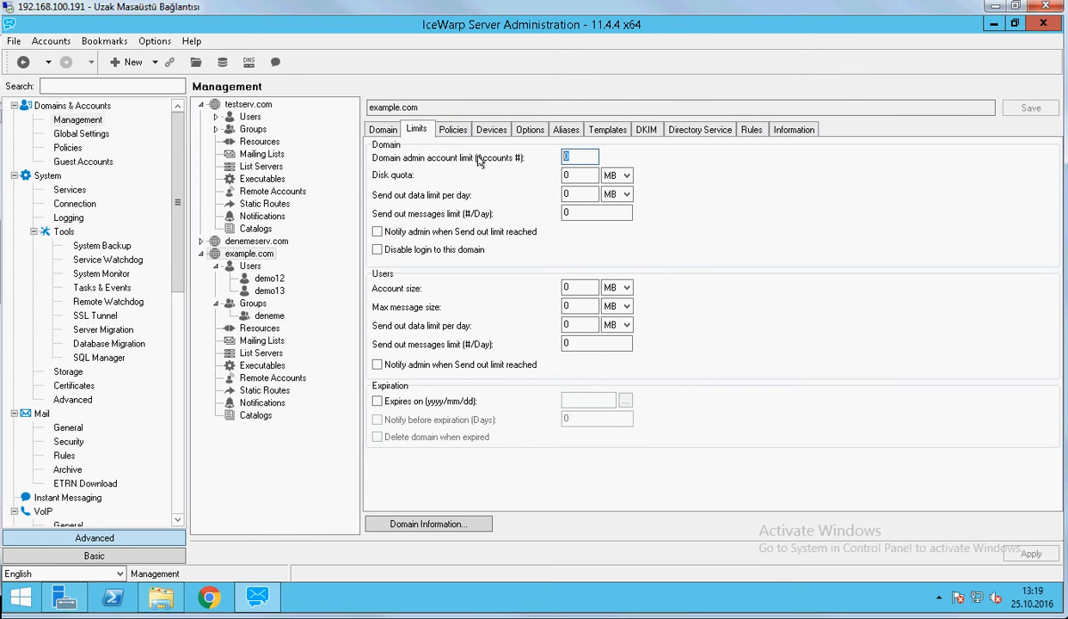
text(500)
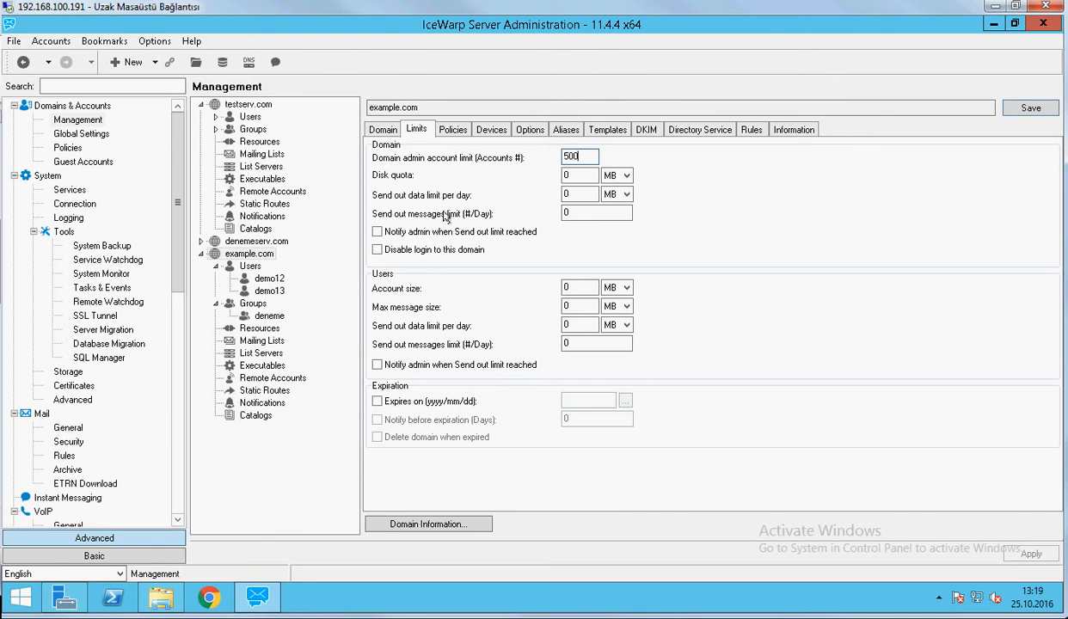
Review example.com's policies and options, then switch to the server-wide login policies
click(377, 230)
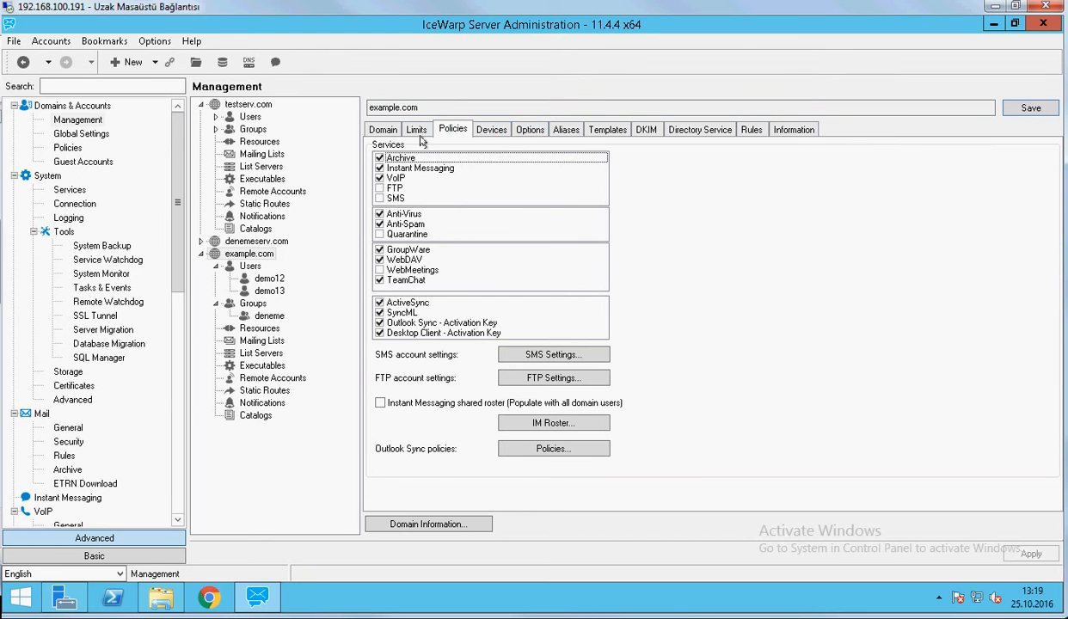
click(530, 129)
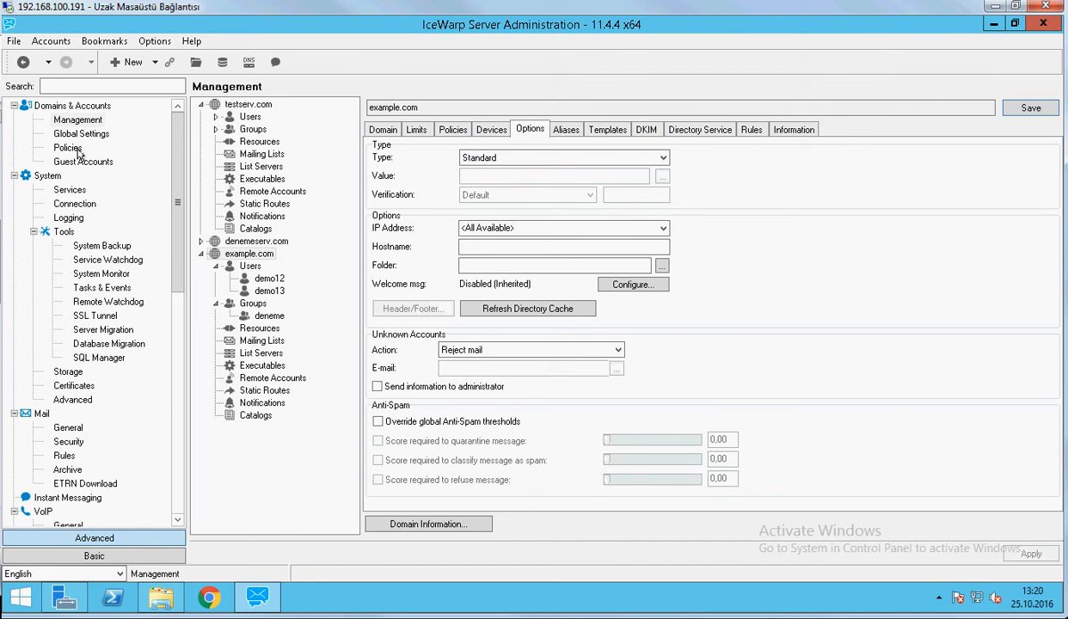
click(68, 148)
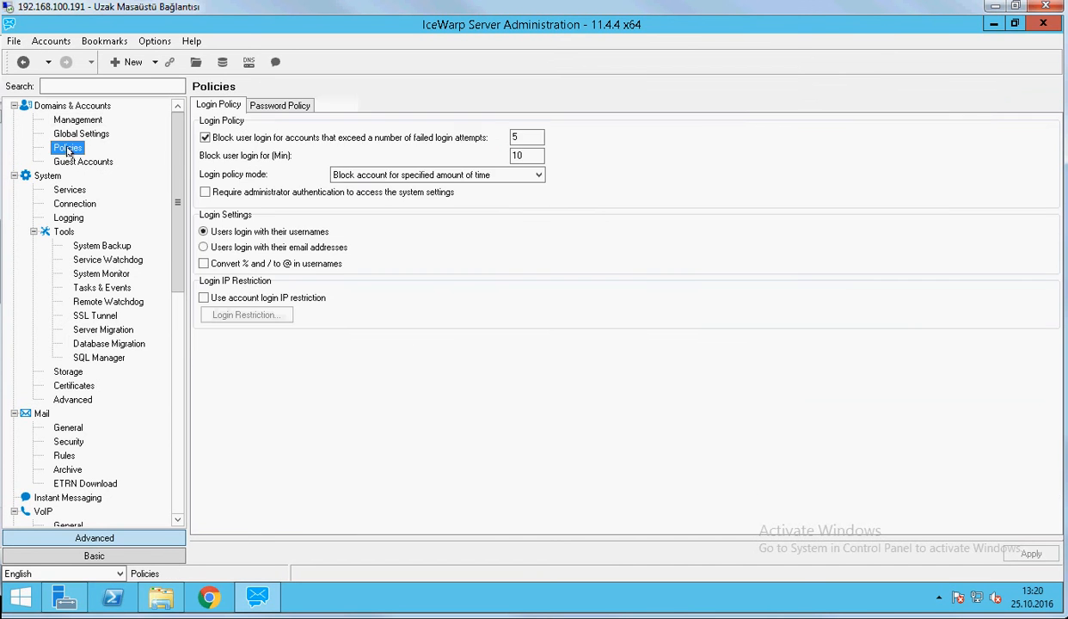
Set the failed login attempts threshold to 10 and show the password policy
click(526, 137)
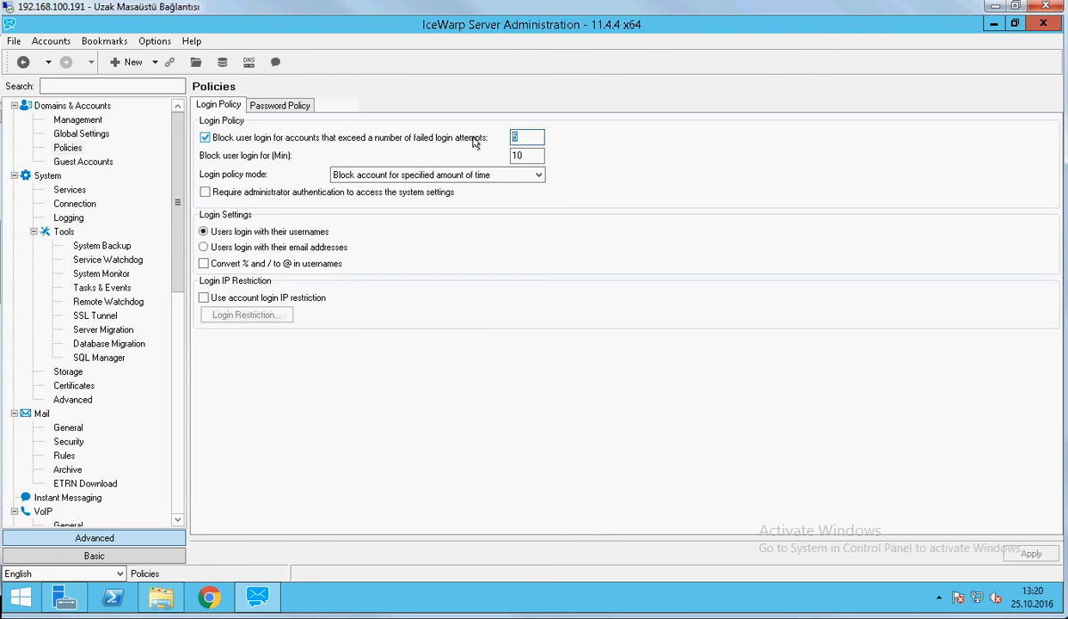
text(10)
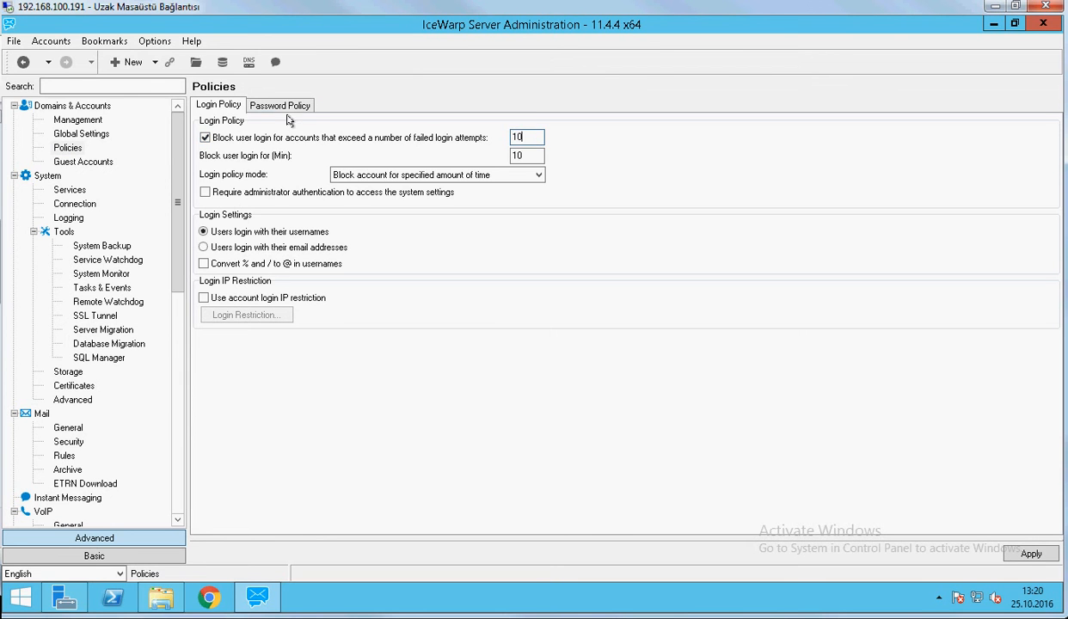
click(278, 104)
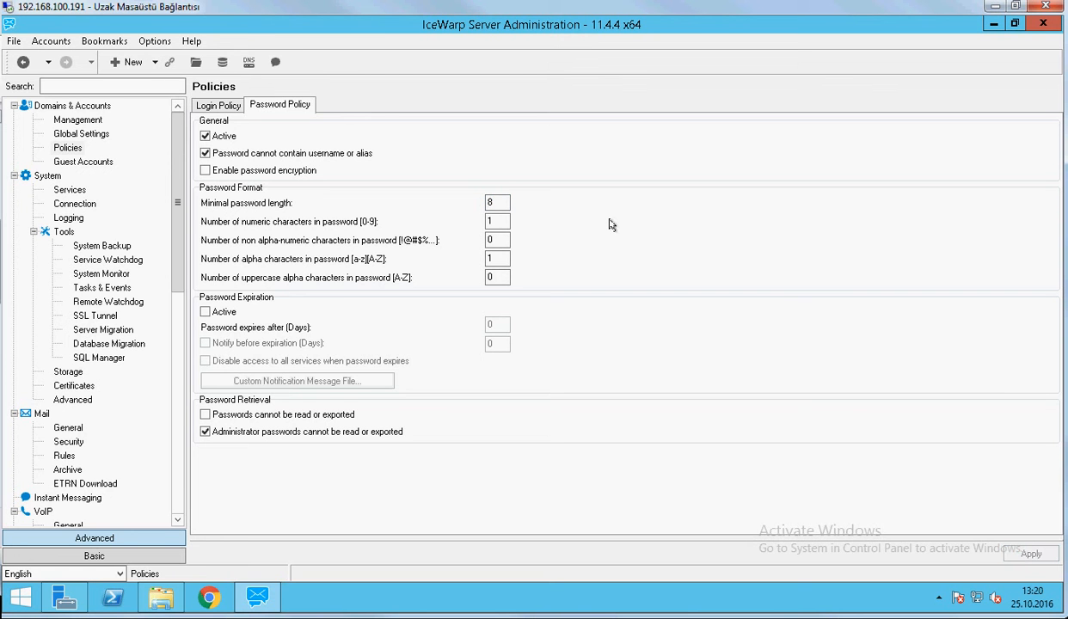
mouse_move(602, 216)
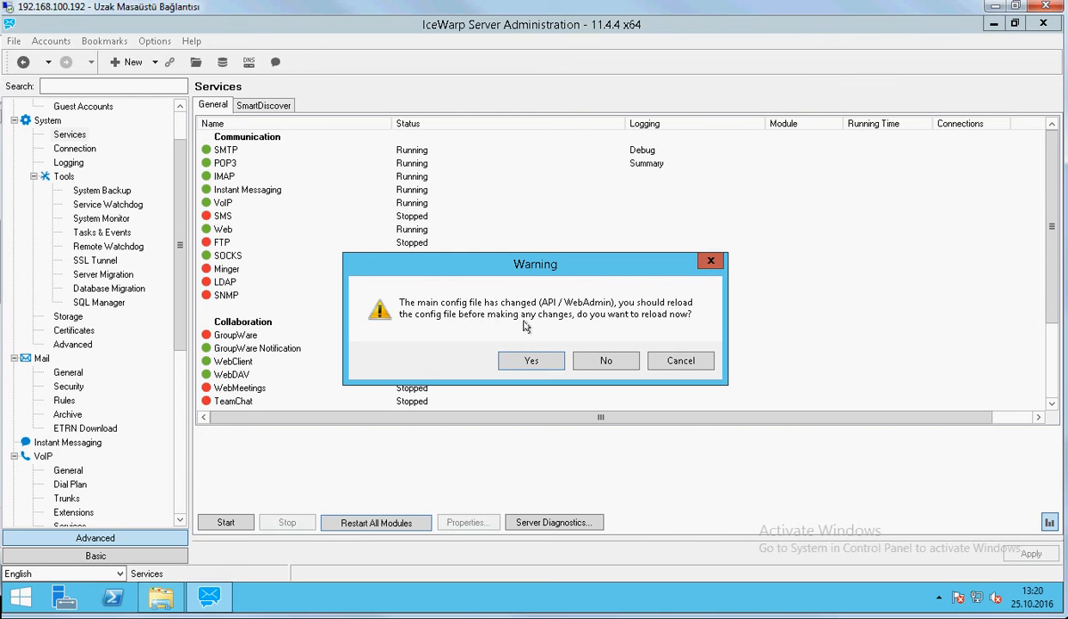
Reload the changed configuration, then review example.com's deneme group and its 500-account admin limit
click(530, 361)
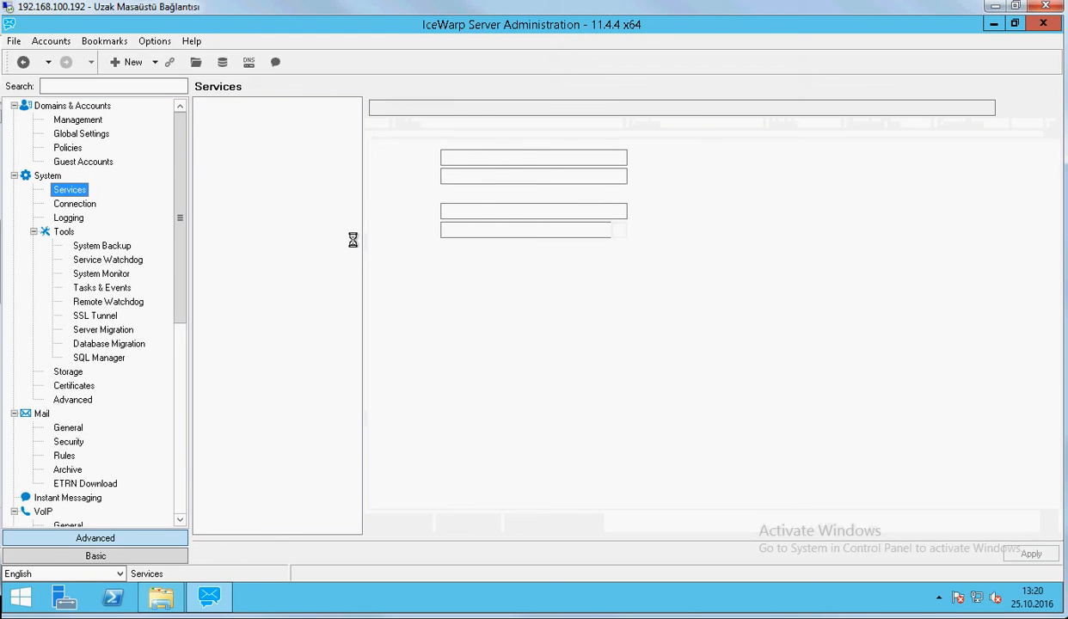
click(78, 120)
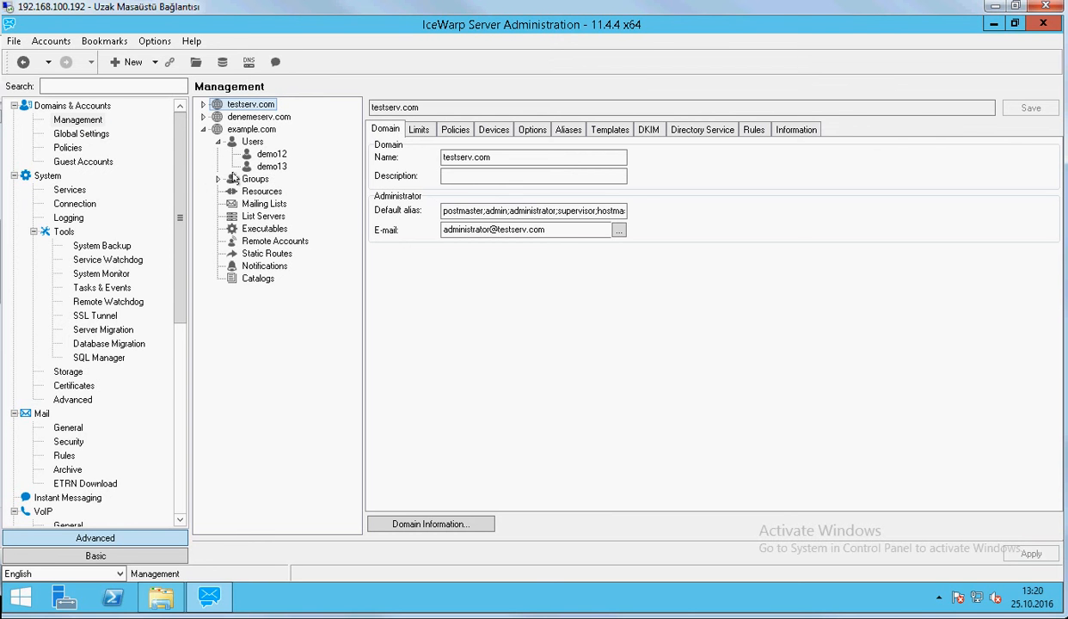
click(272, 191)
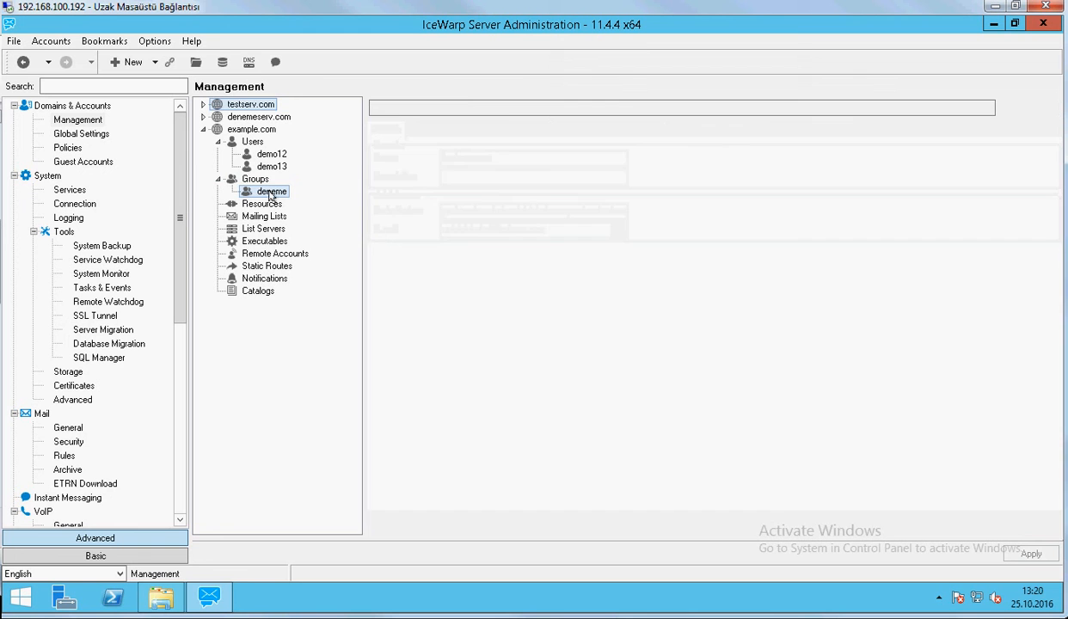
click(271, 191)
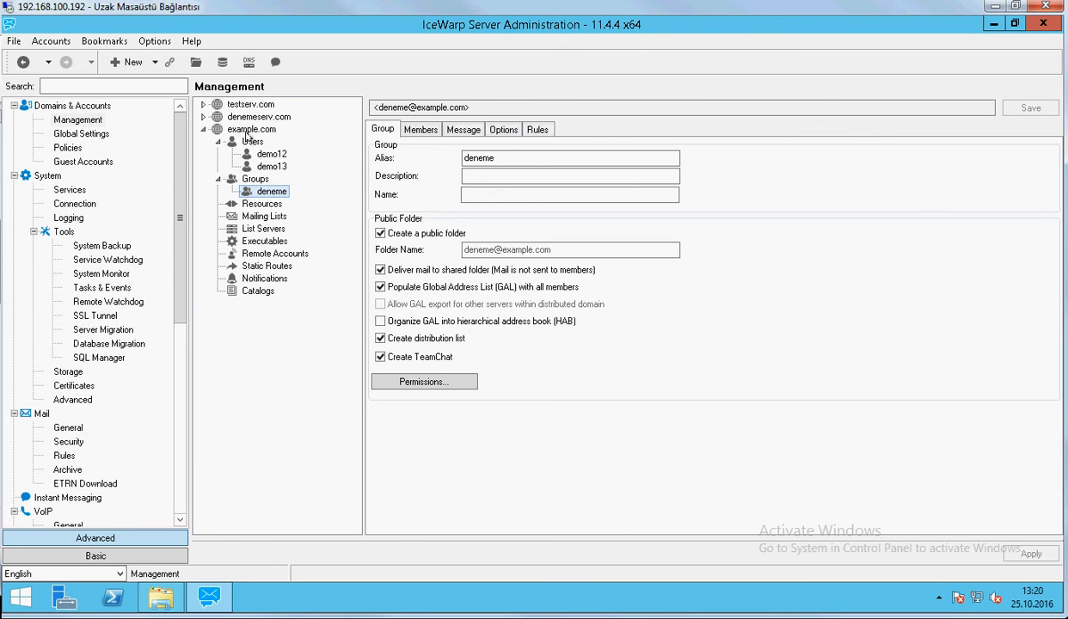
click(251, 129)
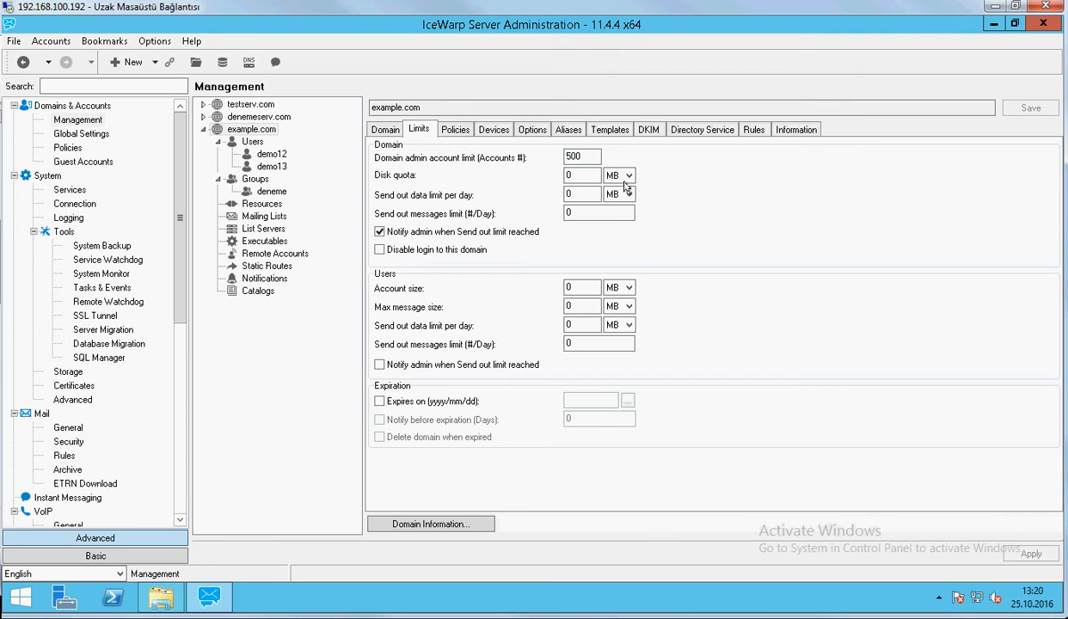
mouse_move(547, 176)
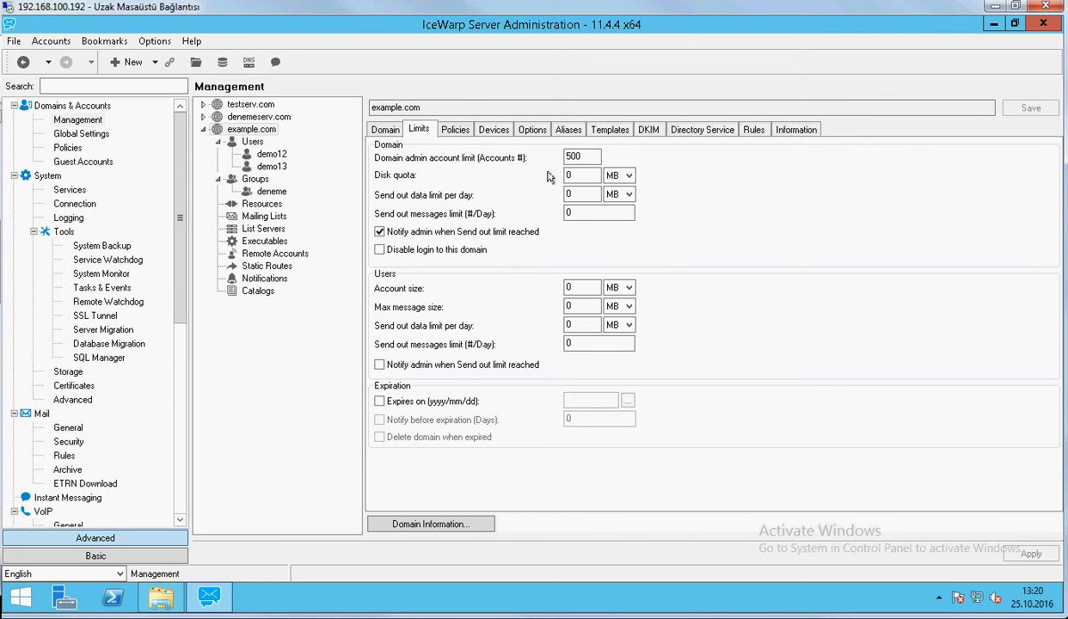
mouse_move(279, 130)
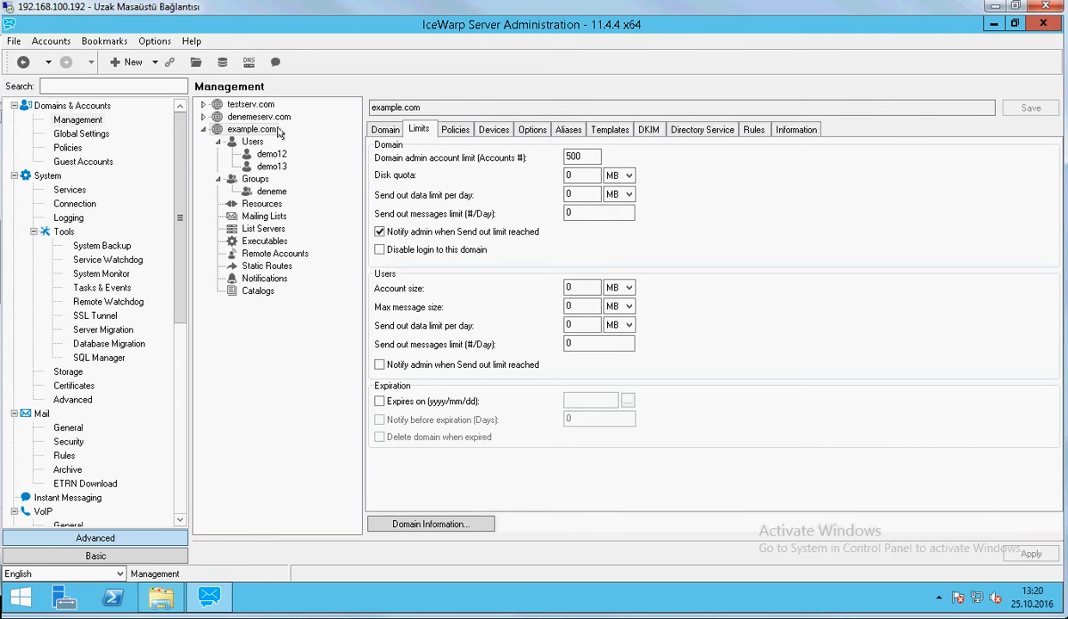
Review the server-wide password policy, then return to domain management
click(67, 148)
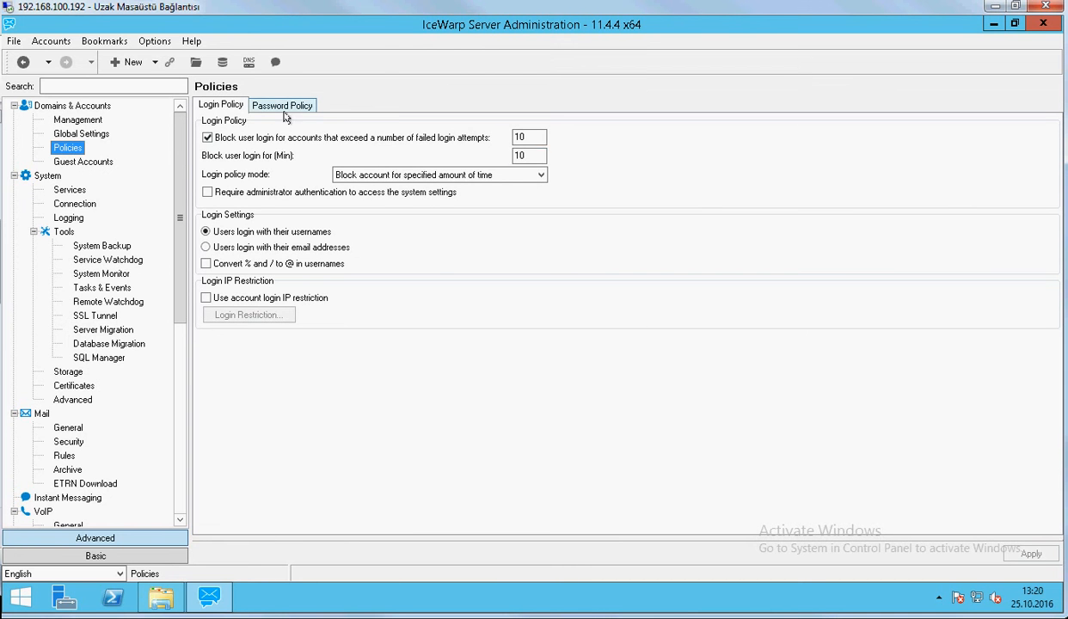
click(282, 105)
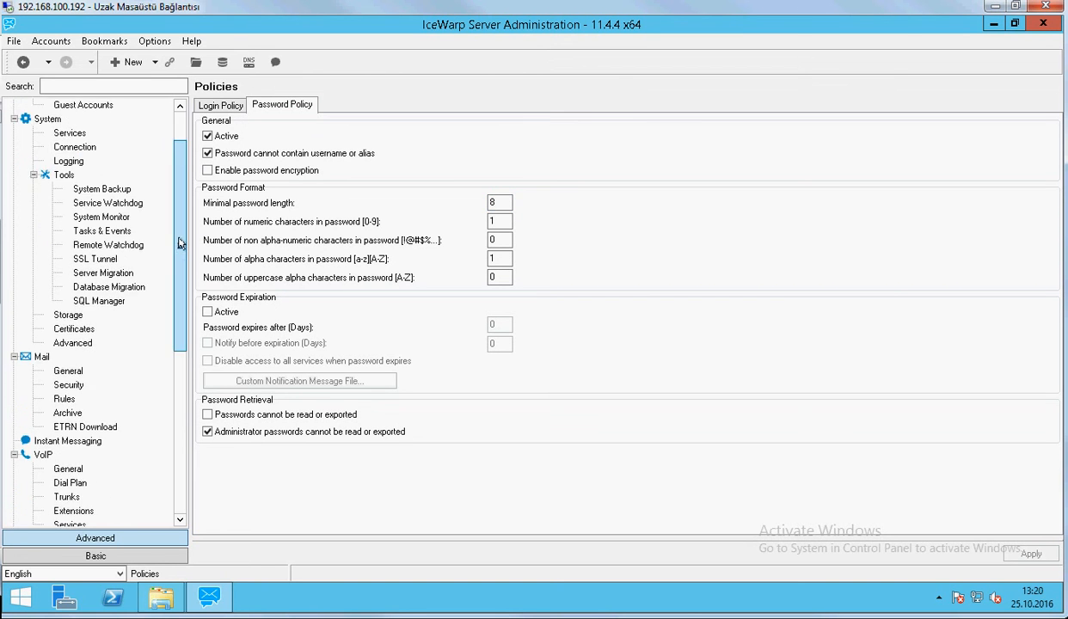
scroll(down, 3)
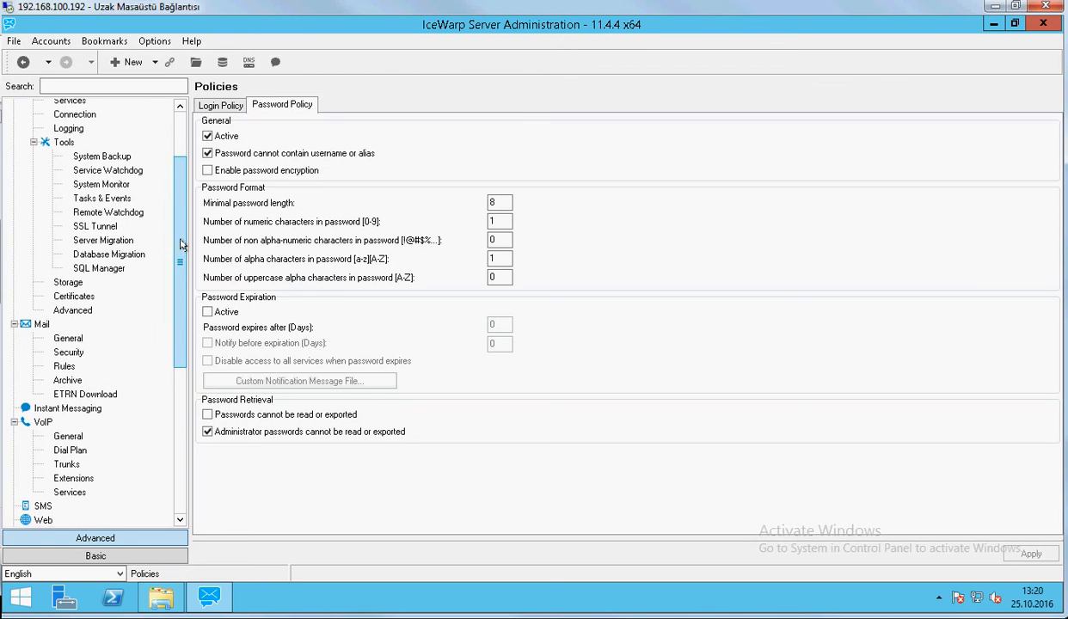
click(78, 118)
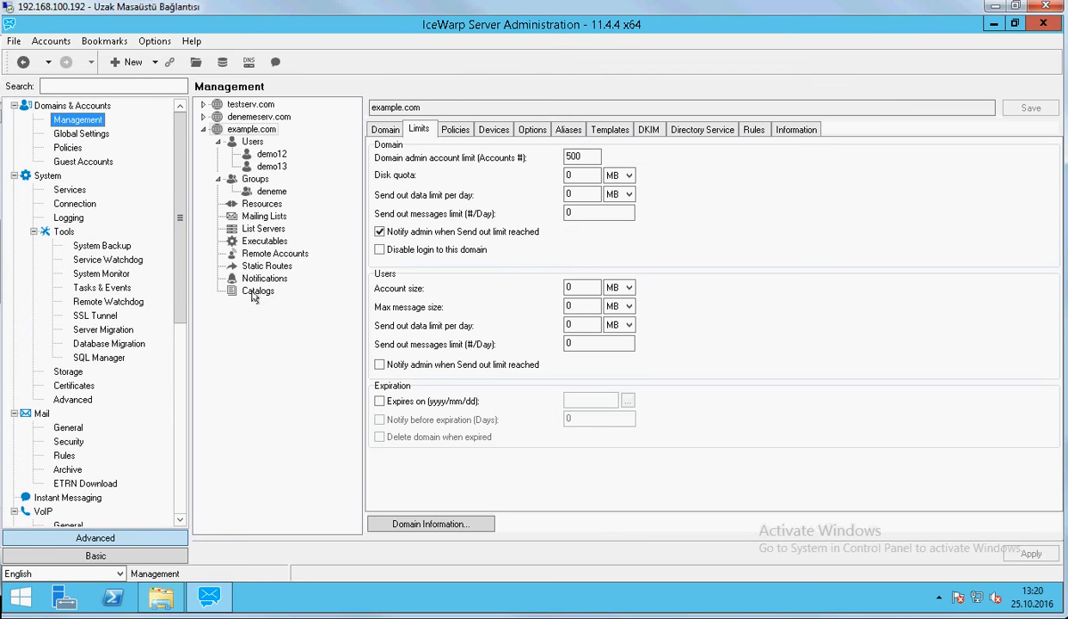
Create and save a new domain named master.com
right_click(251, 129)
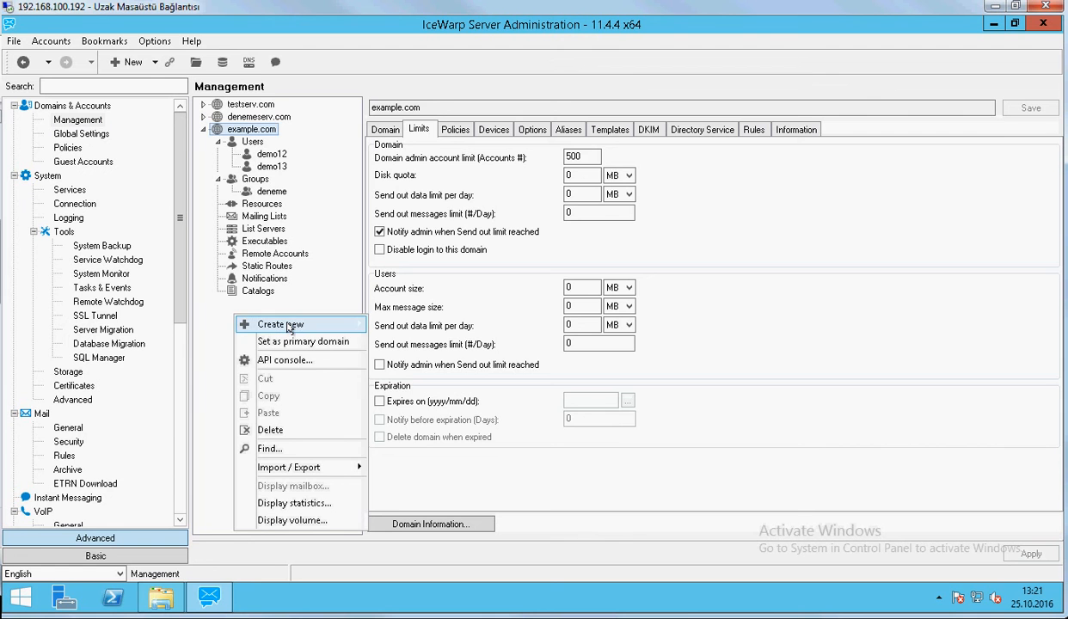
click(281, 323)
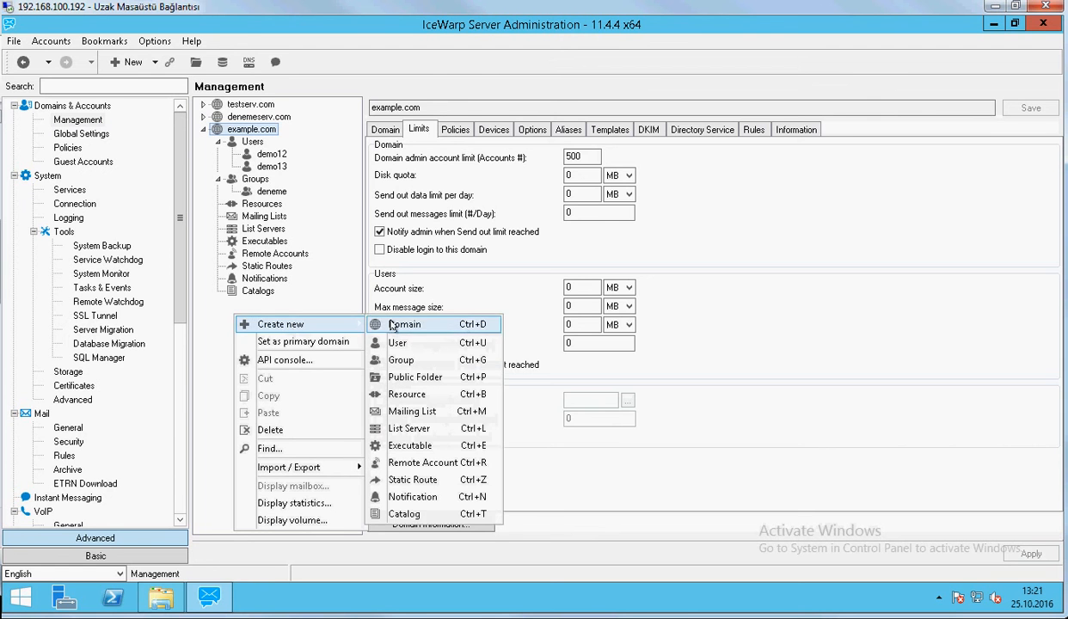
click(404, 324)
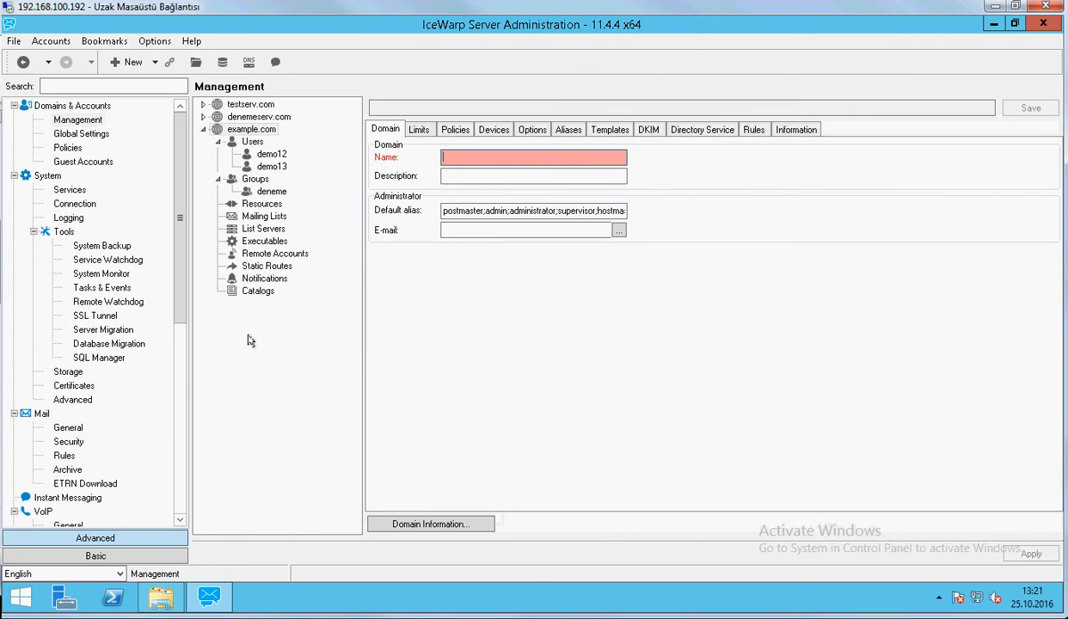
text(master)
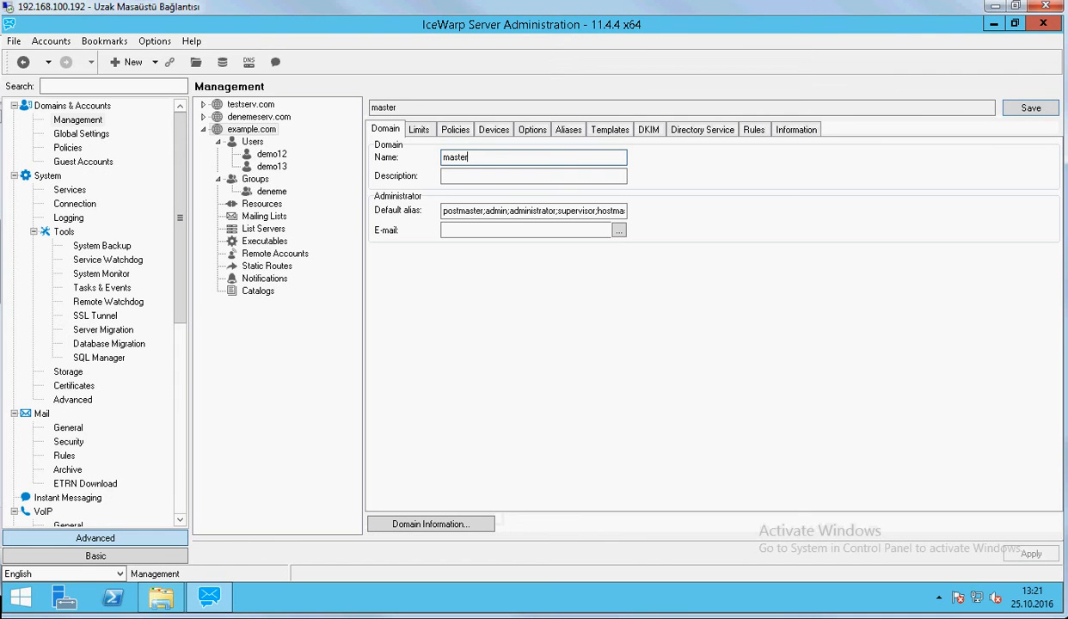
text(.com)
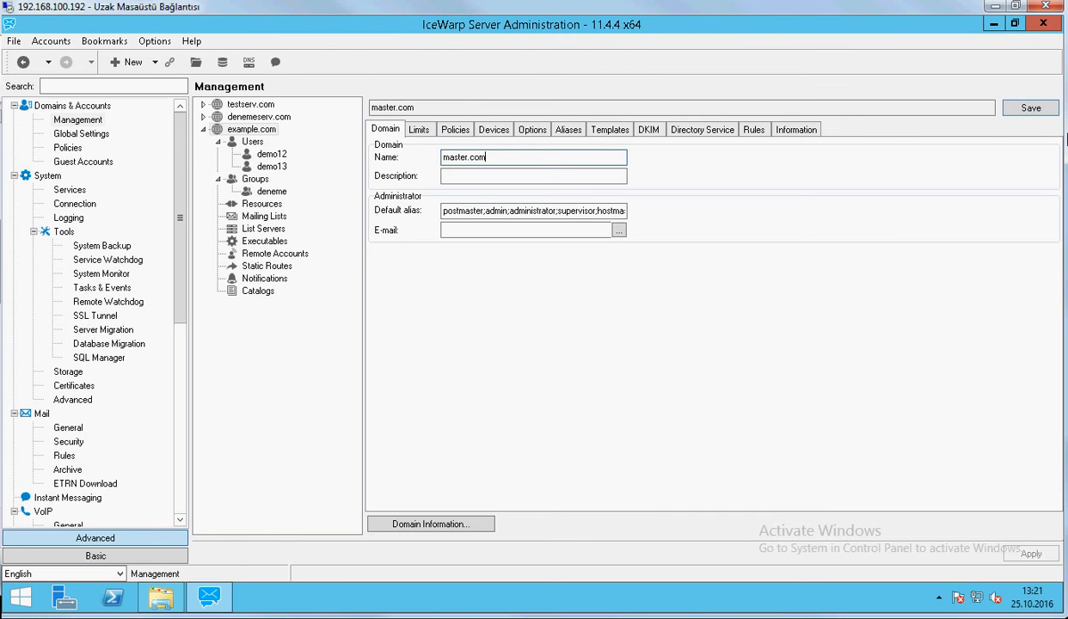
click(1031, 107)
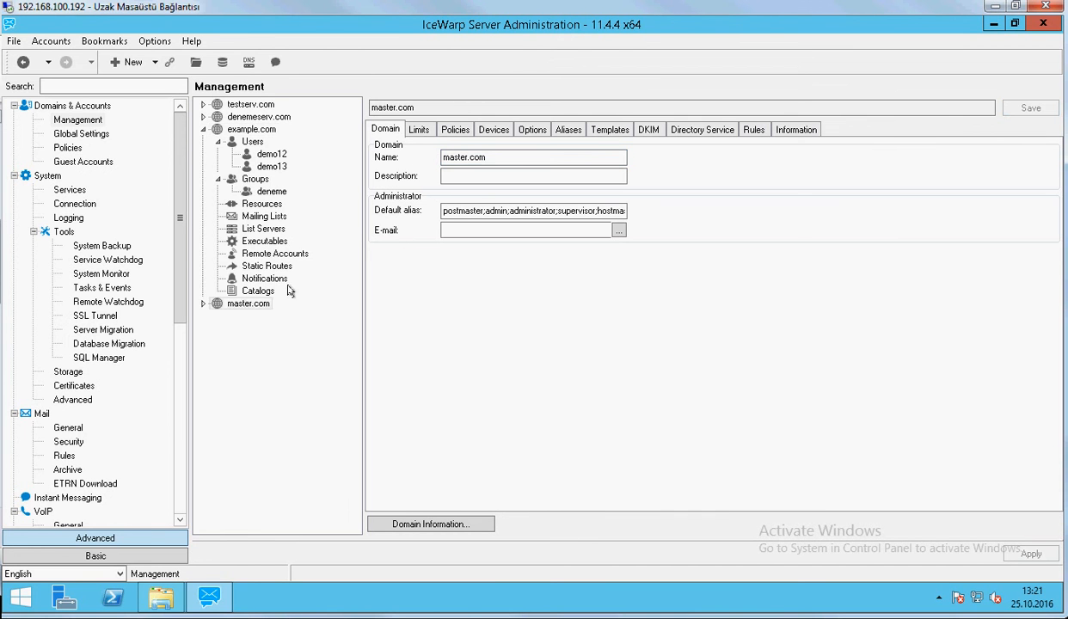
Add and save a new user master1 under master.com
right_click(255, 317)
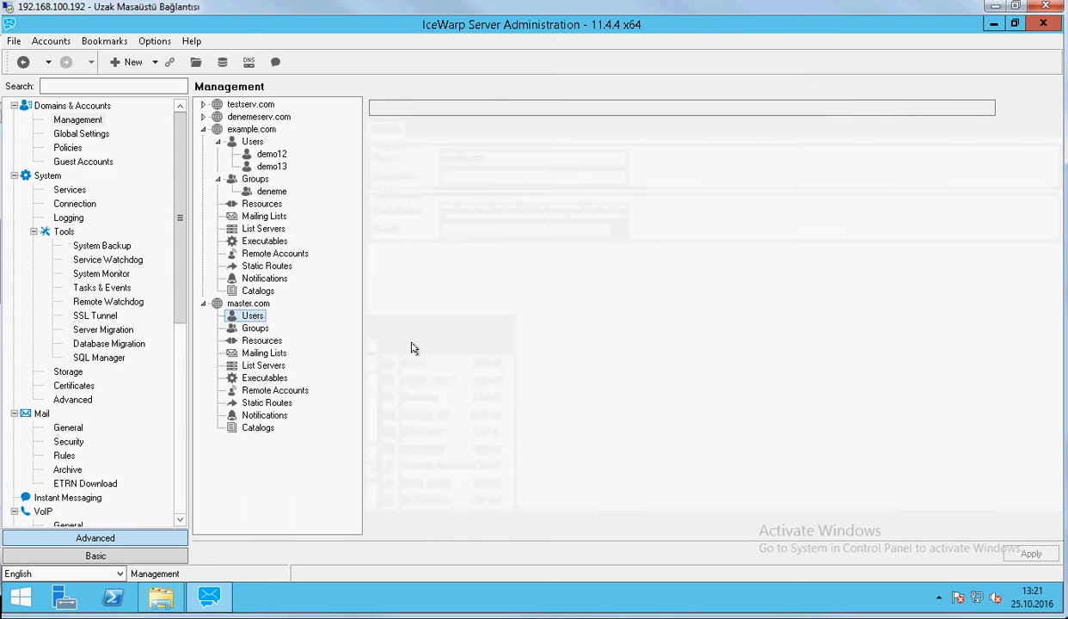
click(251, 317)
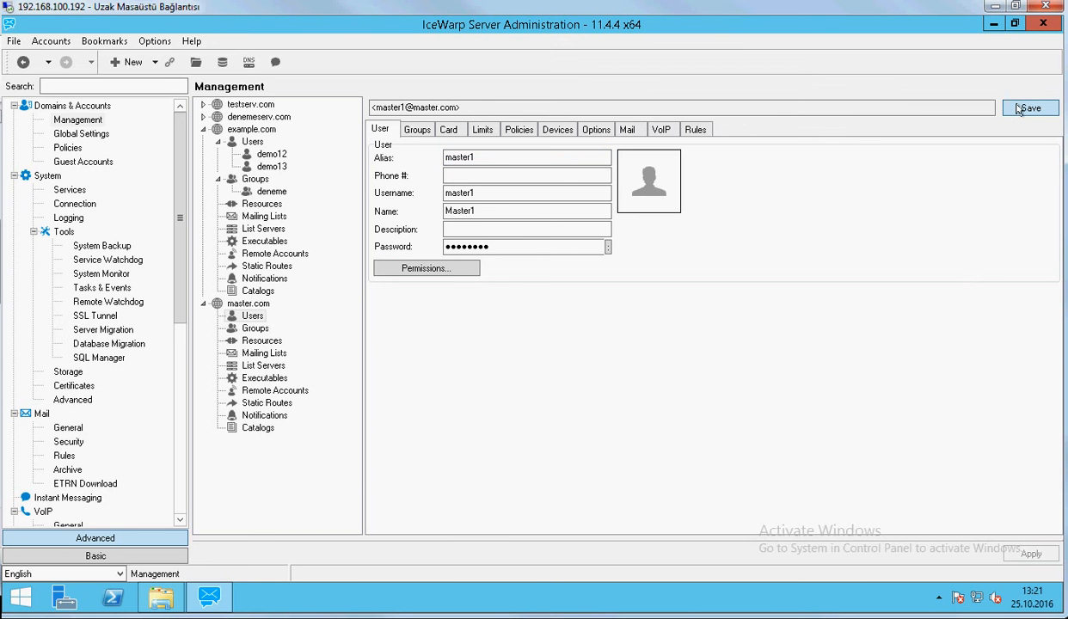
click(1028, 107)
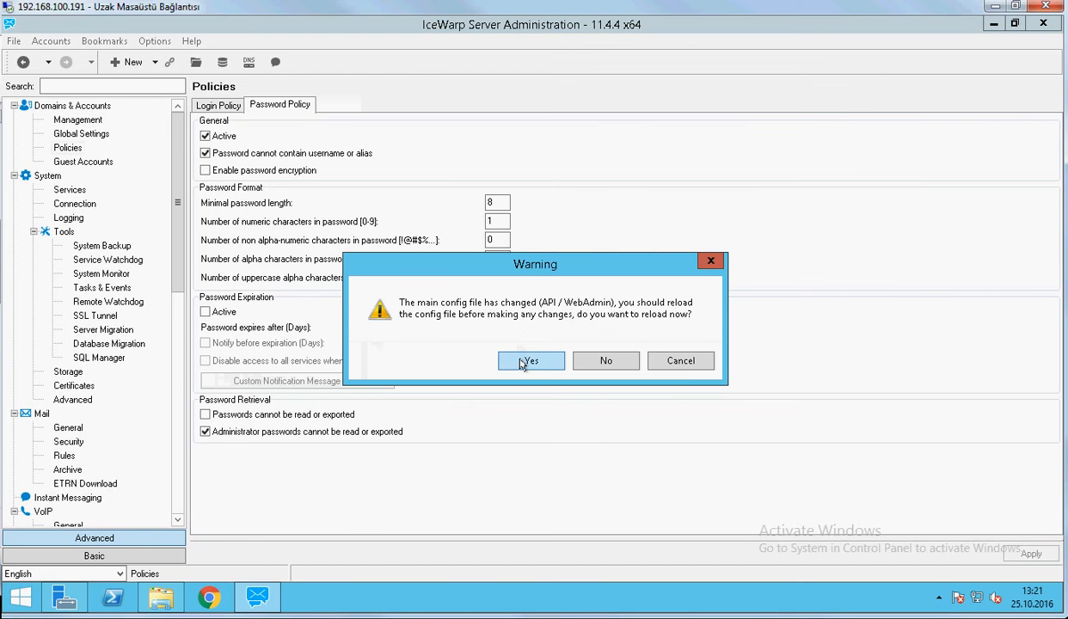
Reload the configuration on this node and expand master.com to confirm user master1 appears
click(530, 361)
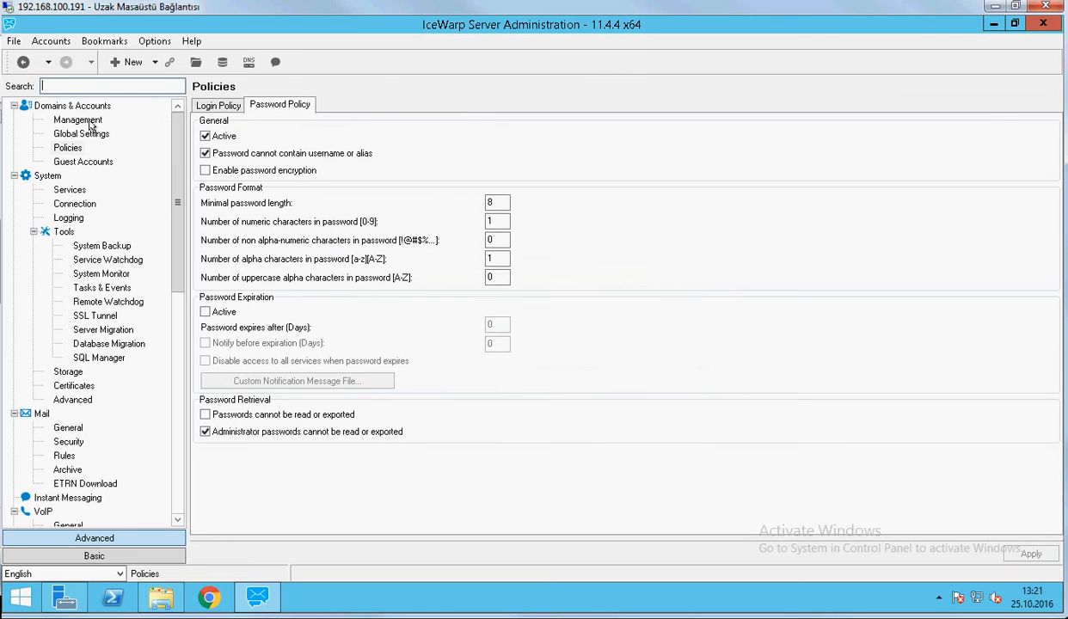
click(77, 120)
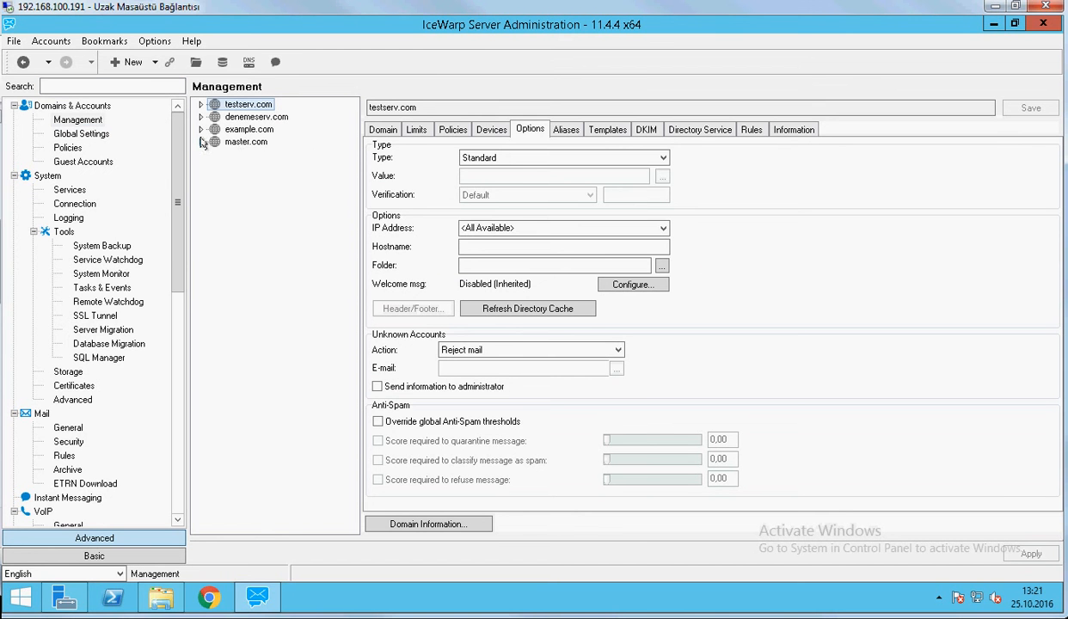
click(202, 141)
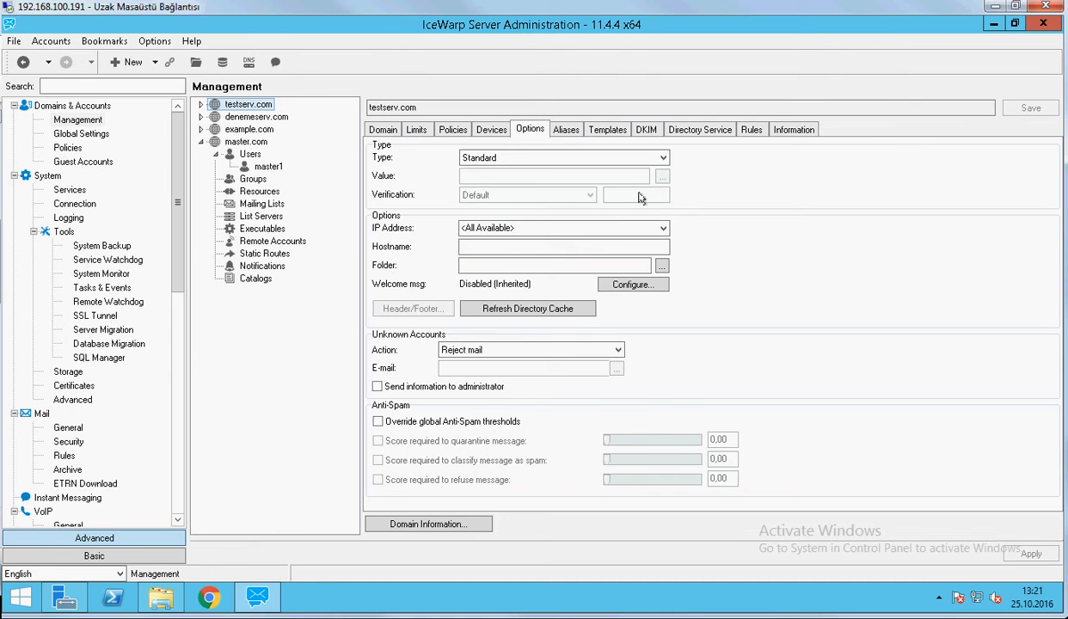
mouse_move(526, 209)
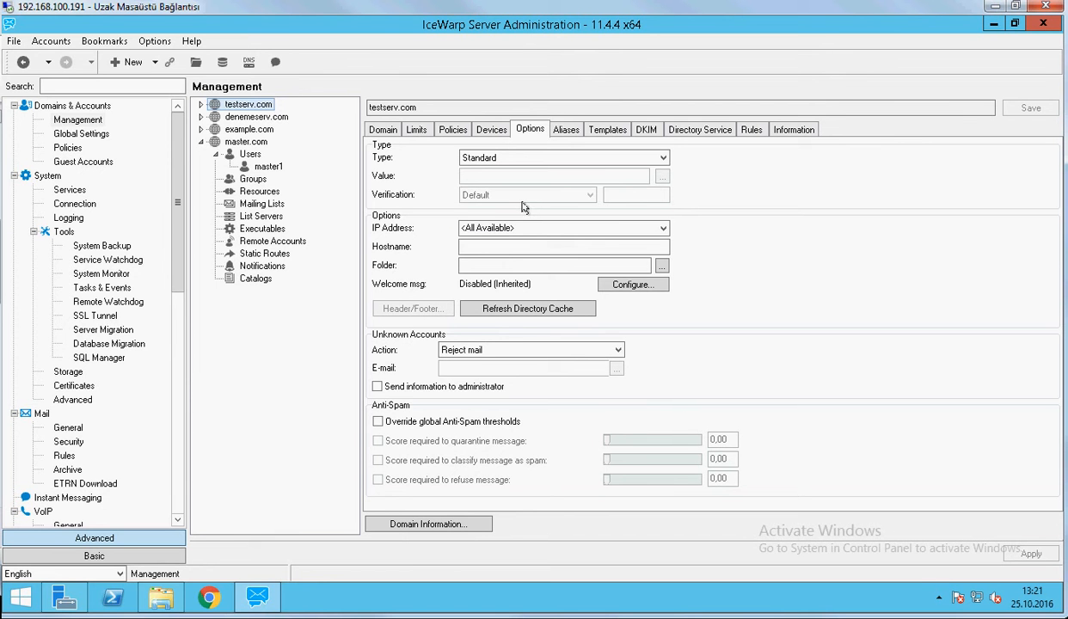
mouse_move(224, 521)
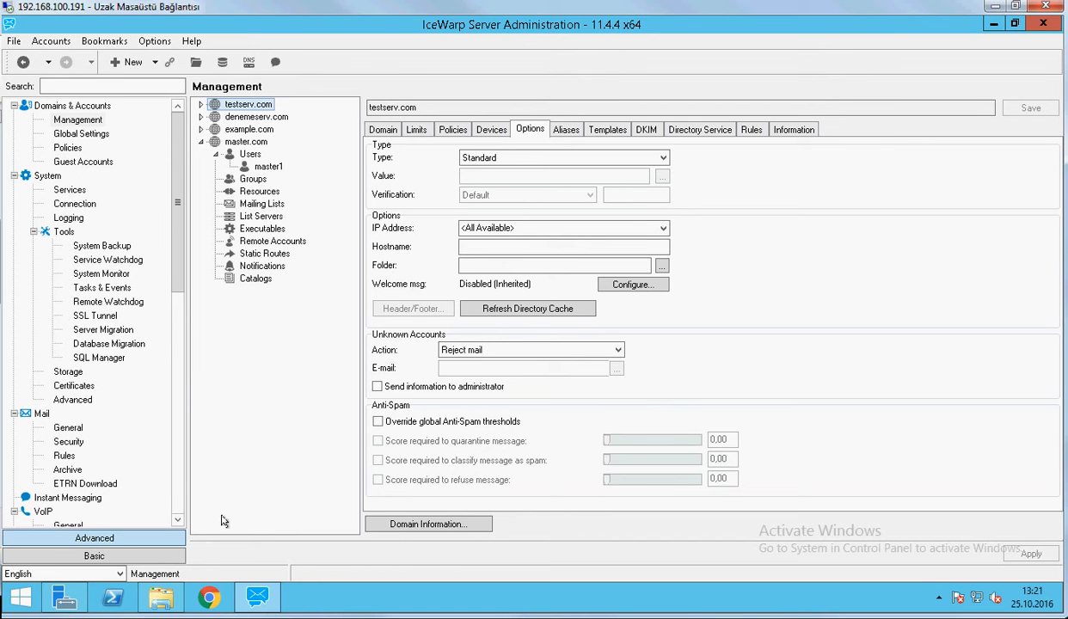
mouse_move(232, 506)
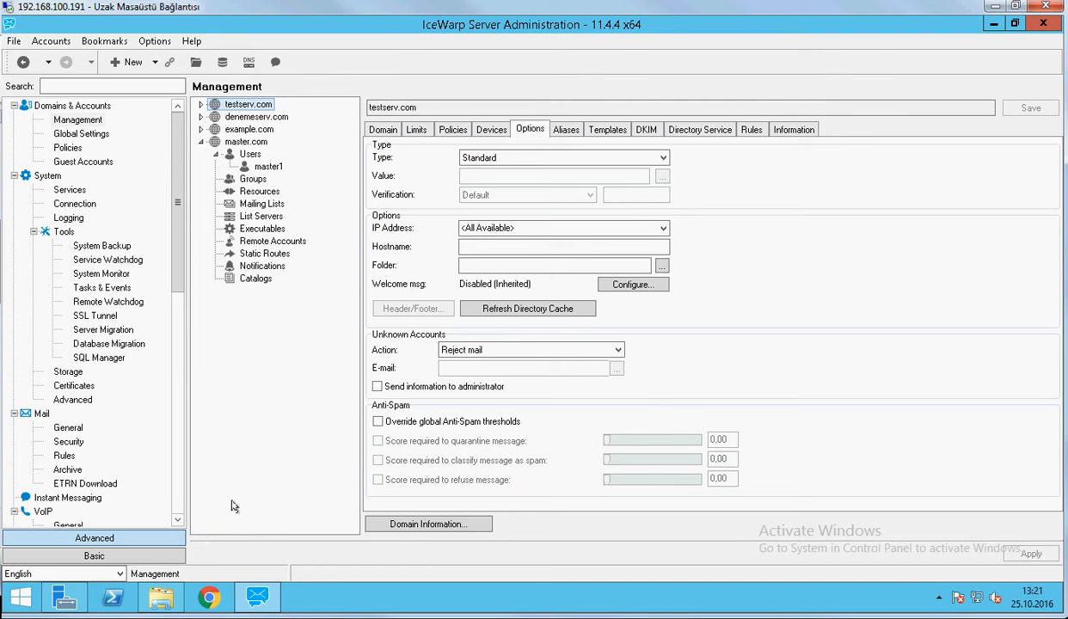